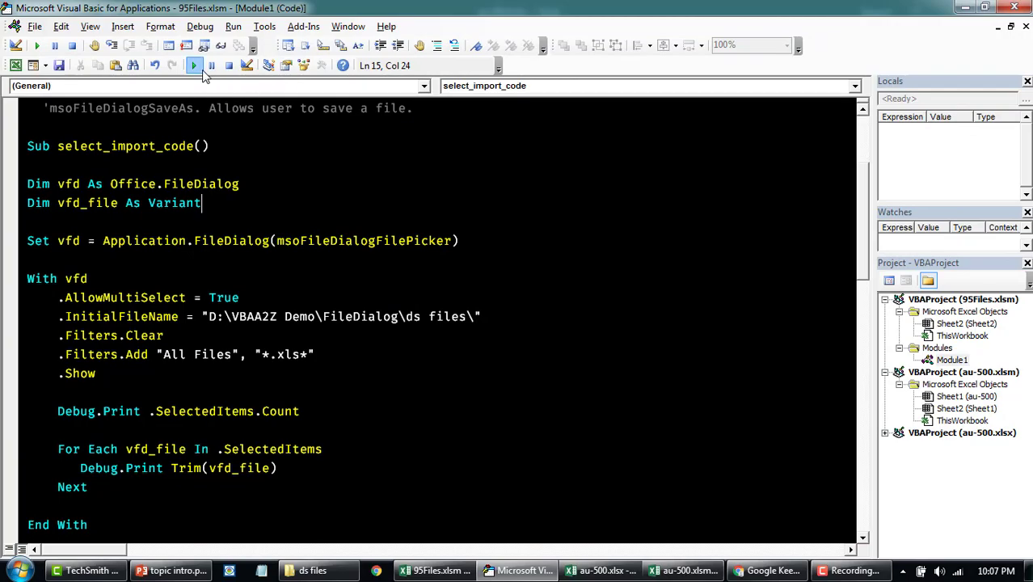
# - Switch from the VBA editor to File Explorer showing the ds files folder
pyautogui.click(194, 65)
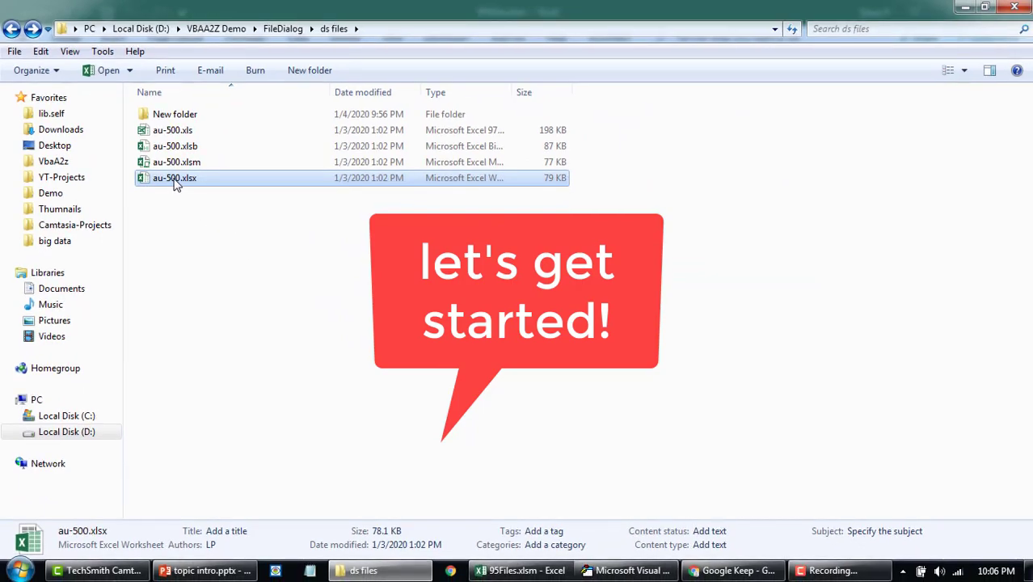
# - Open the au-500.xlsx and au-500.xlsm workbooks in Excel from the ds files folder
pyautogui.doubleClick(175, 178)
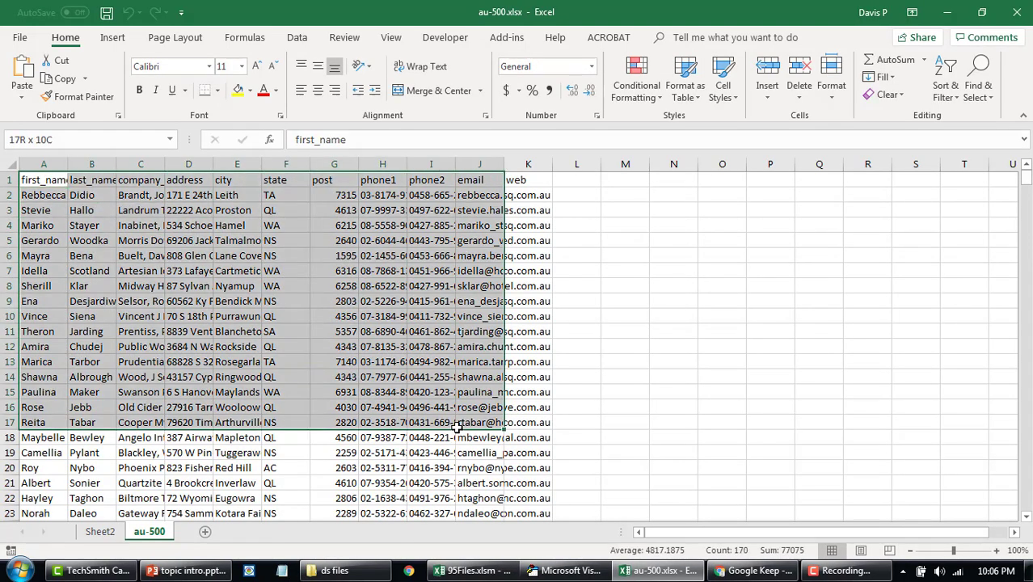
pyautogui.click(332, 570)
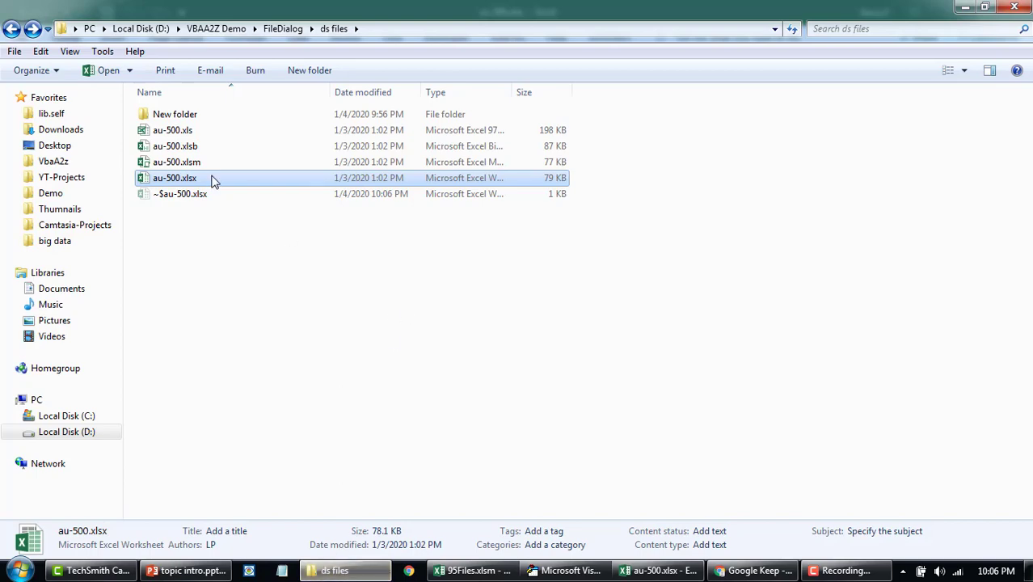
pyautogui.doubleClick(174, 177)
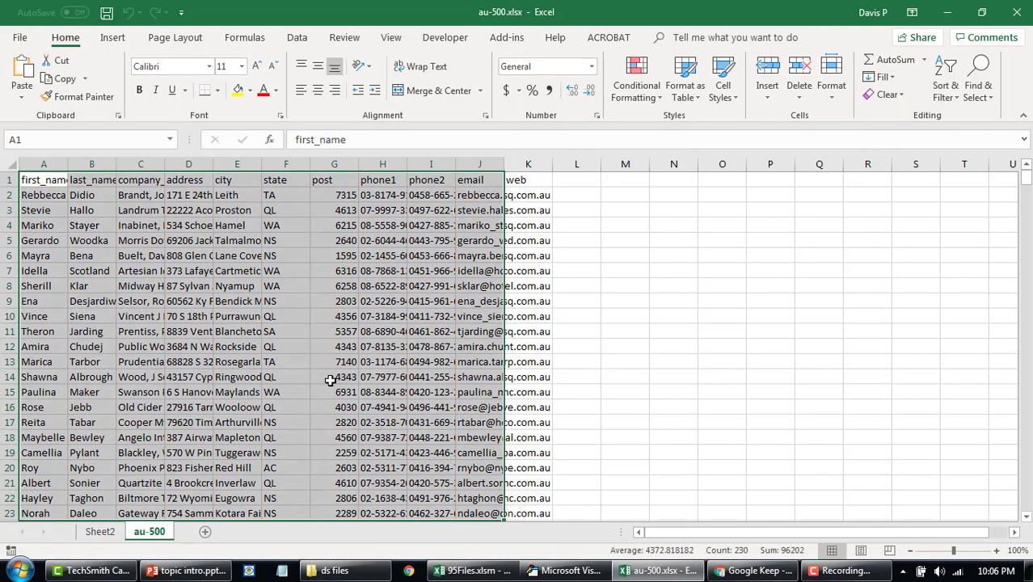
pyautogui.click(100, 530)
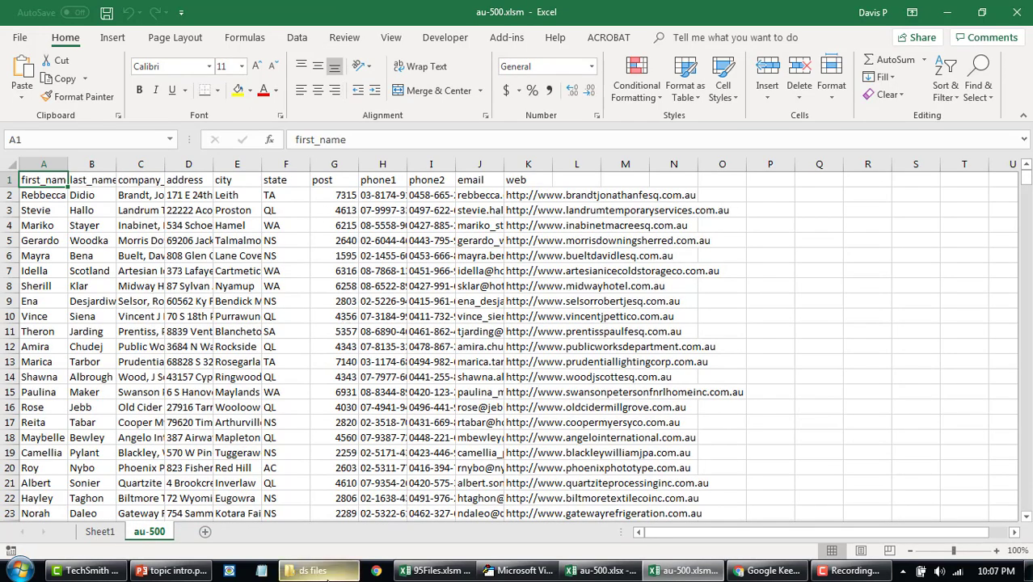
# - Browse the New folder of 100 copied workbooks, return to ds files and back to the macro code
pyautogui.click(317, 569)
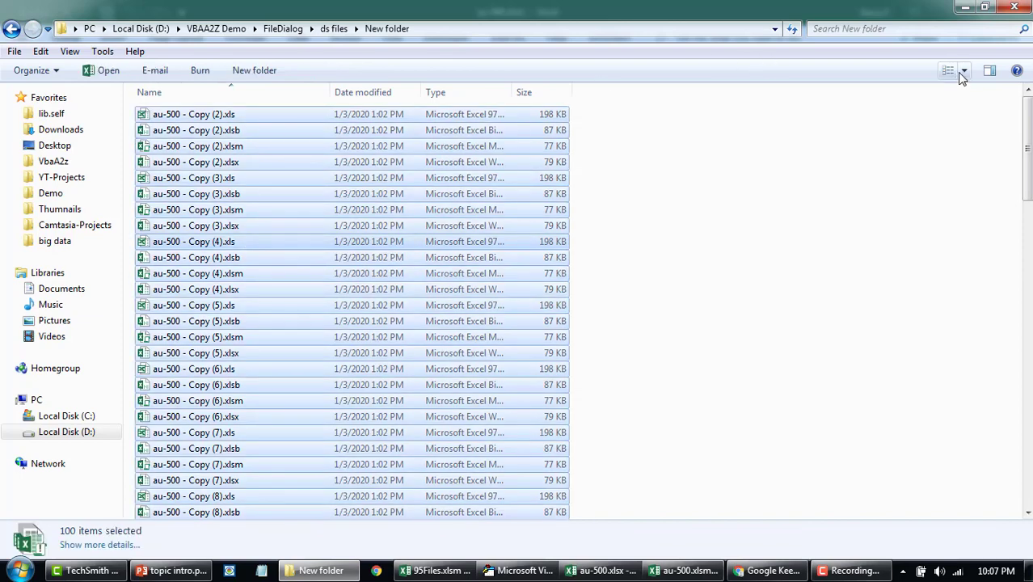
pyautogui.click(962, 72)
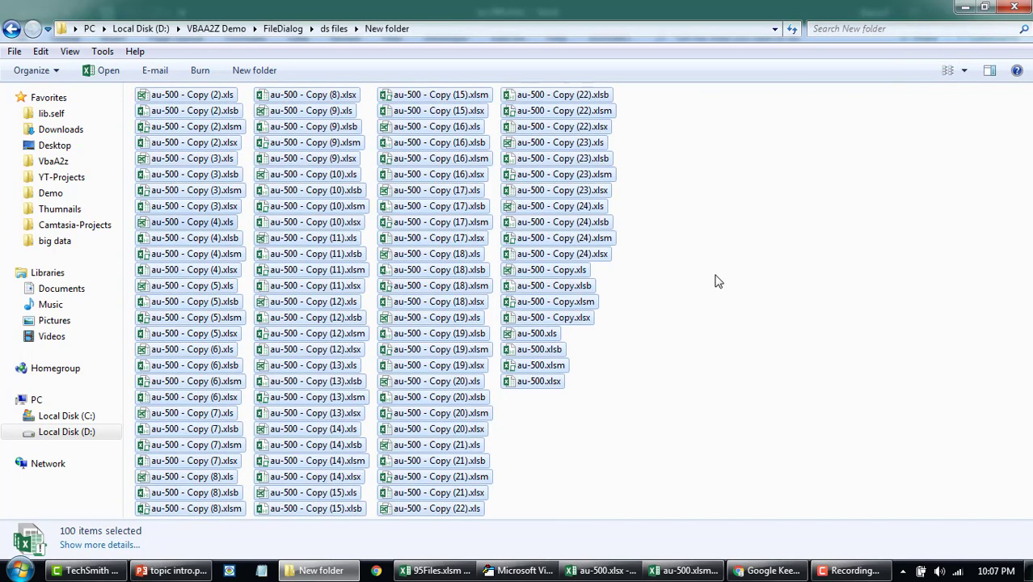
pyautogui.click(12, 29)
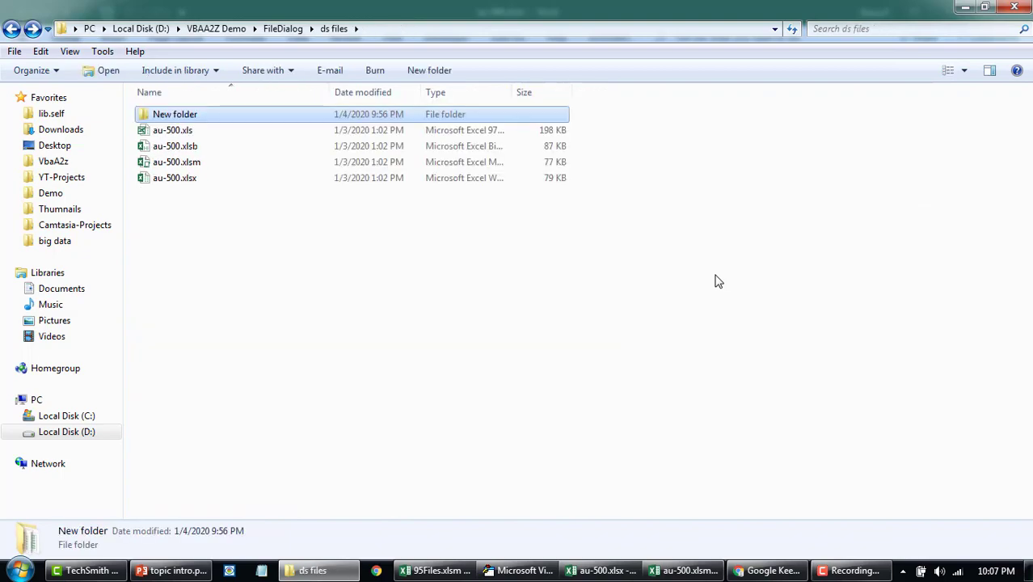
pyautogui.click(518, 569)
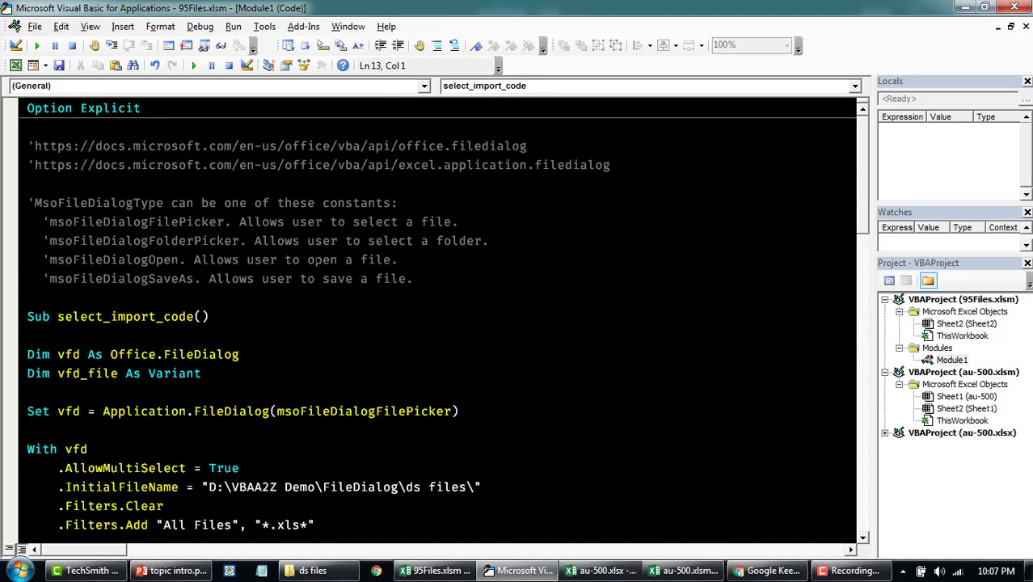
# - Review the office.filedialog reference and run the select_import_code macro
pyautogui.tripleClick(278, 146)
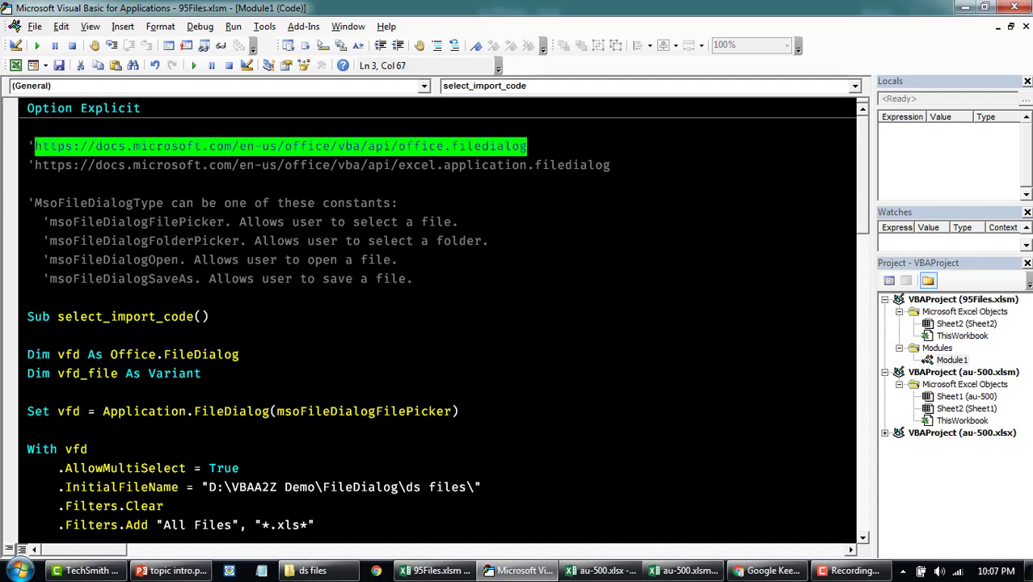
pyautogui.scroll(-3)
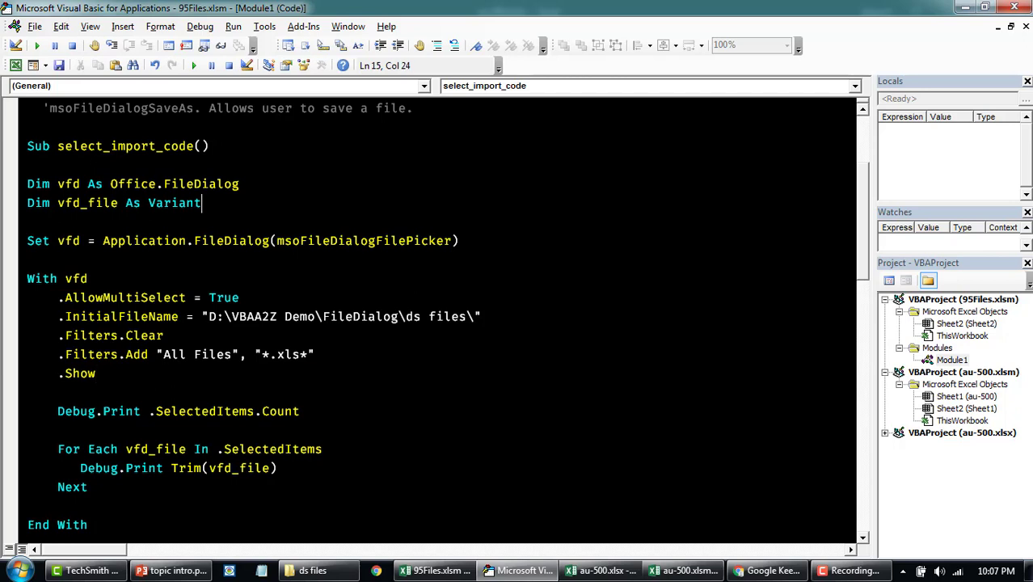
pyautogui.moveTo(195, 65)
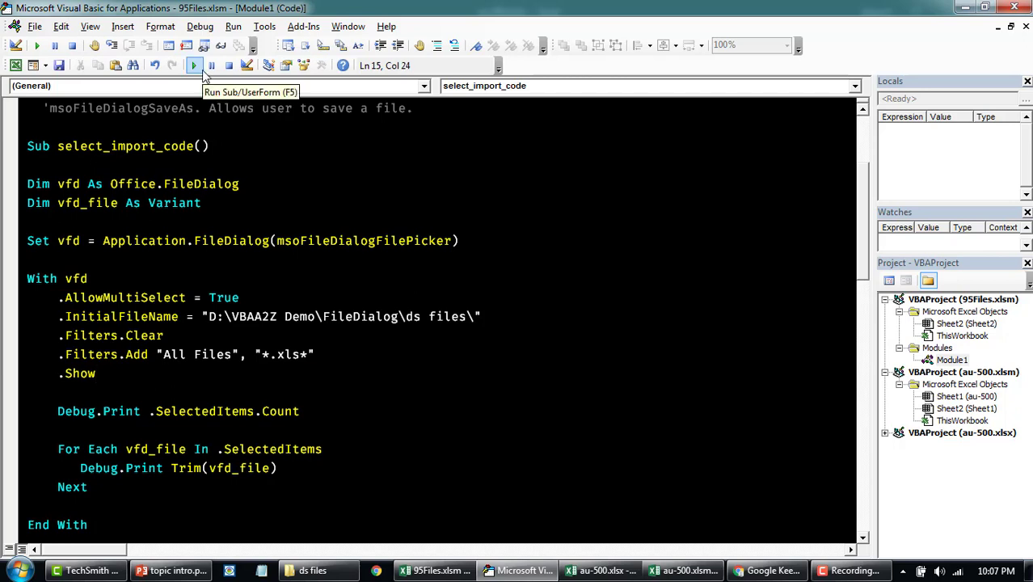
pyautogui.click(194, 64)
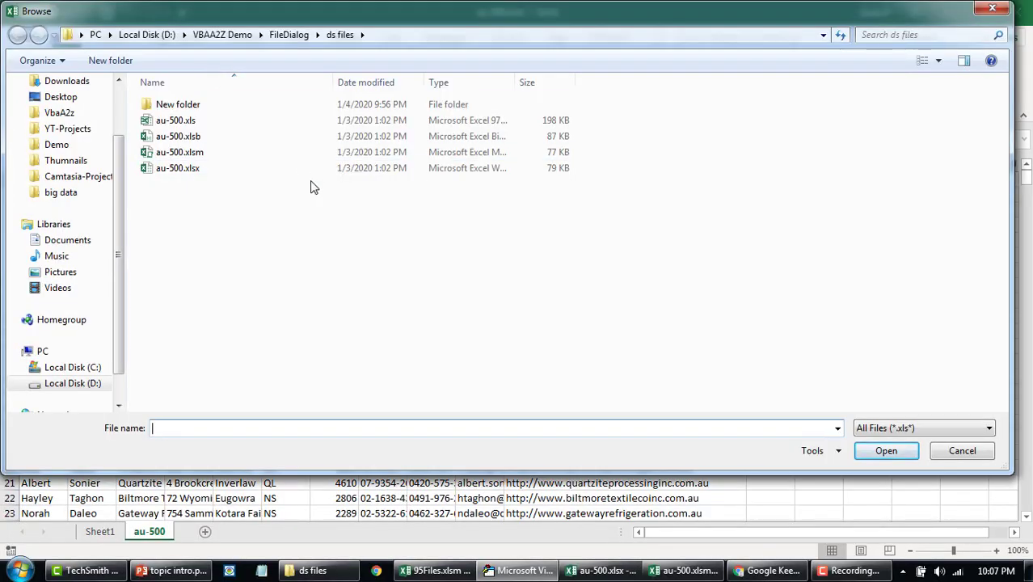
# - Pick the three au-500 workbooks in the Browse dialog and confirm, printing count 3 with their paths
pyautogui.click(180, 152)
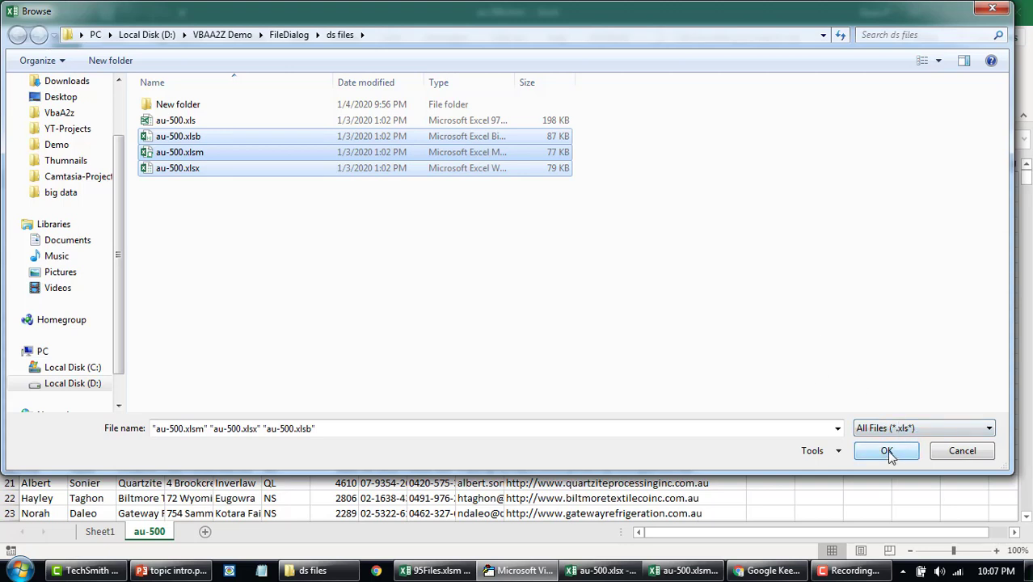
pyautogui.click(886, 449)
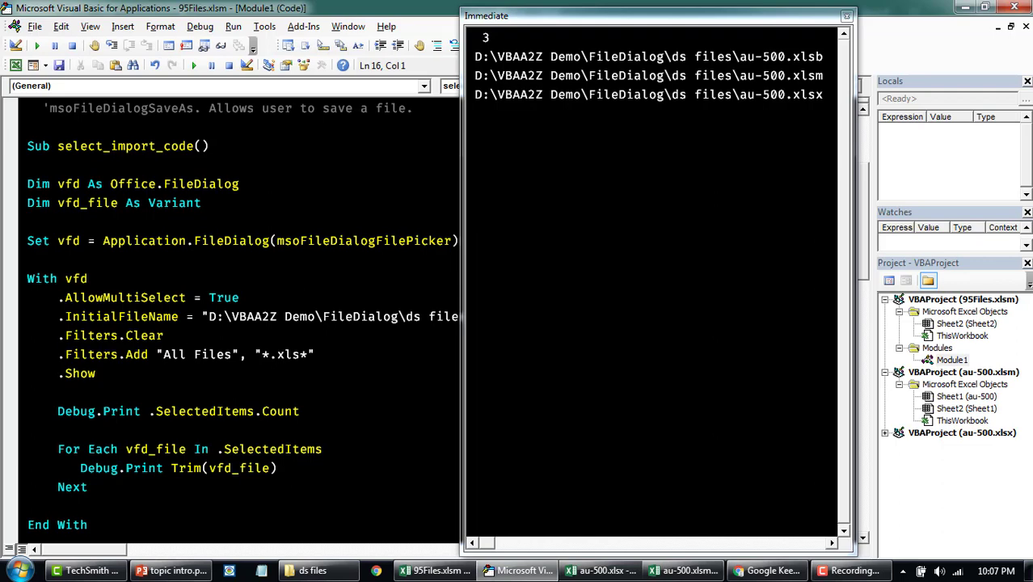
pyautogui.moveTo(476, 56); pyautogui.dragTo(823, 94)
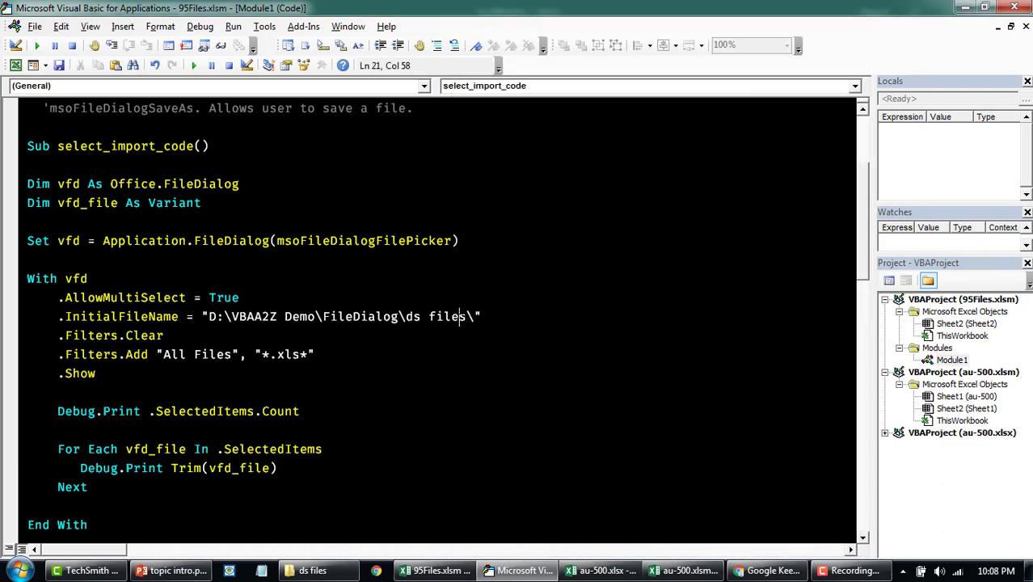
pyautogui.scroll(3)
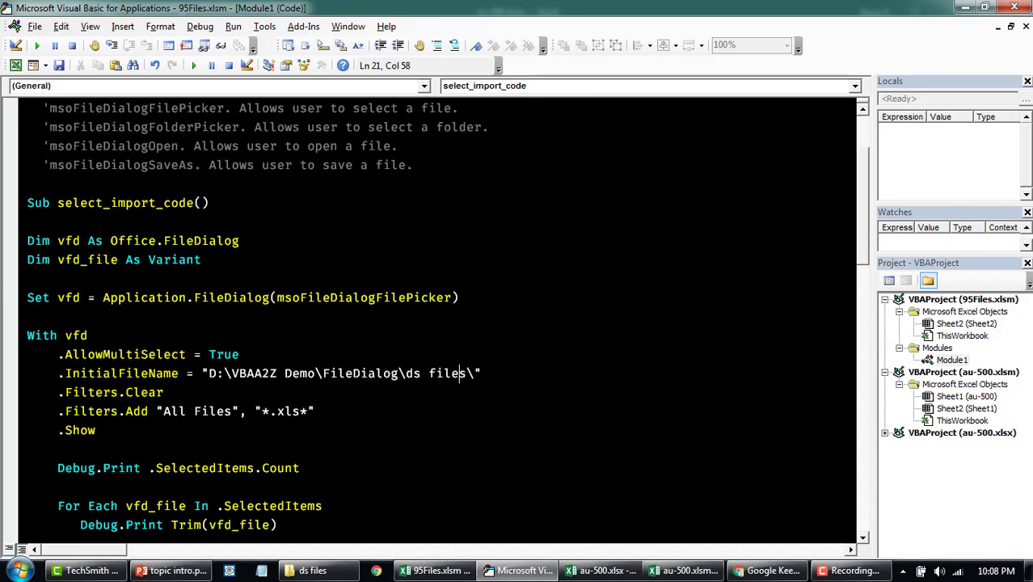
pyautogui.click(240, 239)
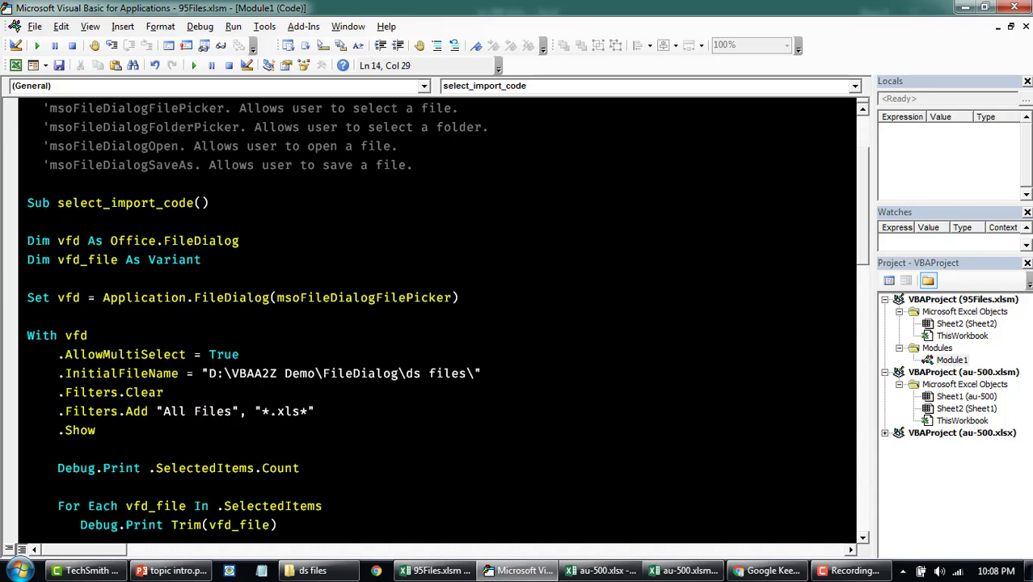
pyautogui.doubleClick(87, 258)
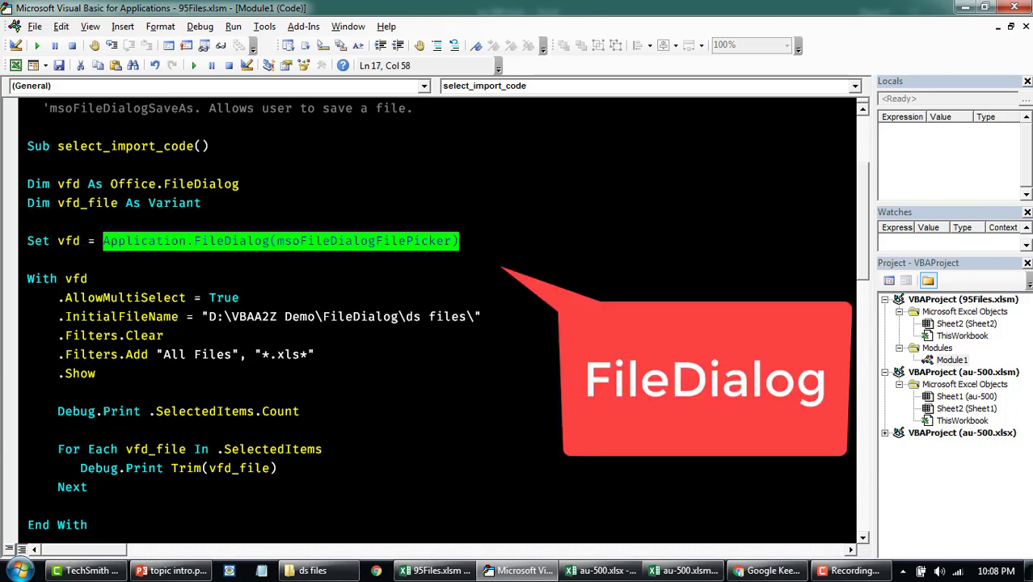
pyautogui.doubleClick(68, 239)
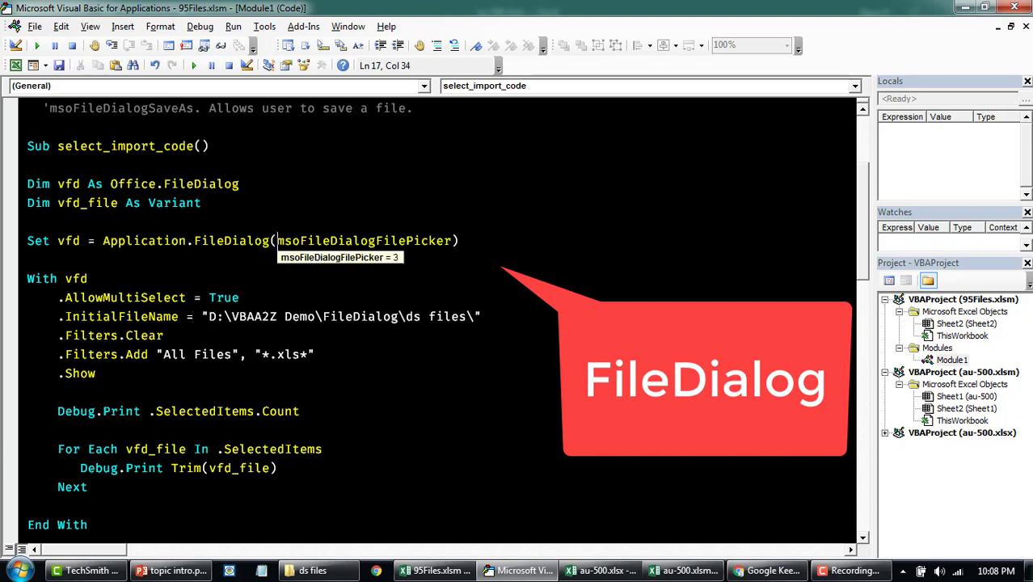
pyautogui.moveTo(365, 267)
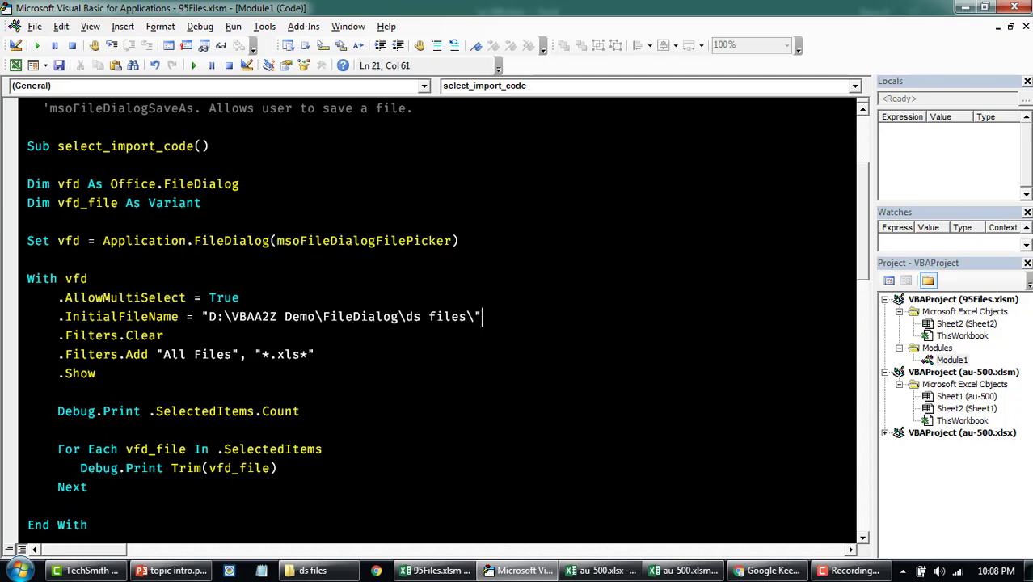
pyautogui.scroll(3)
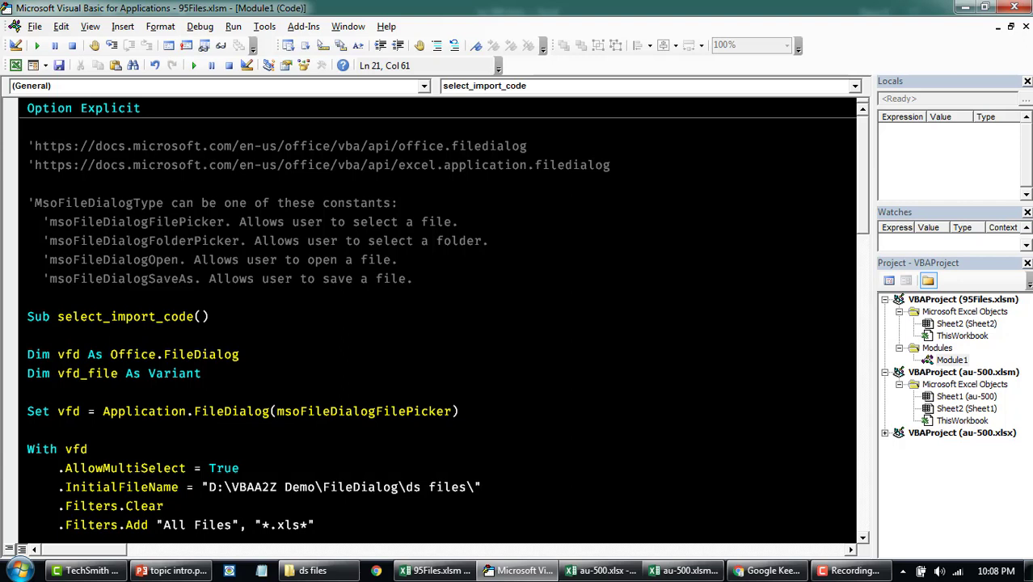
pyautogui.doubleClick(144, 239)
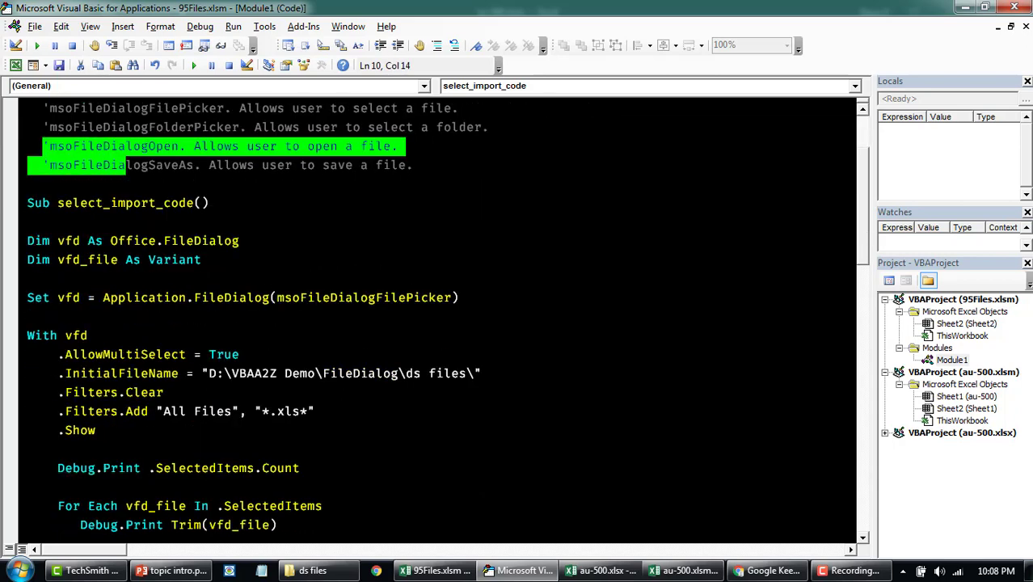
# - Change .AllowMultiSelect from True to False in the file-picker macro
pyautogui.doubleClick(223, 355)
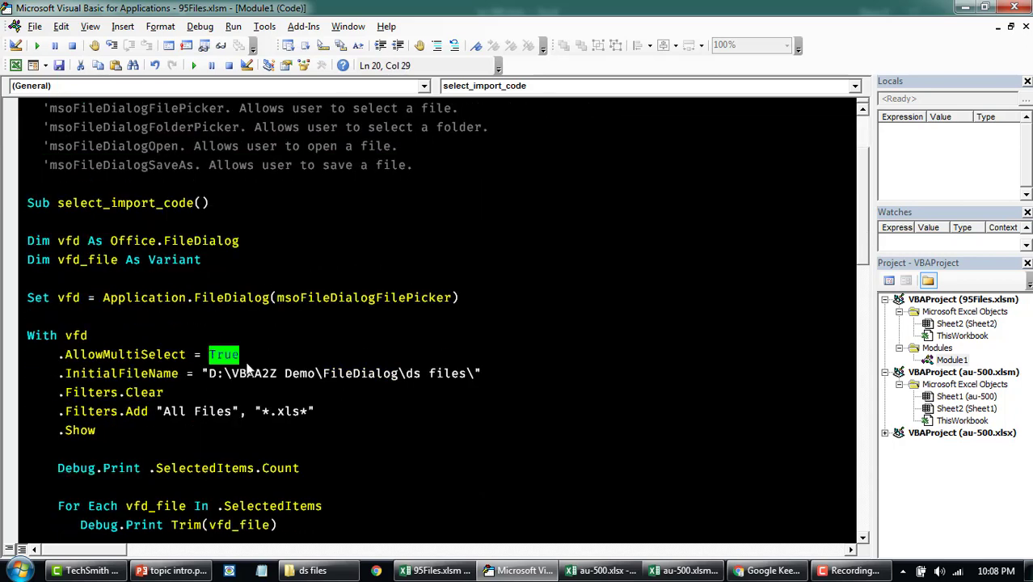
pyautogui.write('False')
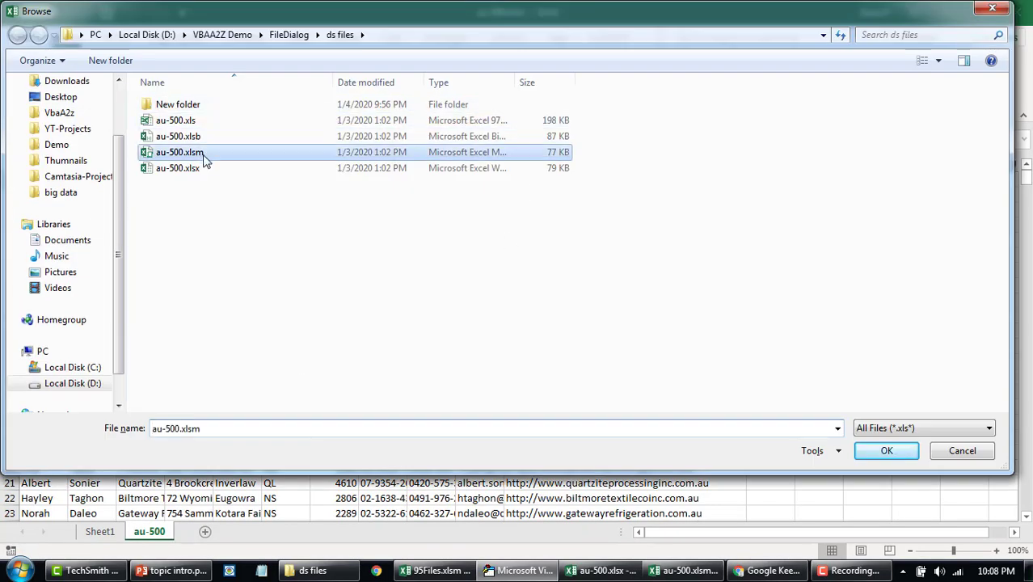
# - Rerun the macro, test picking a single workbook and close the file dialog
pyautogui.click(178, 167)
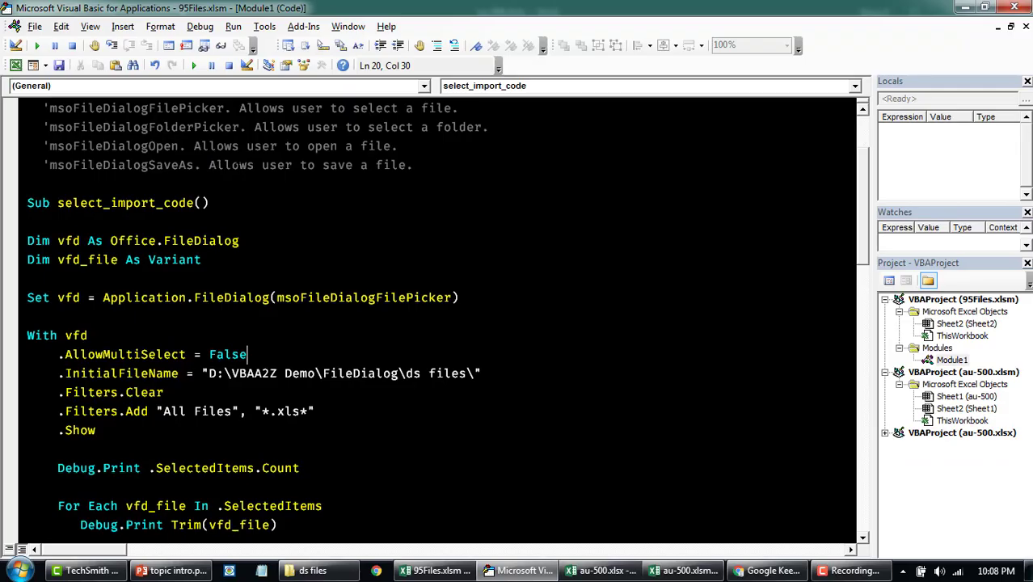
pyautogui.scroll(-3)
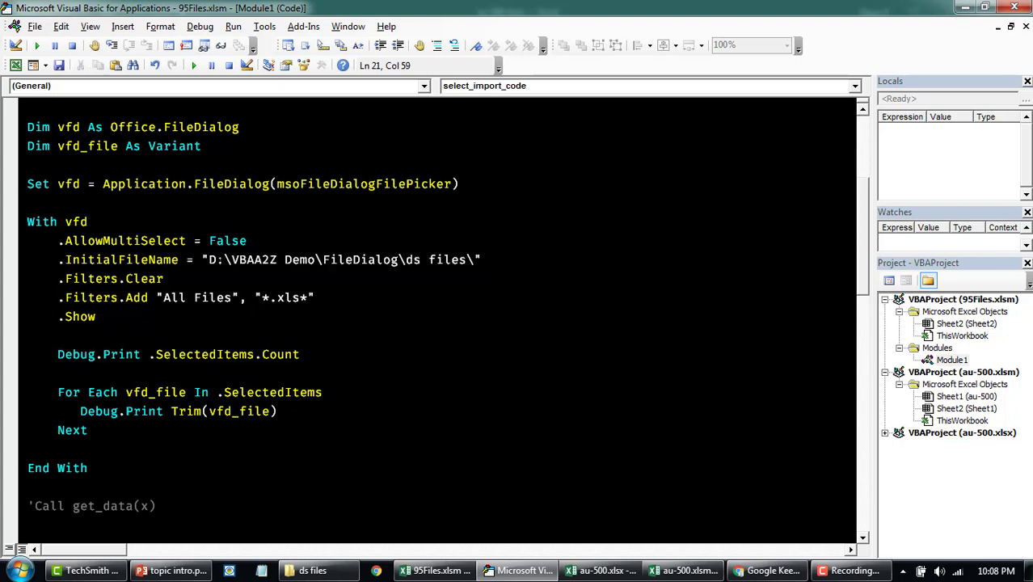
pyautogui.write('C')
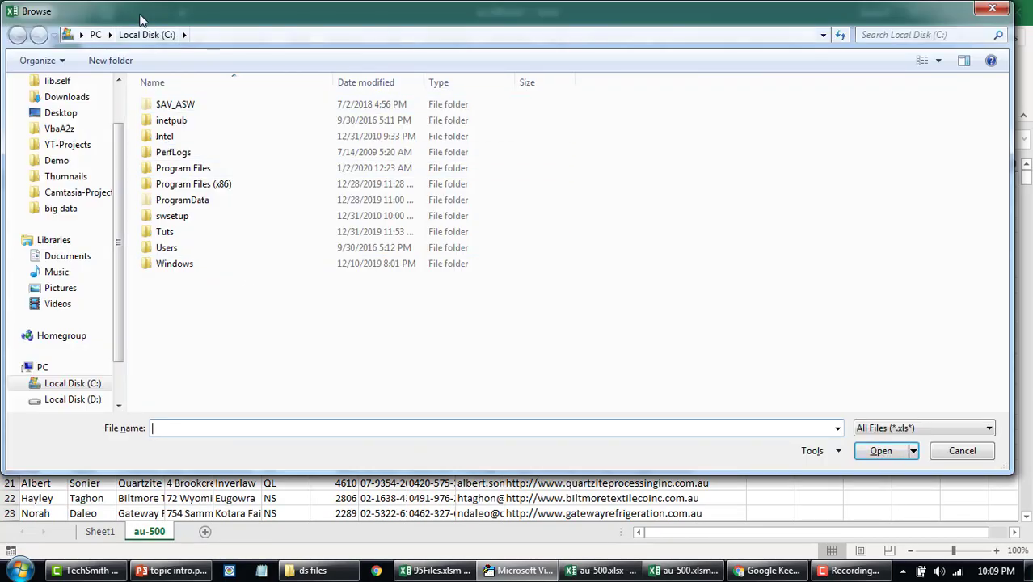
pyautogui.click(962, 450)
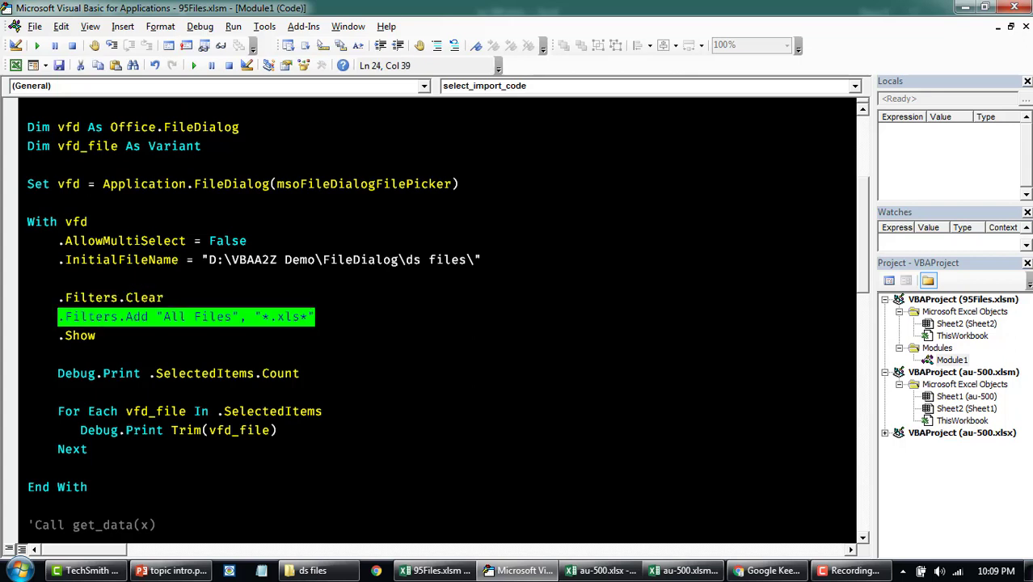
# - Delete the commented-out 'Call get_data(x) line at the end of select_import_code
pyautogui.click(97, 334)
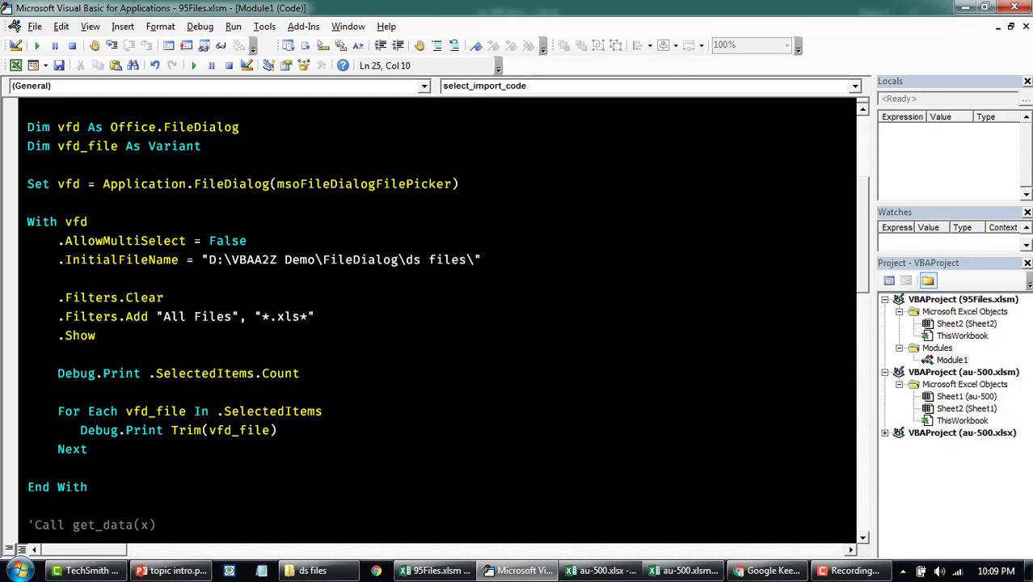
pyautogui.doubleClick(281, 315)
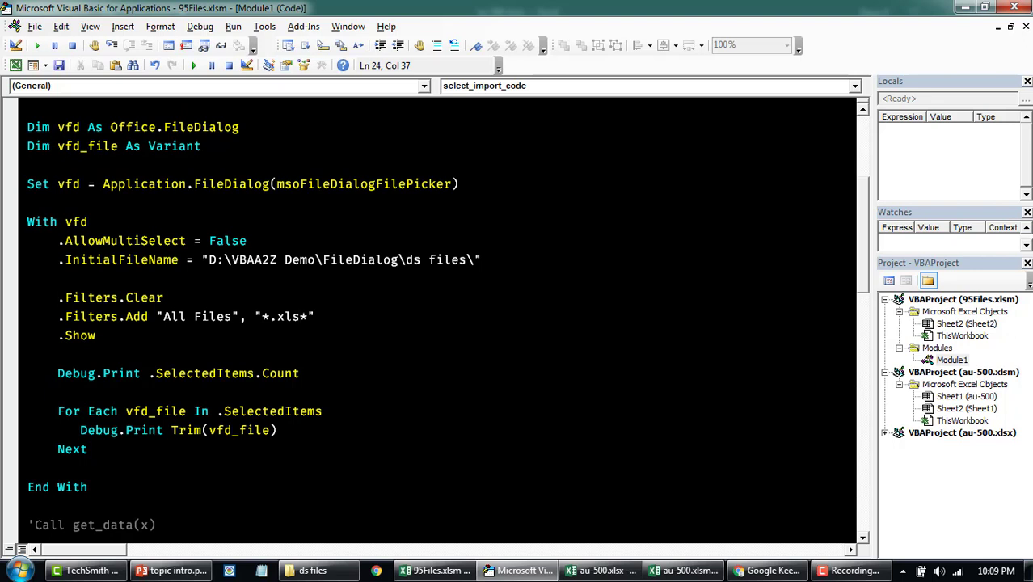
pyautogui.doubleClick(285, 315)
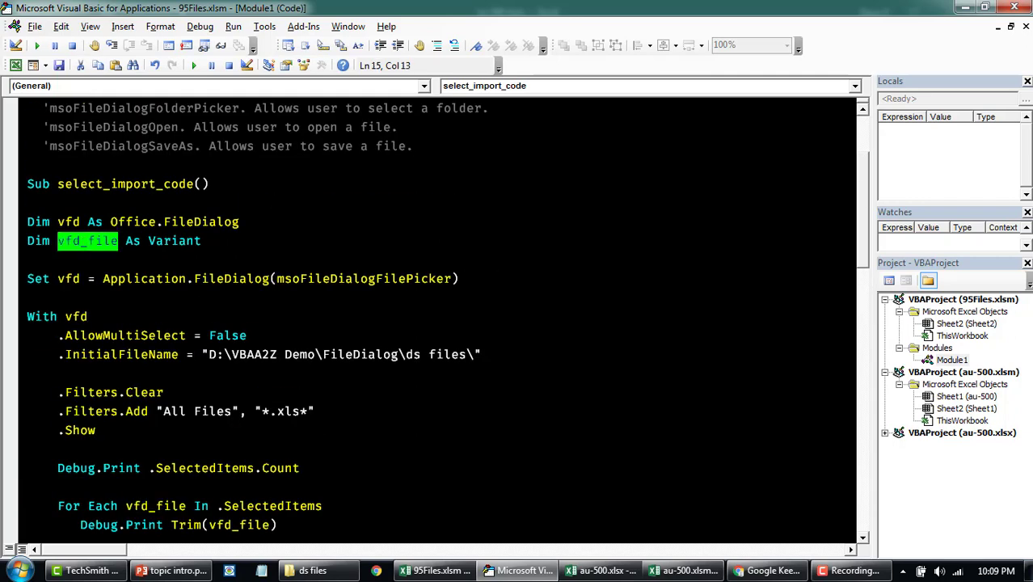
pyautogui.scroll(-3)
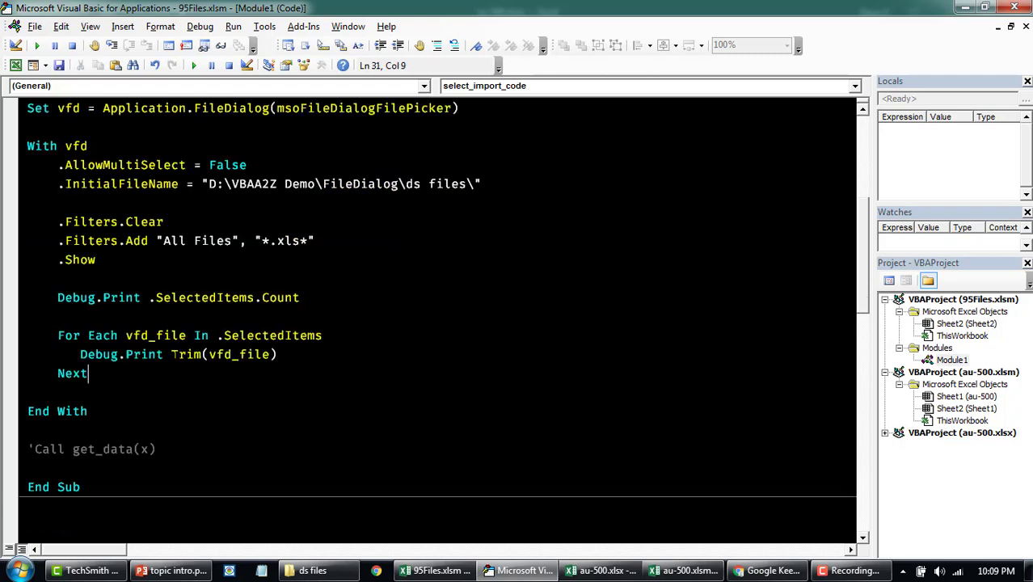
pyautogui.doubleClick(223, 354)
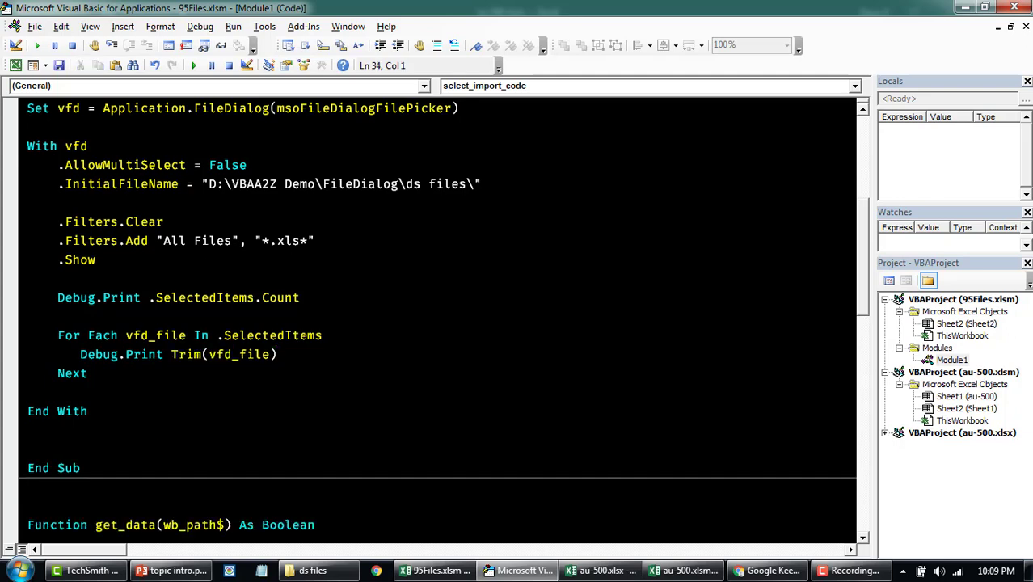
pyautogui.scroll(-3)
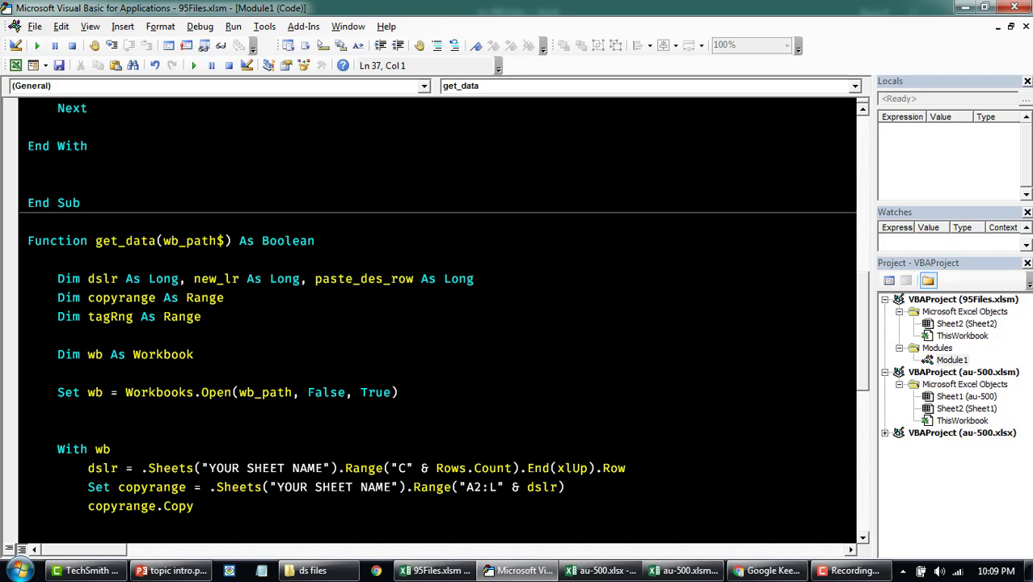
pyautogui.scroll(-3)
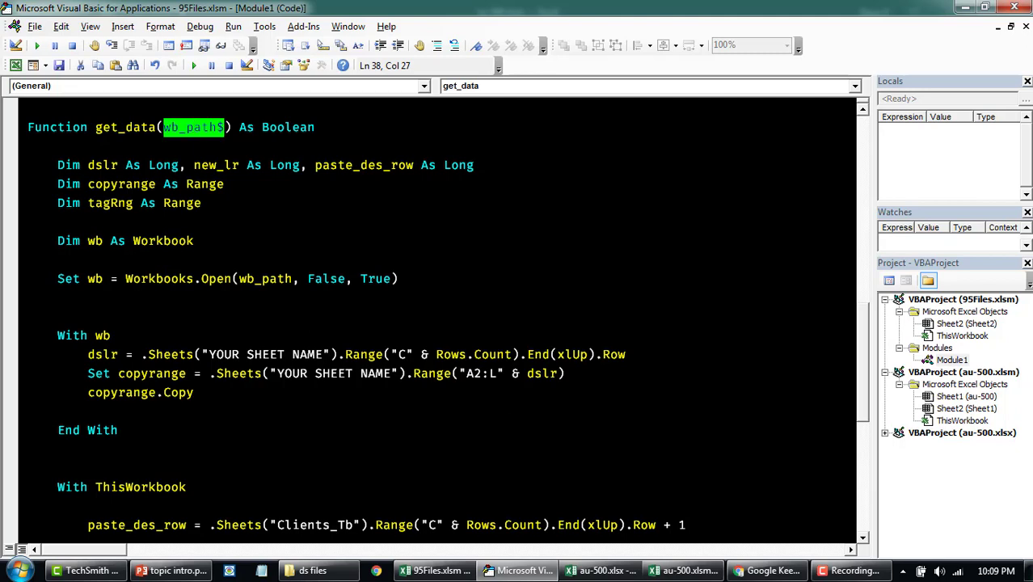
pyautogui.scroll(-3)
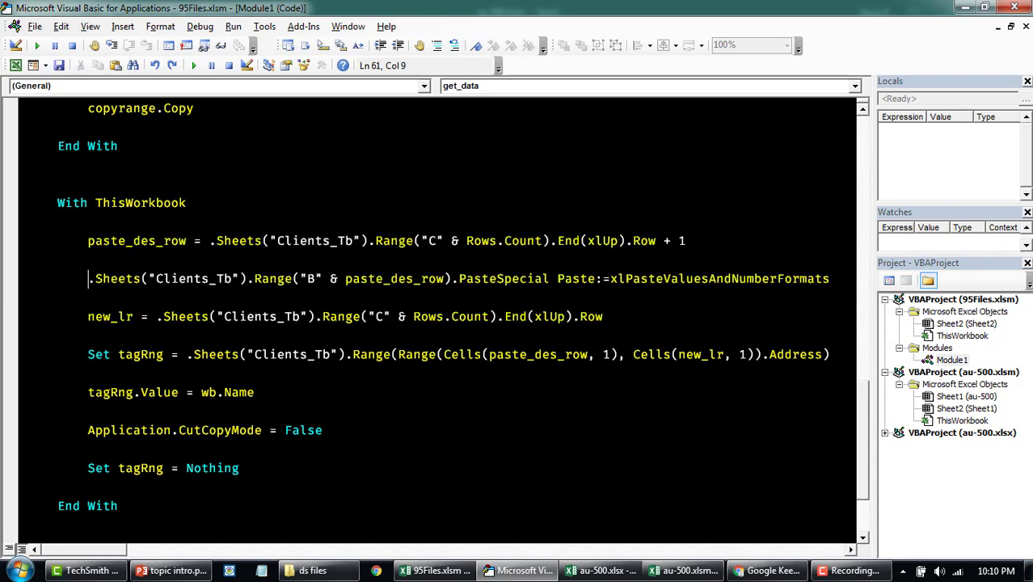
pyautogui.doubleClick(136, 239)
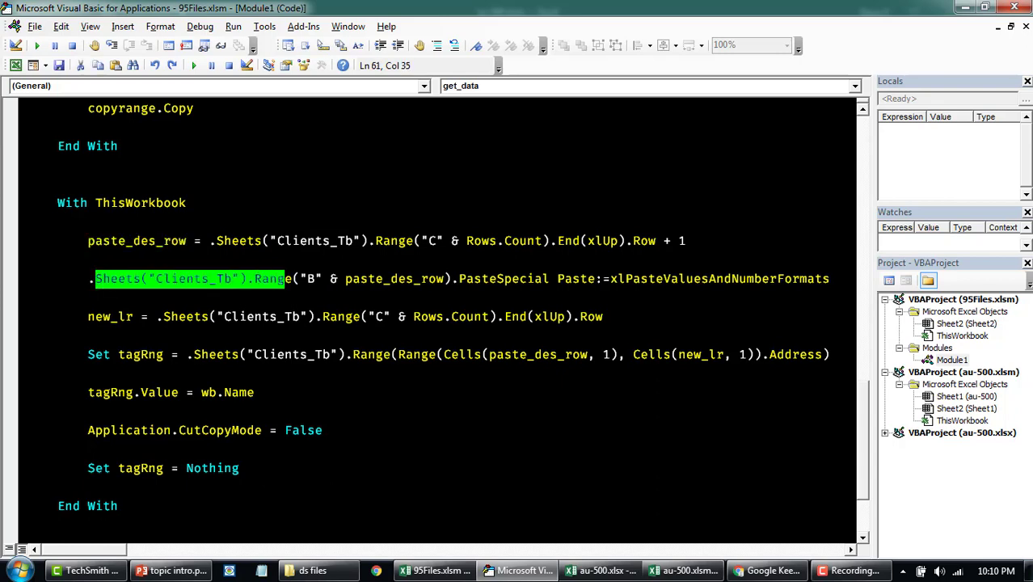
pyautogui.scroll(3)
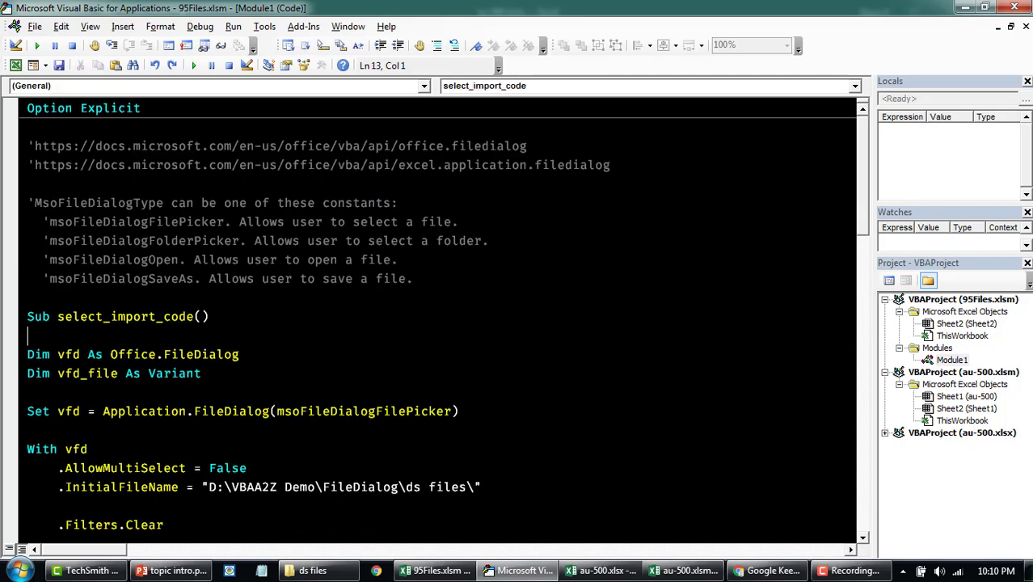
# - Declare Dim wb As Workbook after the vfd_file declaration
pyautogui.scroll(-3)
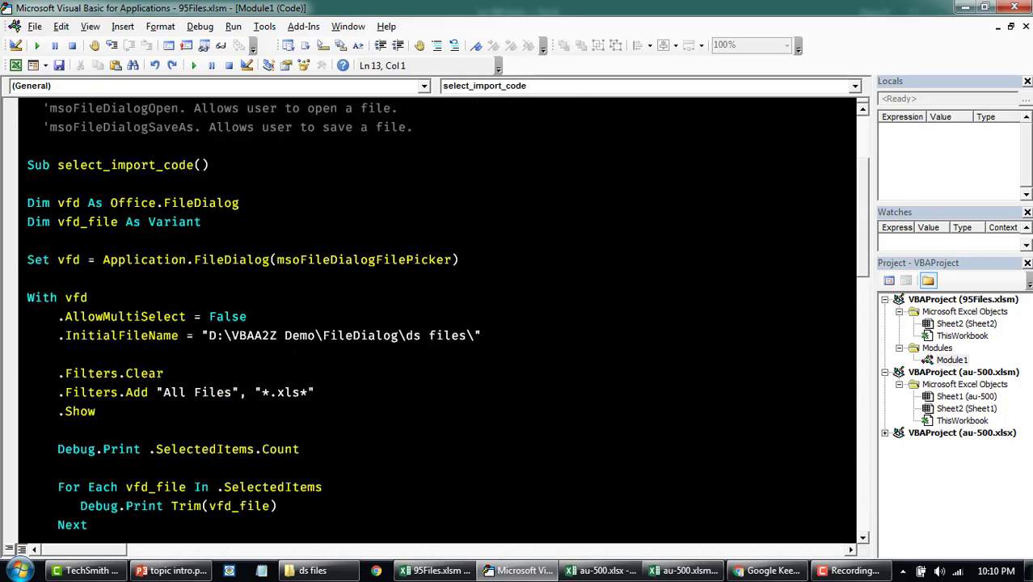
pyautogui.click(203, 221)
pyautogui.write('dim')
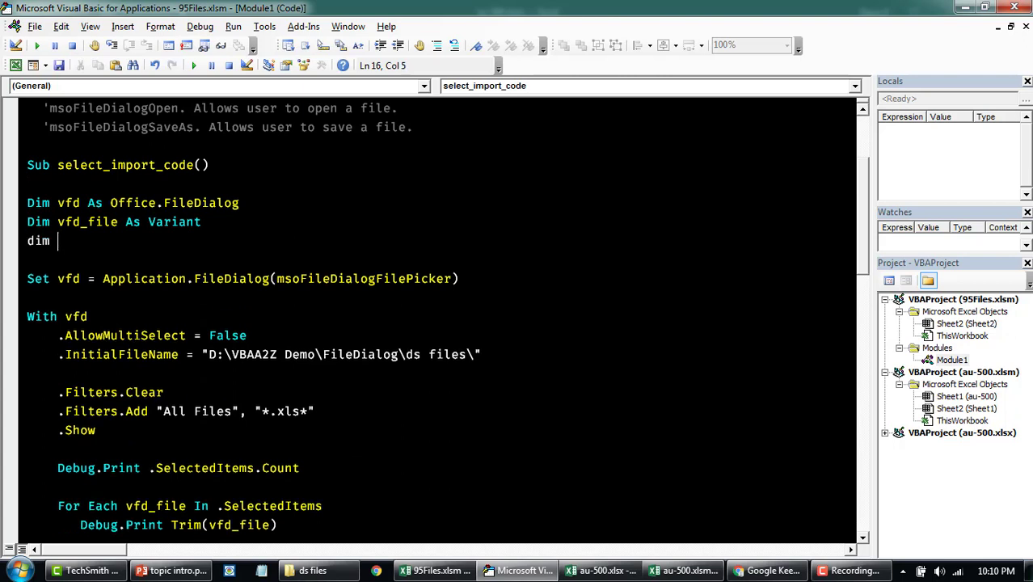
pyautogui.write('wb as')
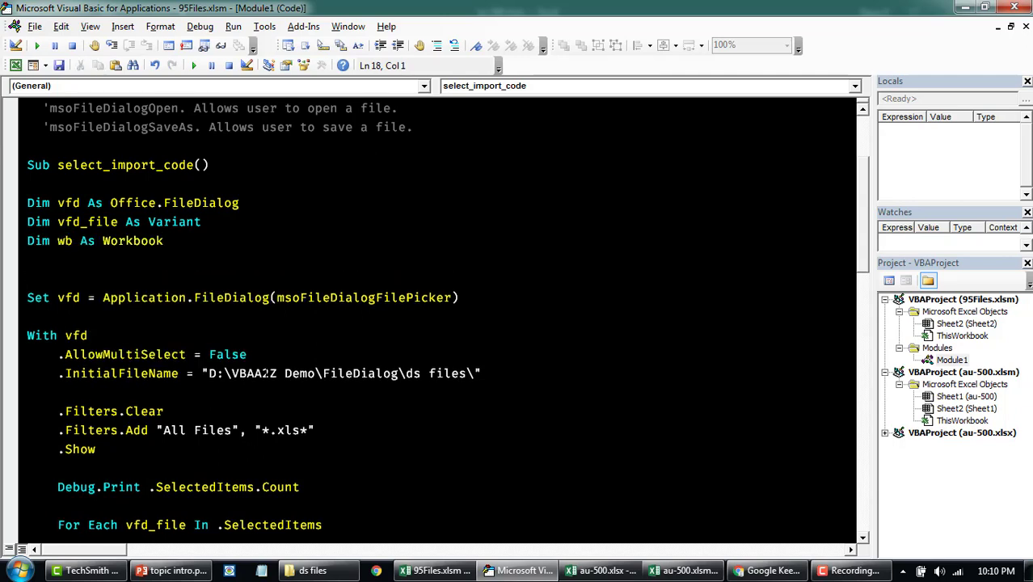
pyautogui.scroll(3)
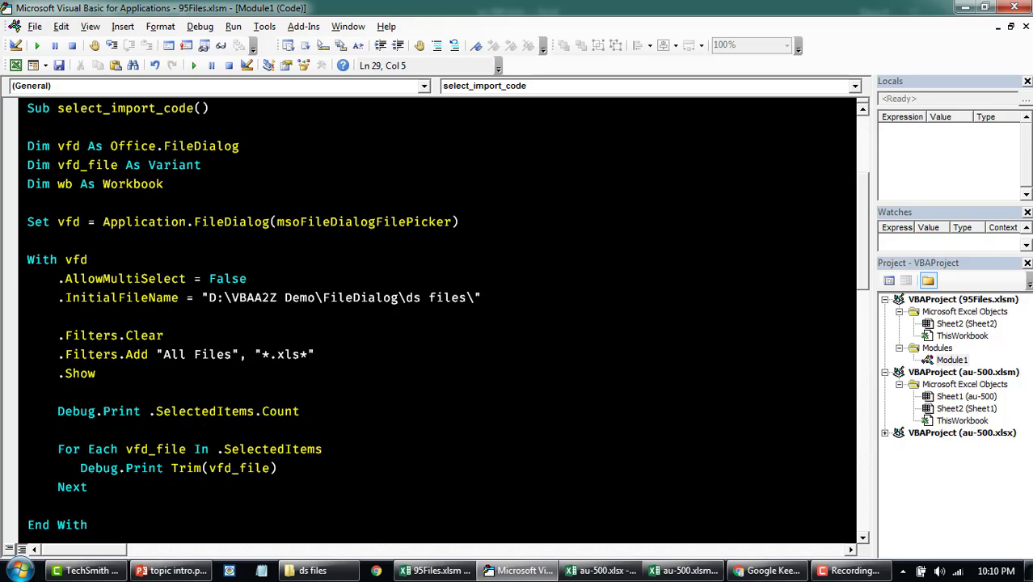
# - Wrap the loop in If .SelectedItems.Count <> 0 Then ... Else MsgBox "File not selected" End If
pyautogui.scroll(-3)
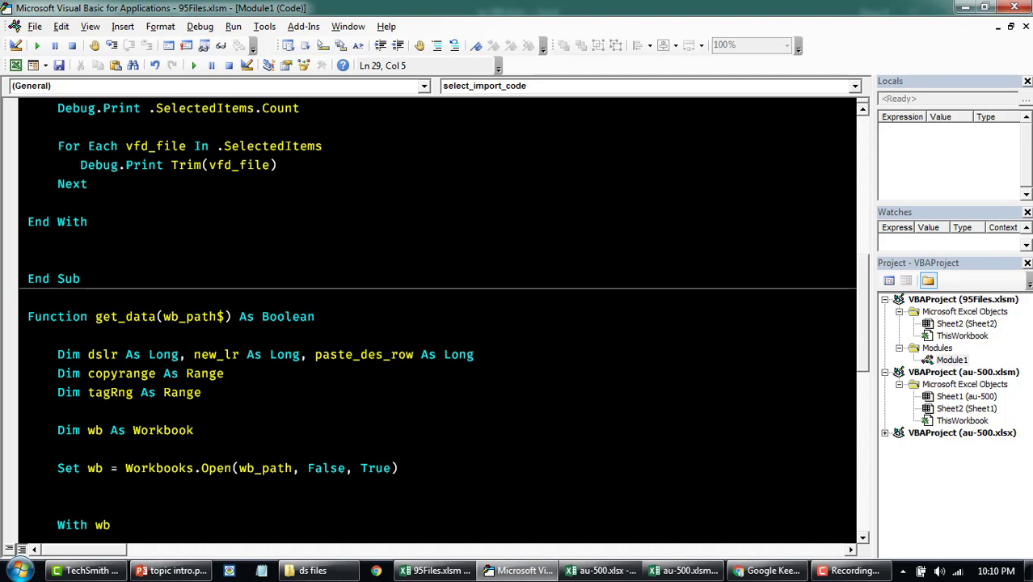
pyautogui.write('if .SelectedItems.Count <>')
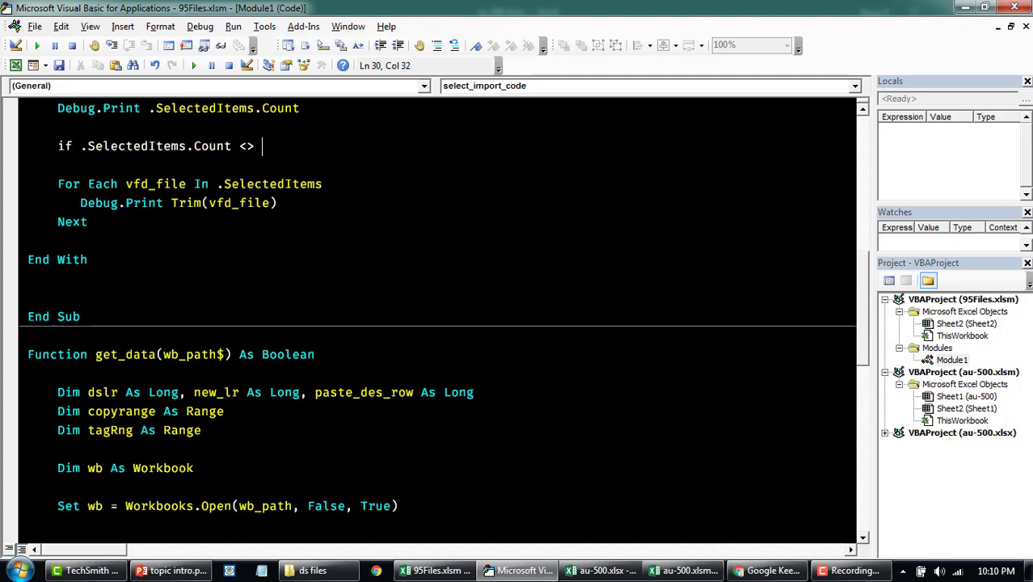
pyautogui.write('0 t')
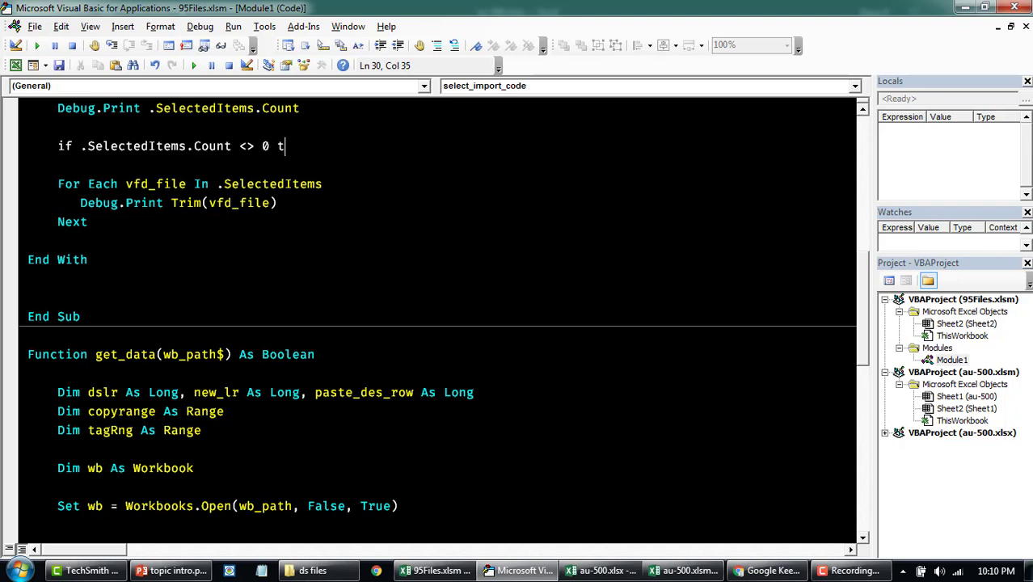
pyautogui.press('enter')
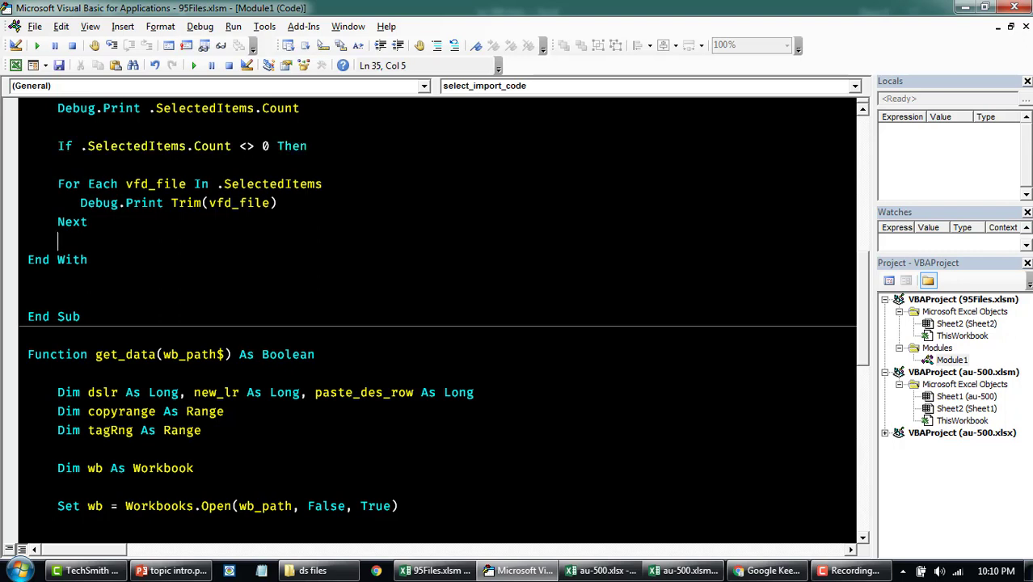
pyautogui.write('Else')
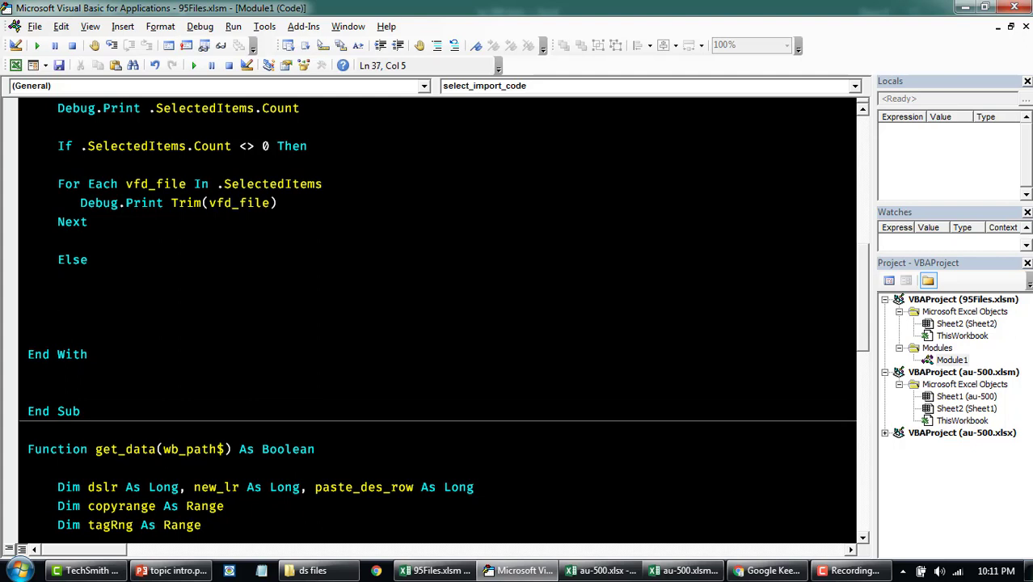
pyautogui.write('msgbox')
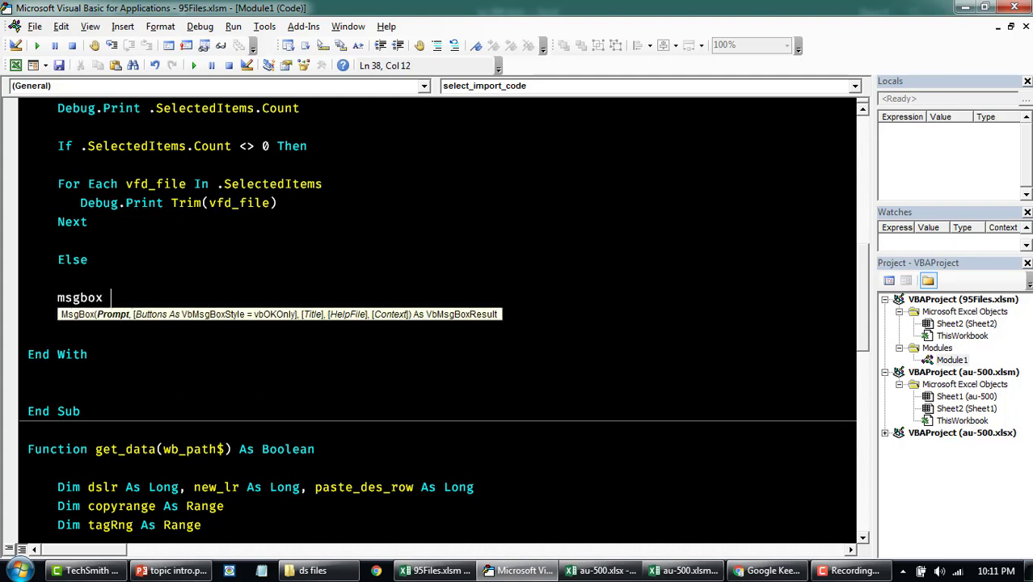
pyautogui.write('"File not selected')
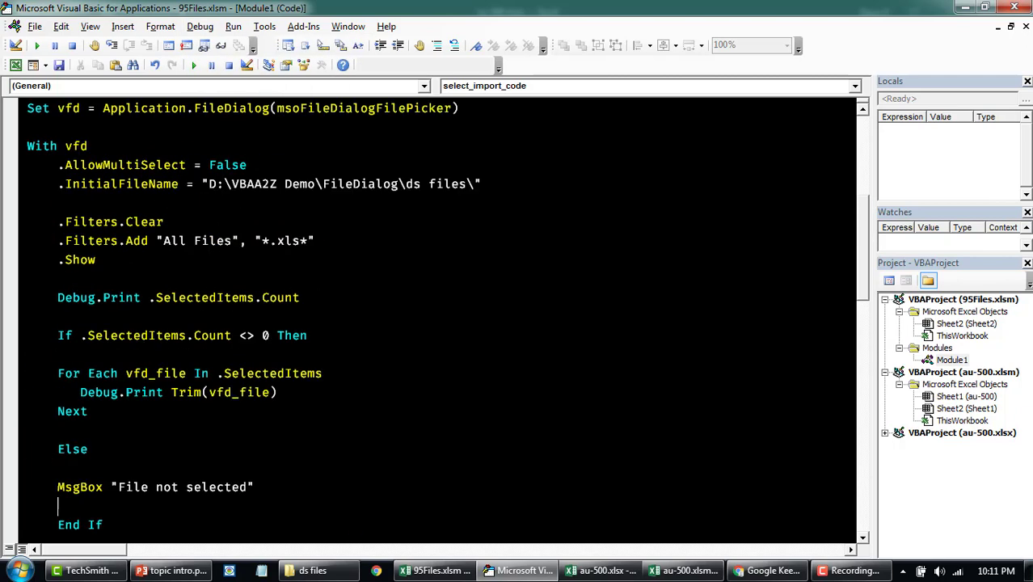
# - Run the macro without picking a file and dismiss the File not selected message
pyautogui.click(62, 278)
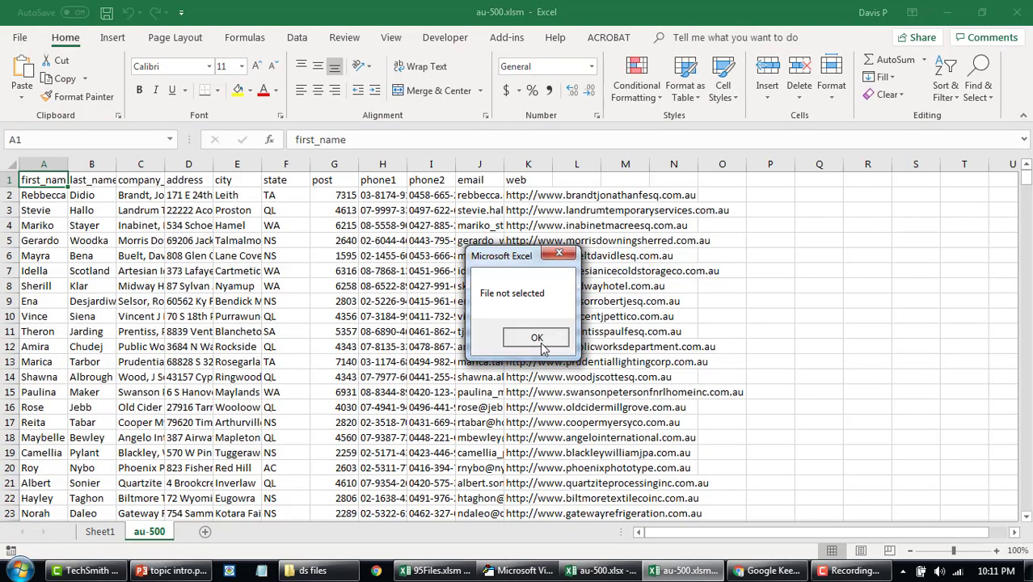
pyautogui.click(537, 338)
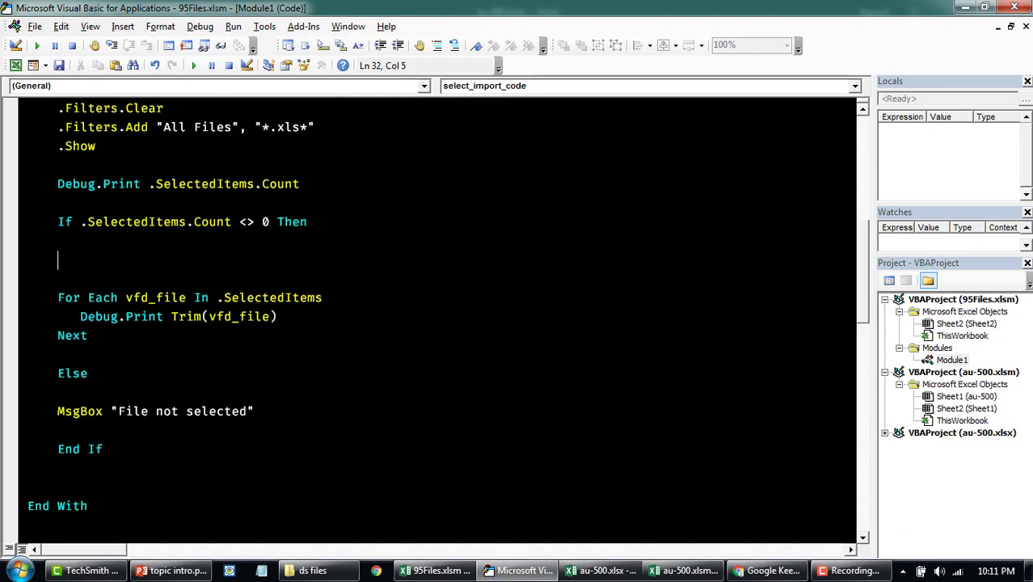
# - Add Set wb = Workbooks.Add inside the If block
pyautogui.write('set wb')
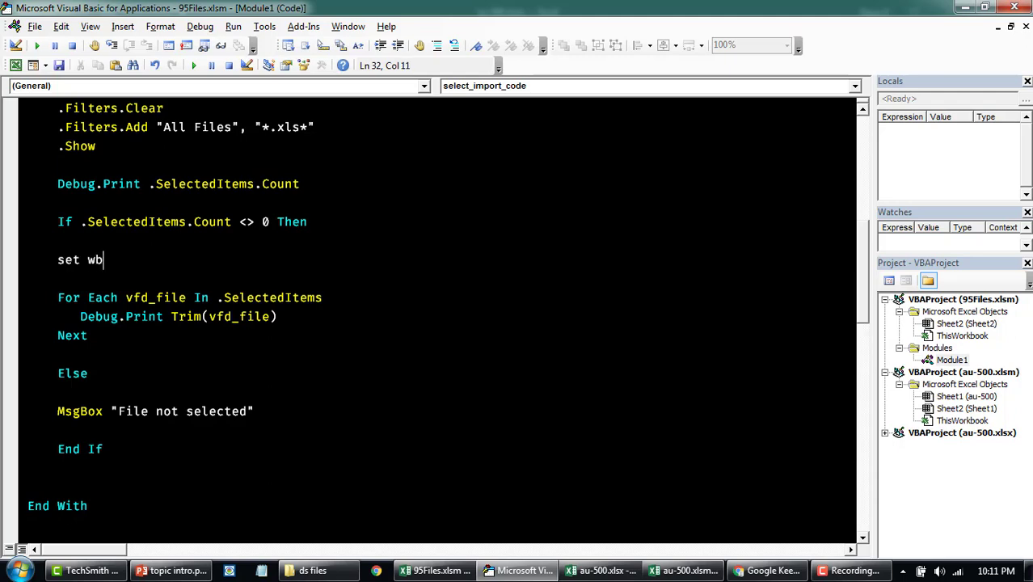
pyautogui.scroll(3)
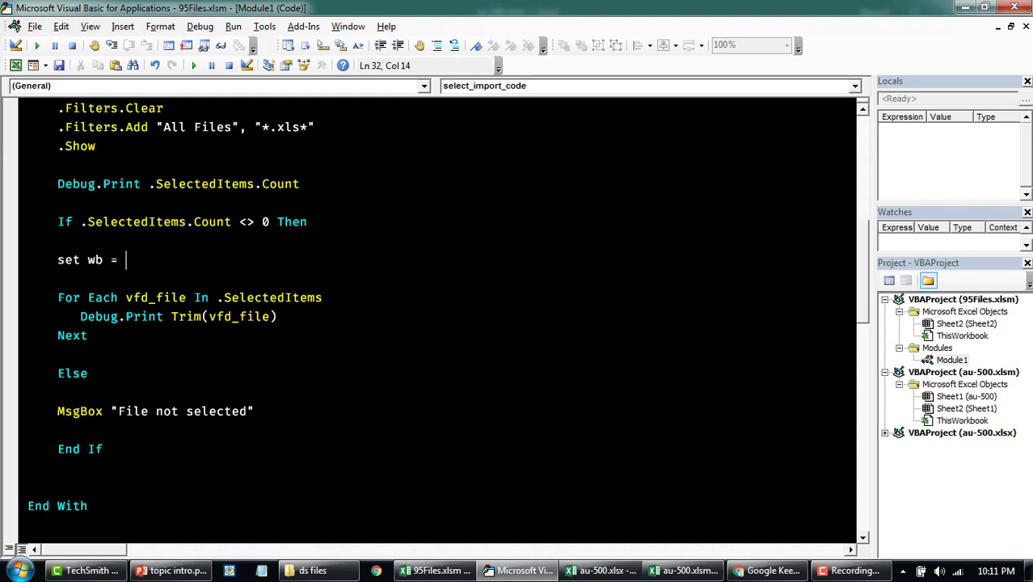
pyautogui.write('workbooks.Add')
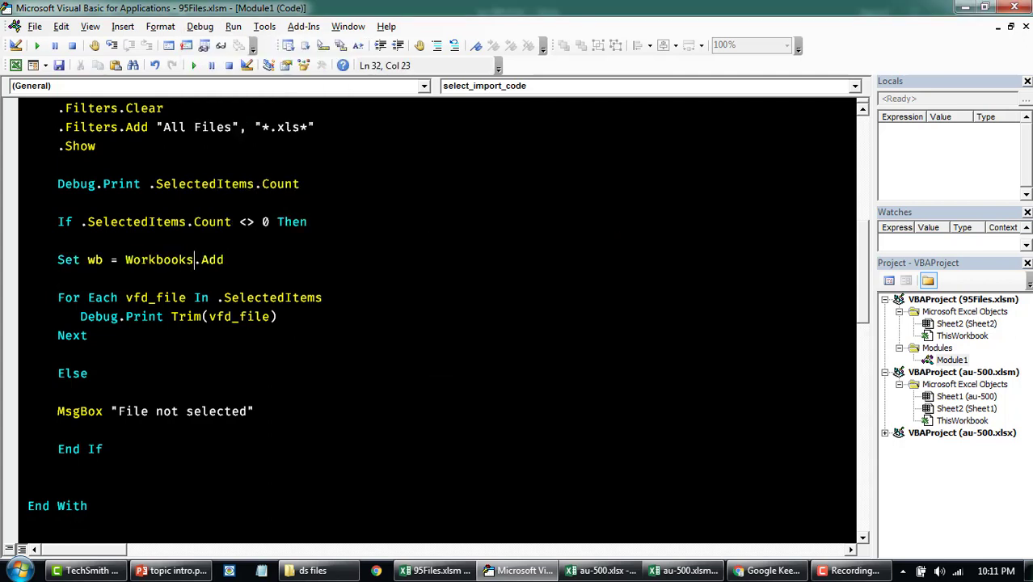
pyautogui.click(94, 259)
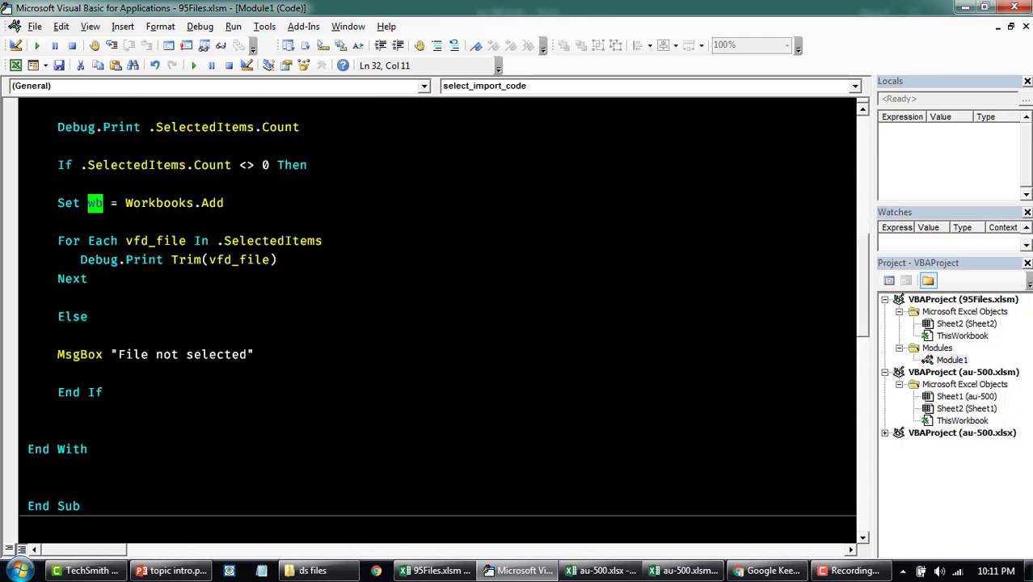
# - Add a second xWb As Workbook parameter to the get_data function signature
pyautogui.scroll(-3)
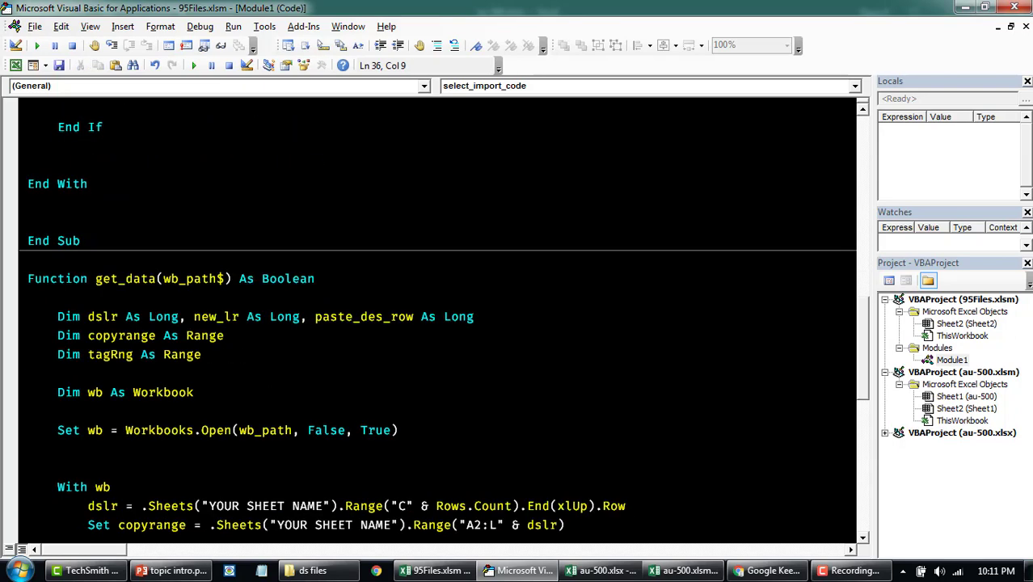
pyautogui.write(', sd')
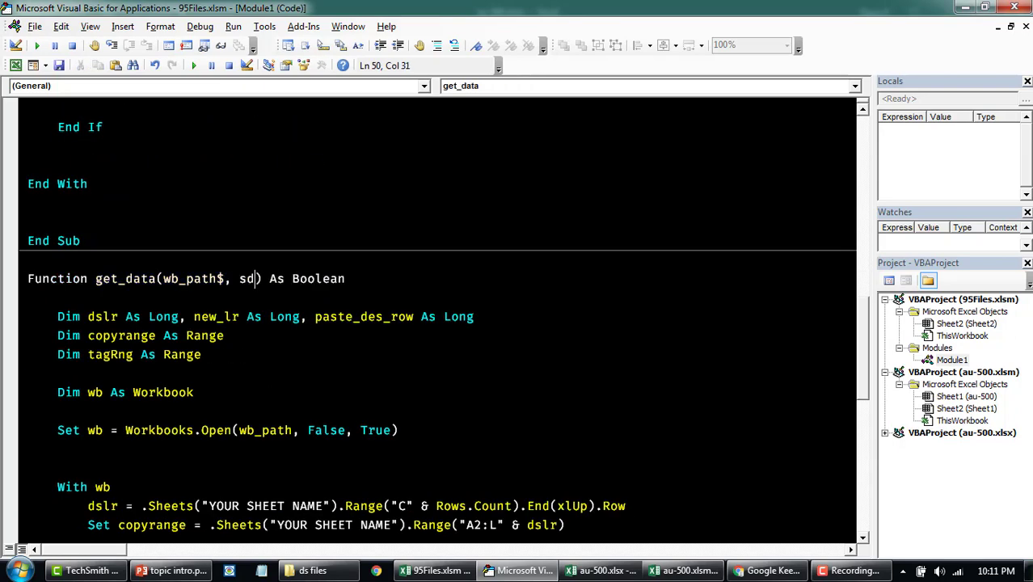
pyautogui.press('BackSpace')
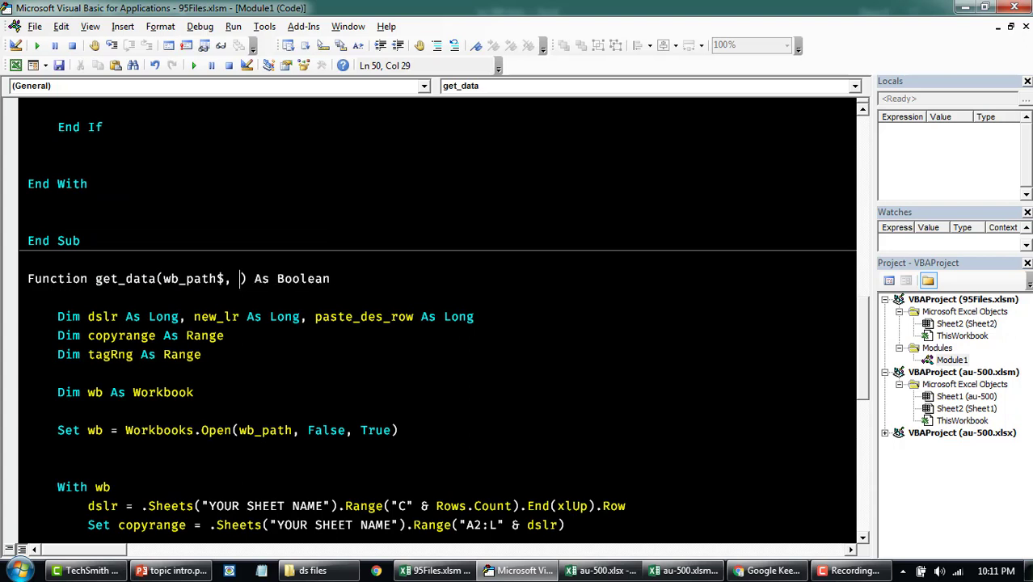
pyautogui.write('xWb as')
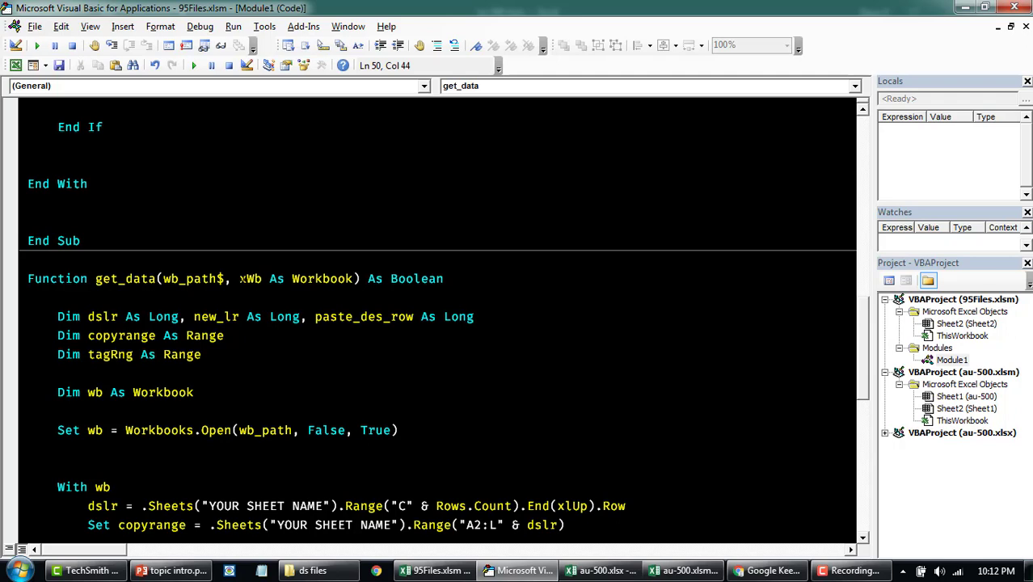
pyautogui.scroll(3)
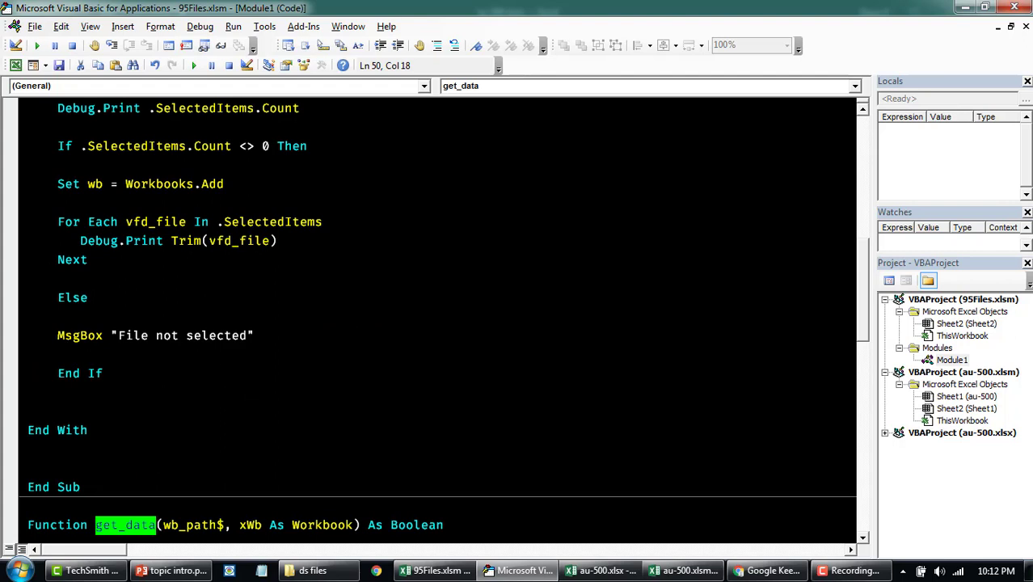
pyautogui.click(278, 239)
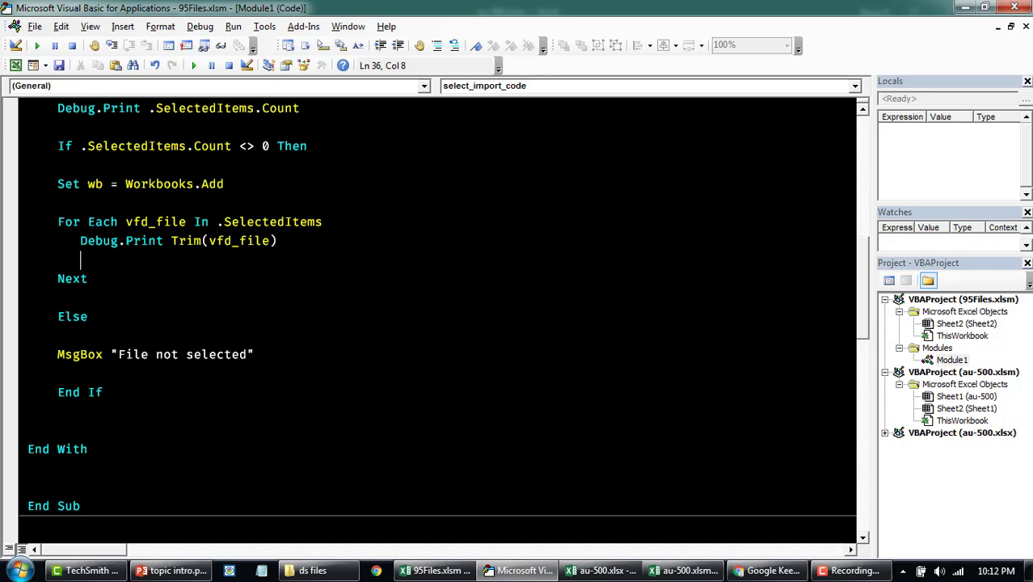
# - Call get_data in the loop with vfd_file as its first argument
pyautogui.write('get_data')
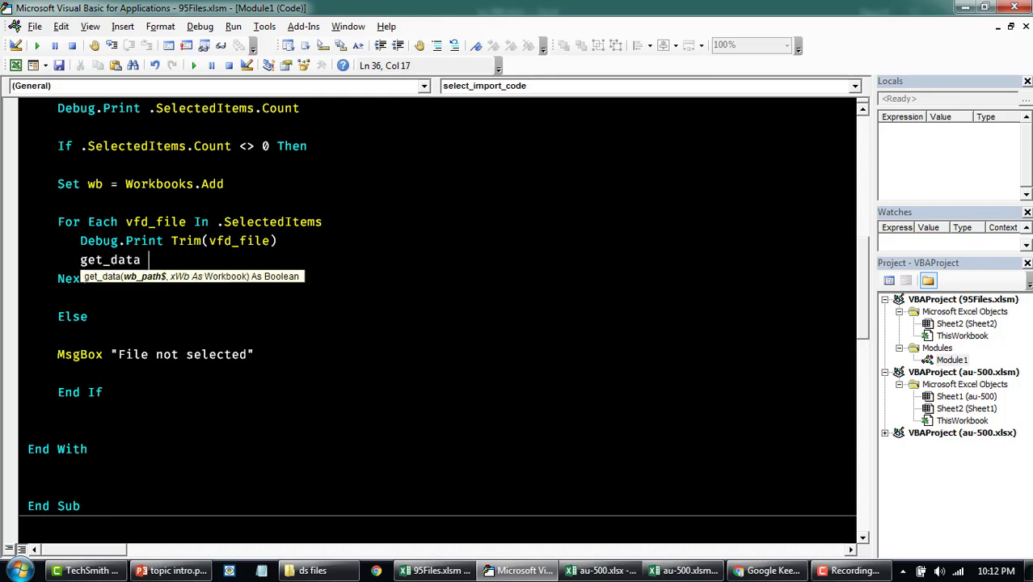
pyautogui.write('d')
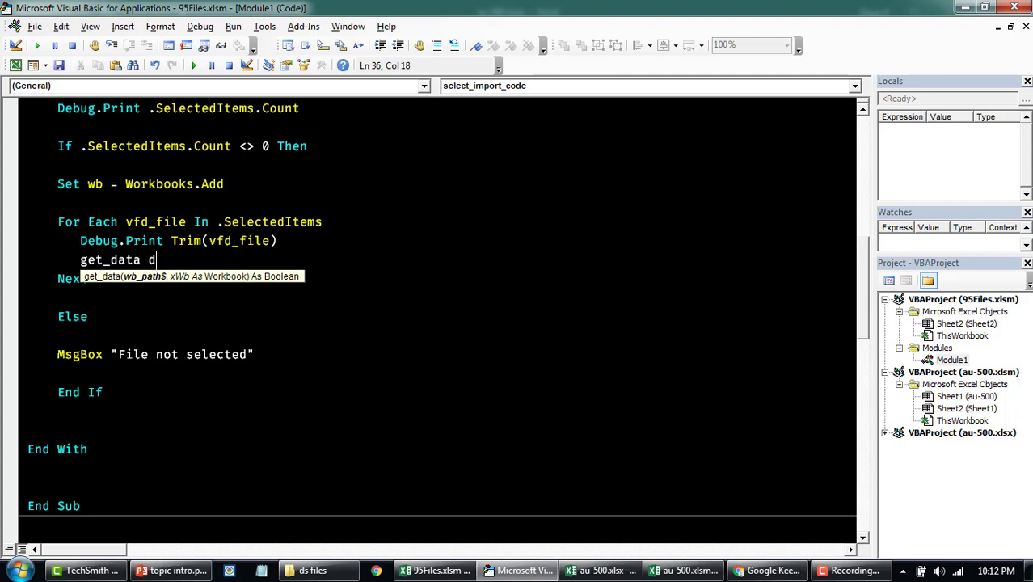
pyautogui.write(',d')
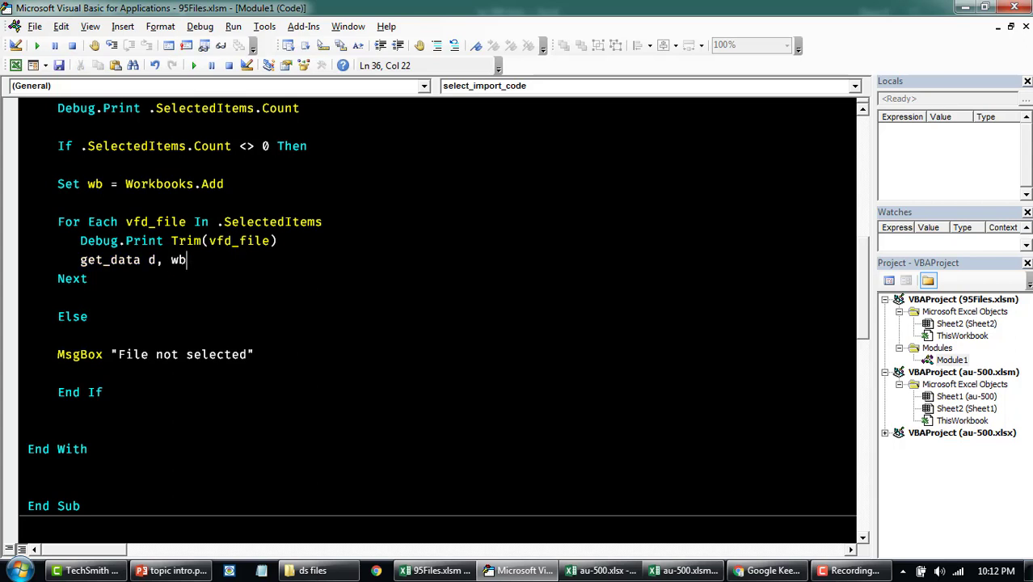
pyautogui.doubleClick(155, 221)
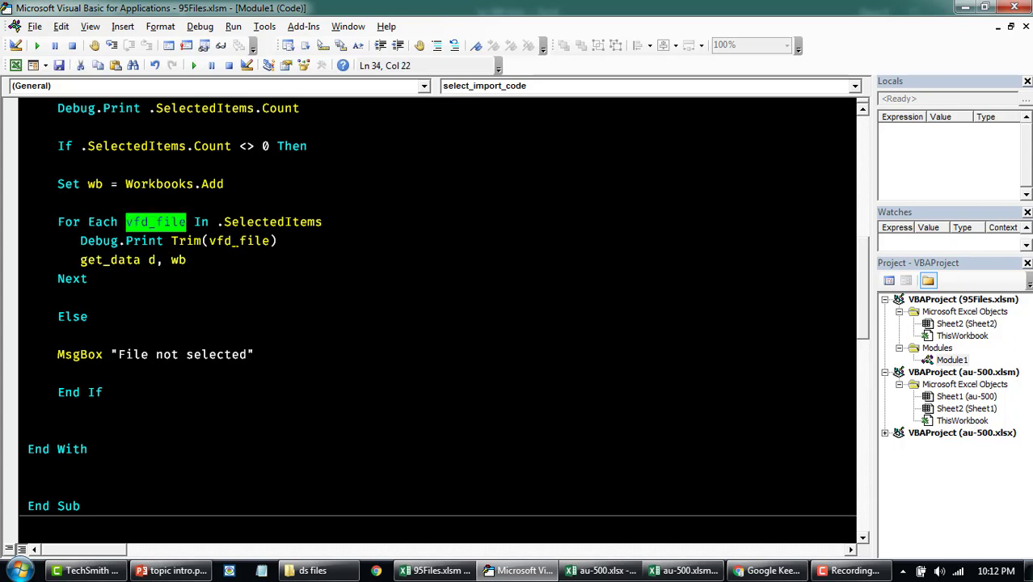
pyautogui.click(148, 259)
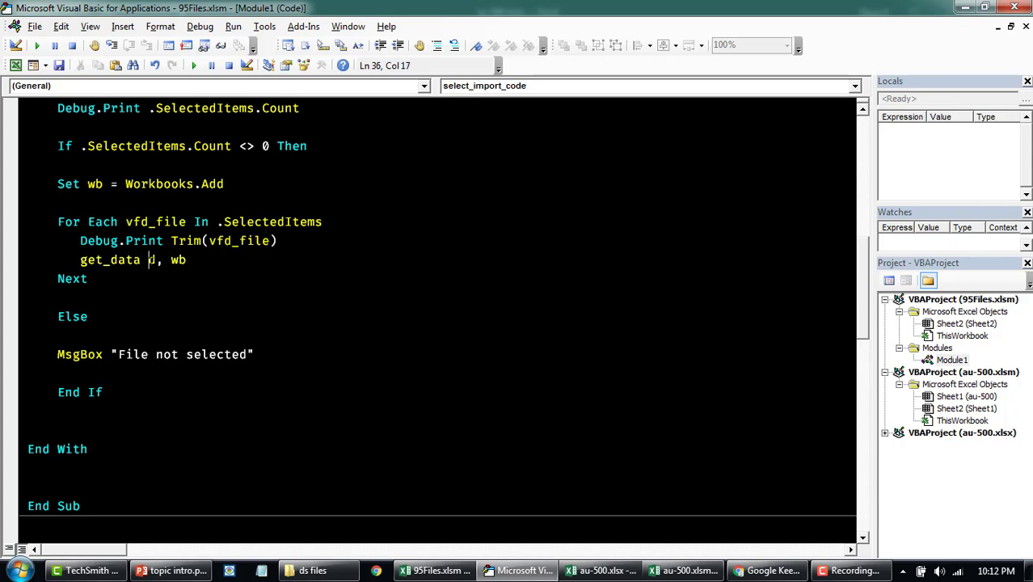
pyautogui.write('vfd_file')
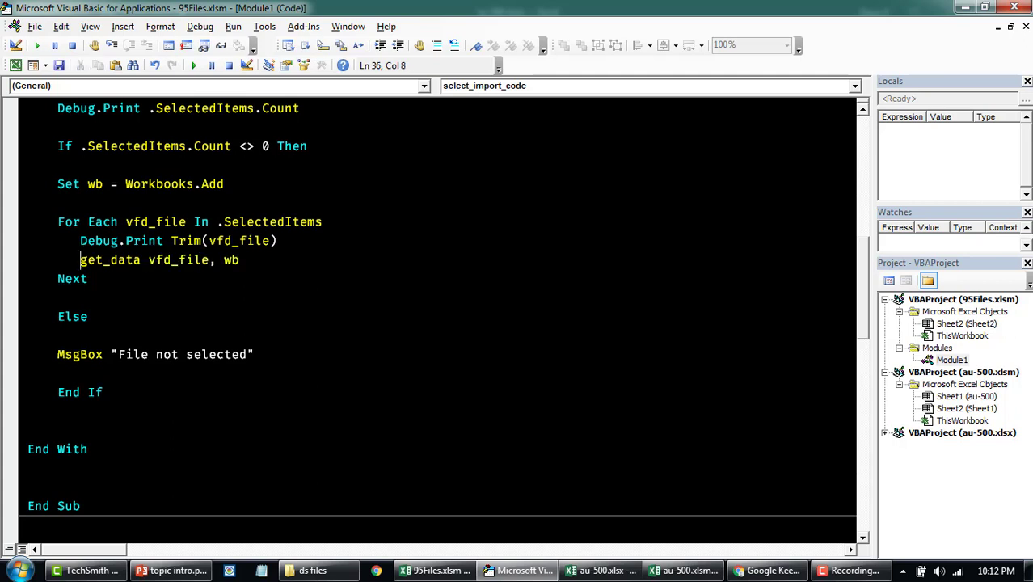
# - Make the line Debug.Print "Import status: " & get_data(vfd_file, wb) and dismiss the compile errors
pyautogui.write('debug.')
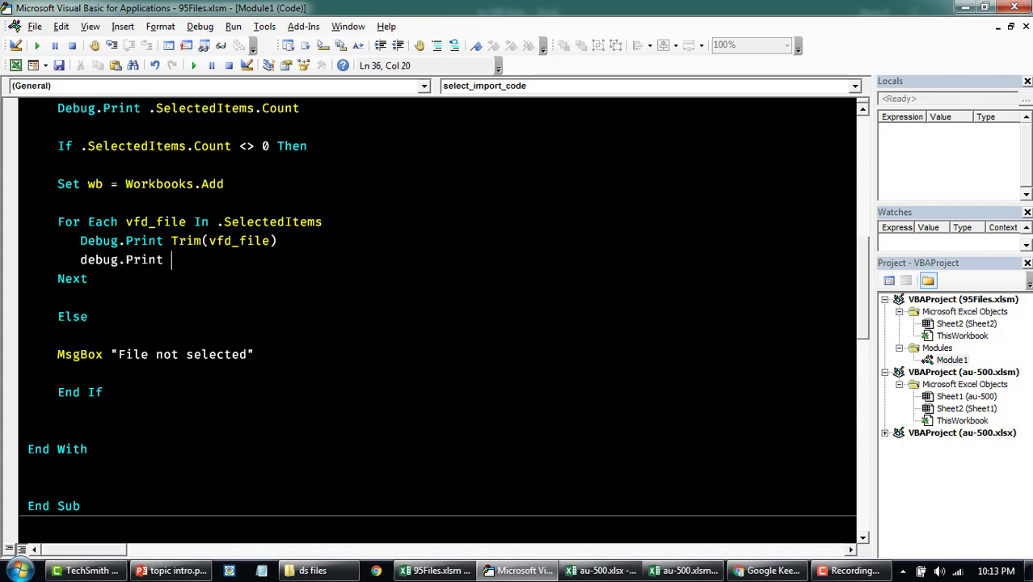
pyautogui.write('Print get_data vfd_file, wb')
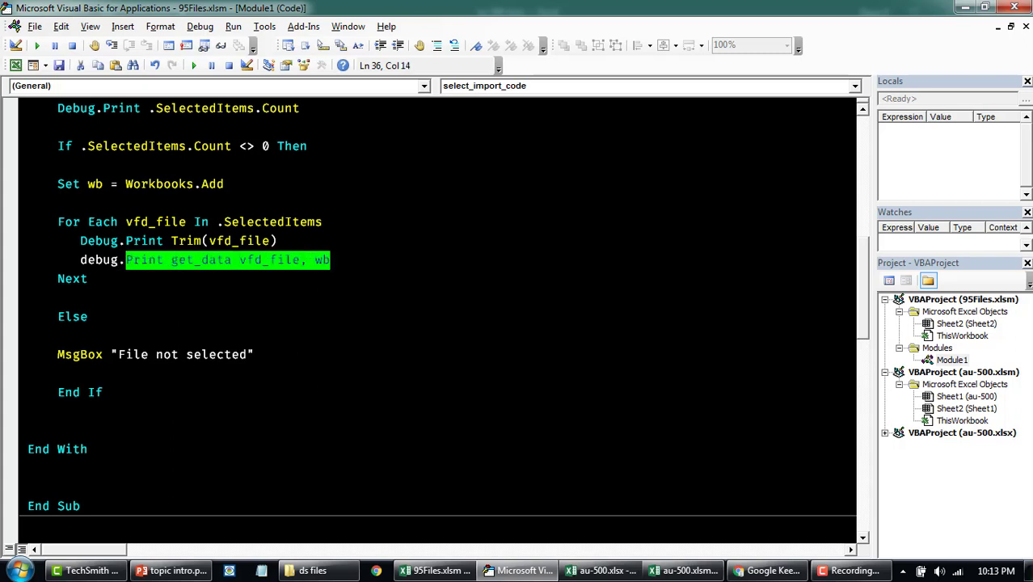
pyautogui.write('"')
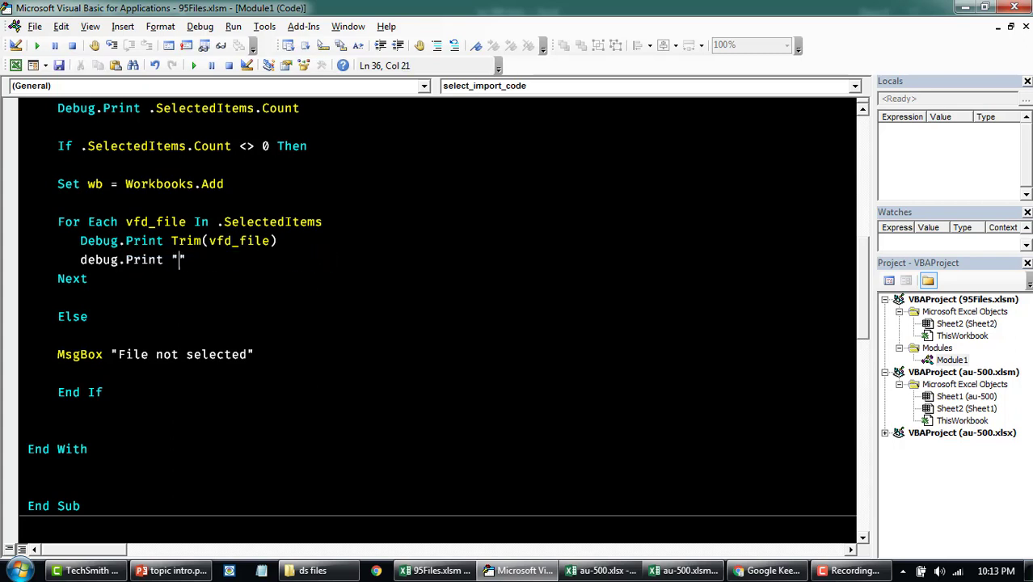
pyautogui.write('Import status: " & get_data; vfd_')
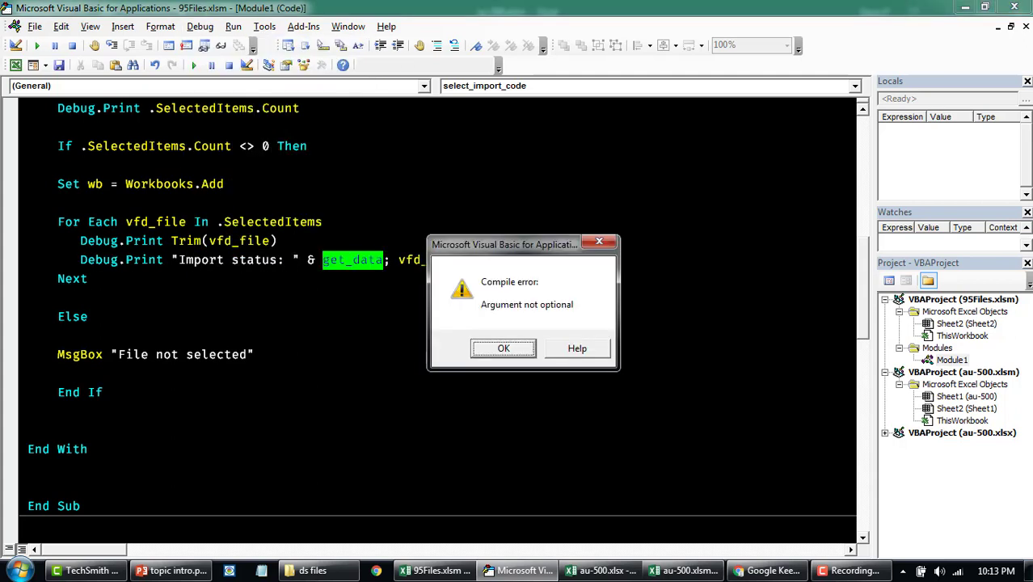
pyautogui.click(503, 348)
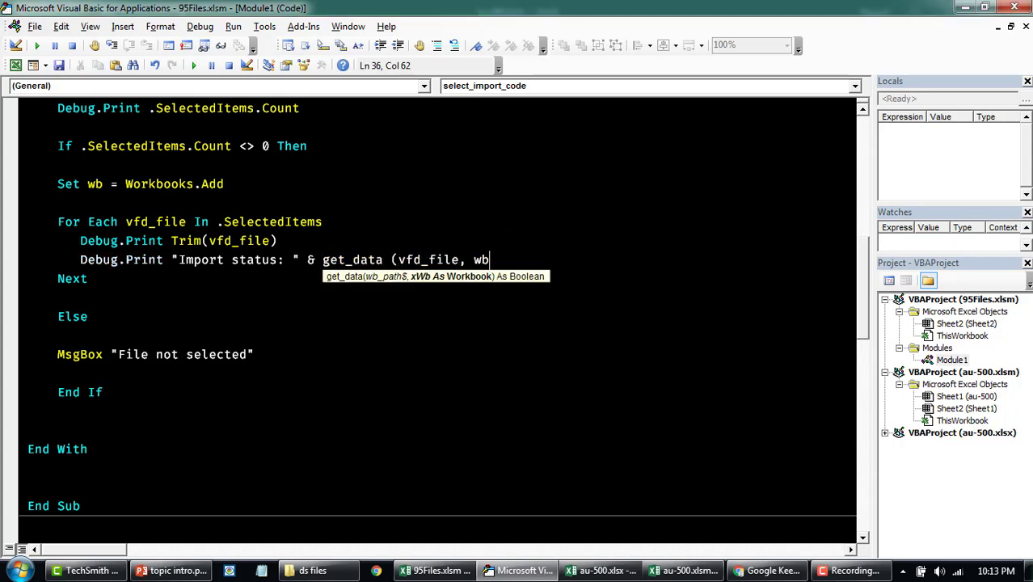
pyautogui.press('F5')
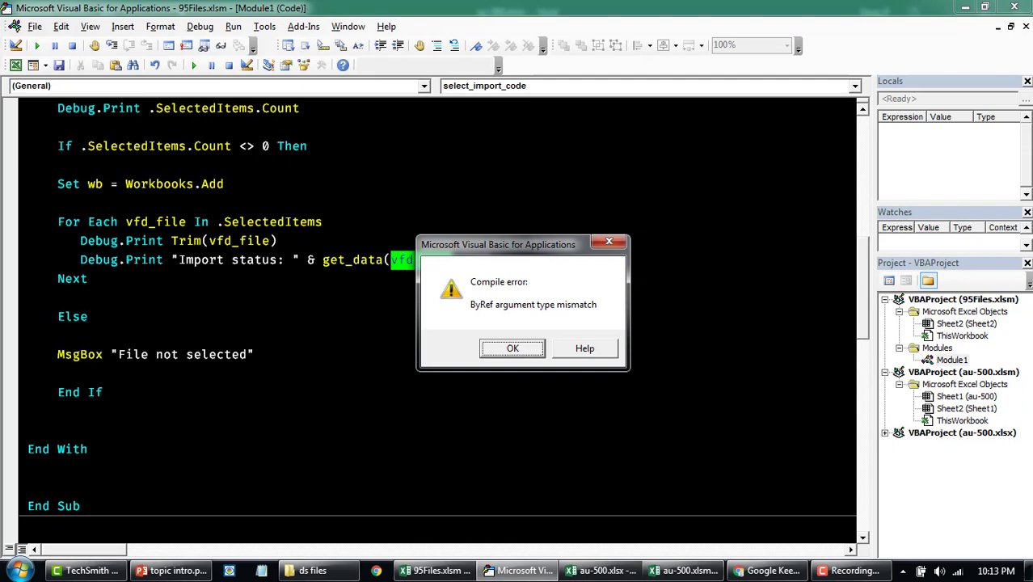
pyautogui.click(511, 347)
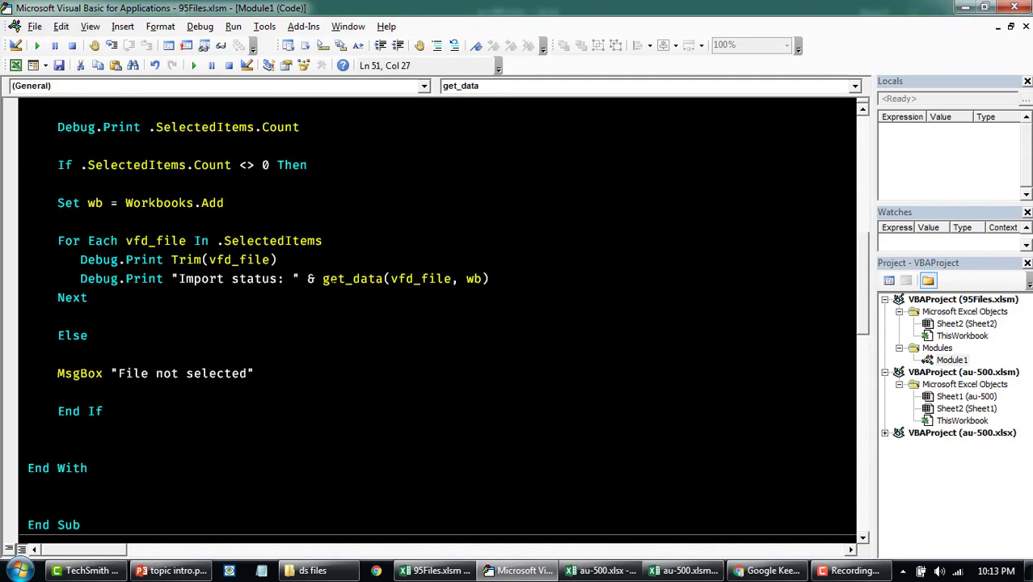
# - Declare Dim curFileName As String next to the vfd_file declaration
pyautogui.scroll(3)
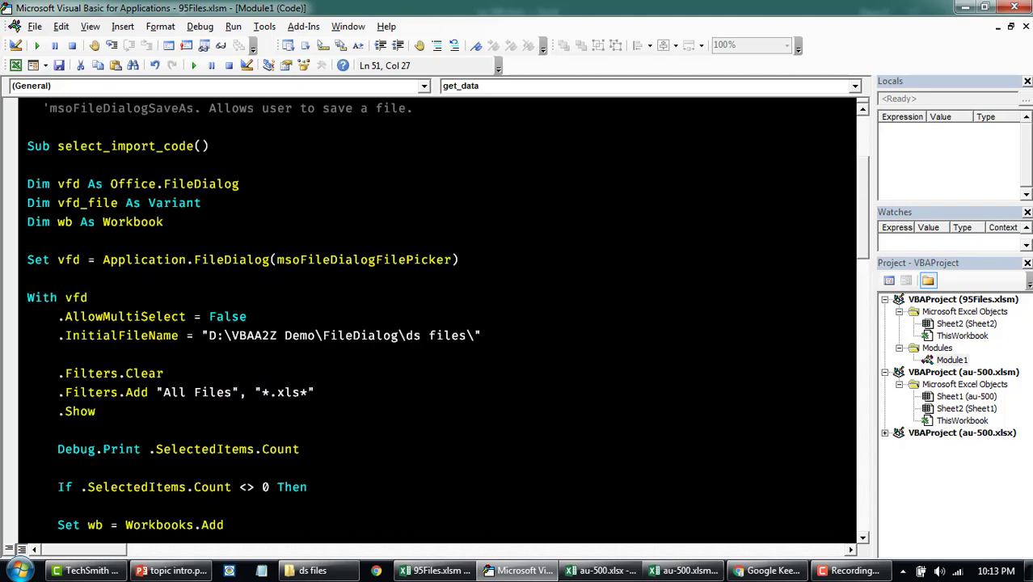
pyautogui.doubleClick(87, 204)
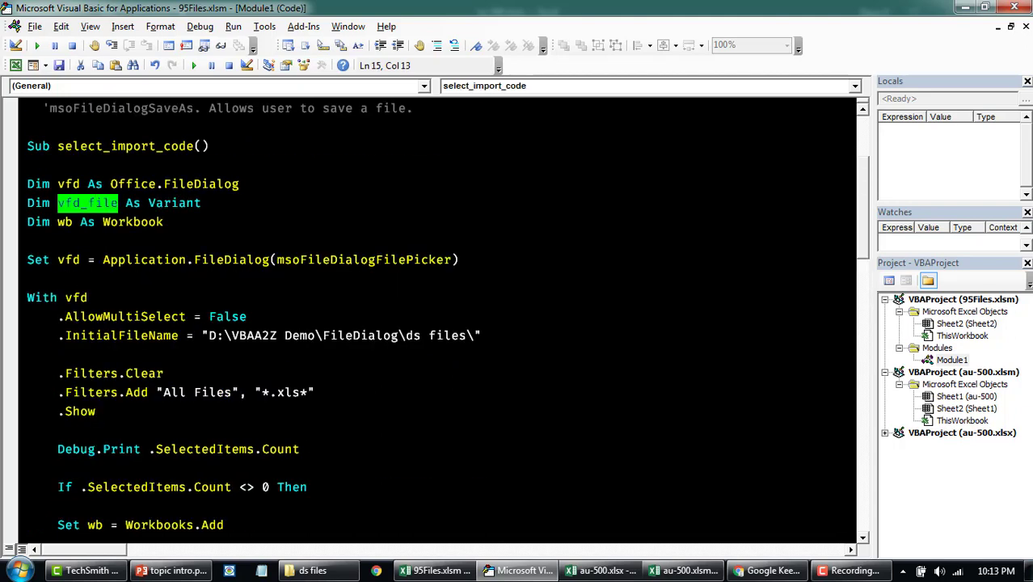
pyautogui.write('dim c')
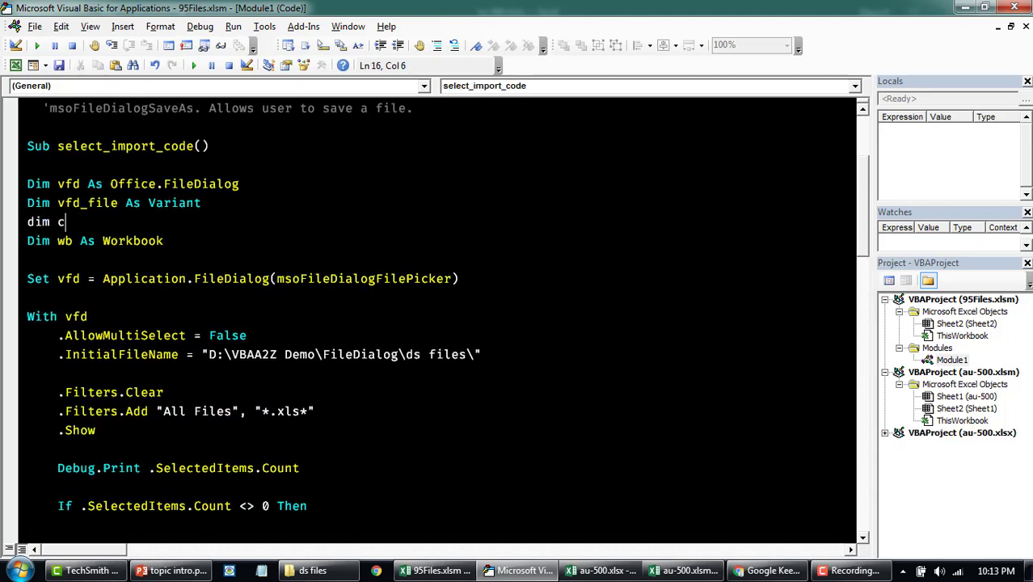
pyautogui.write('urFileName')
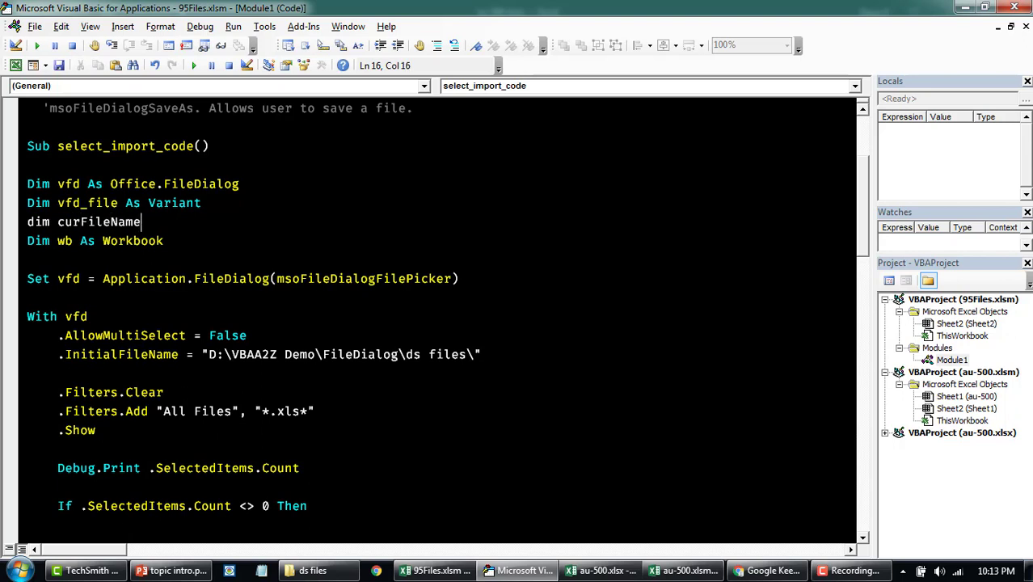
pyautogui.write('as String')
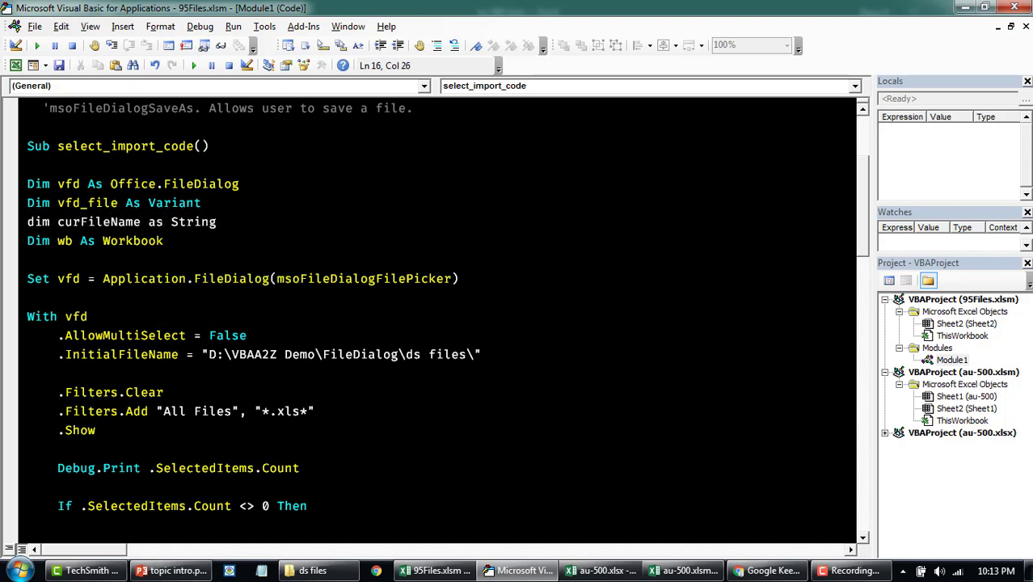
# - Assign curFileName = vfd_file in the loop and pass curFileName to get_data instead of vfd_file
pyautogui.scroll(-3)
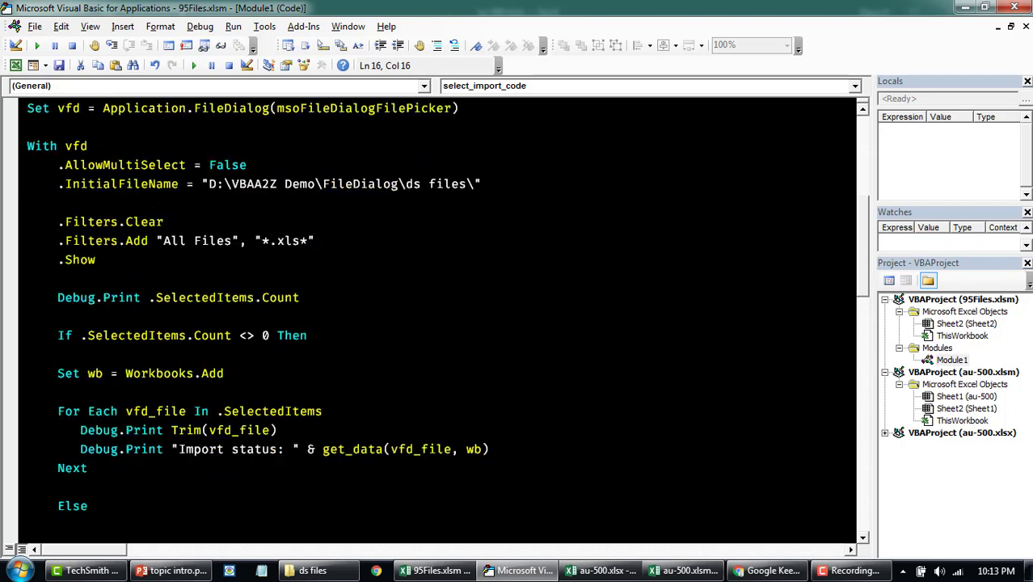
pyautogui.write('curFileName = vfd_file')
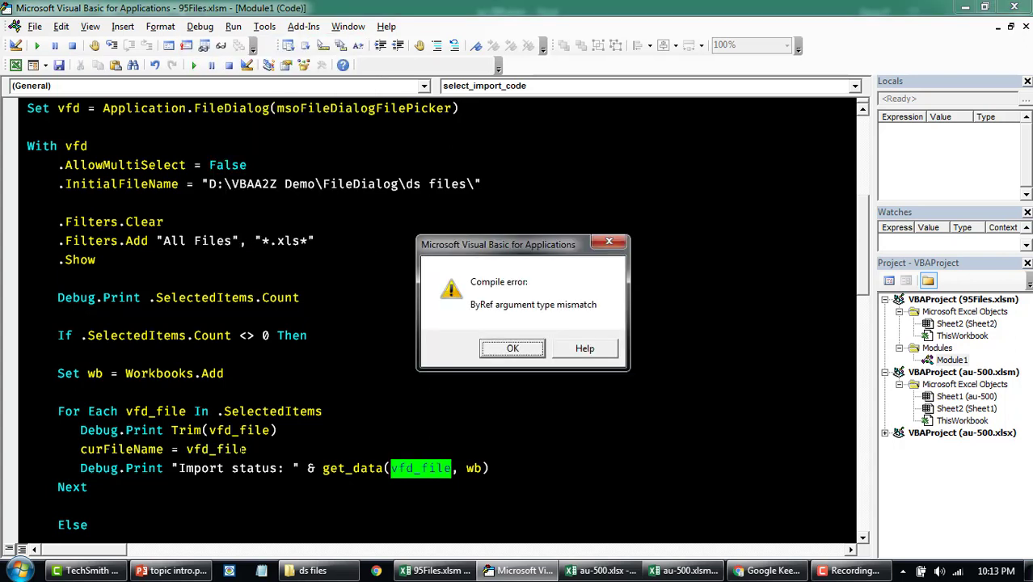
pyautogui.click(511, 348)
pyautogui.write('curFileNam')
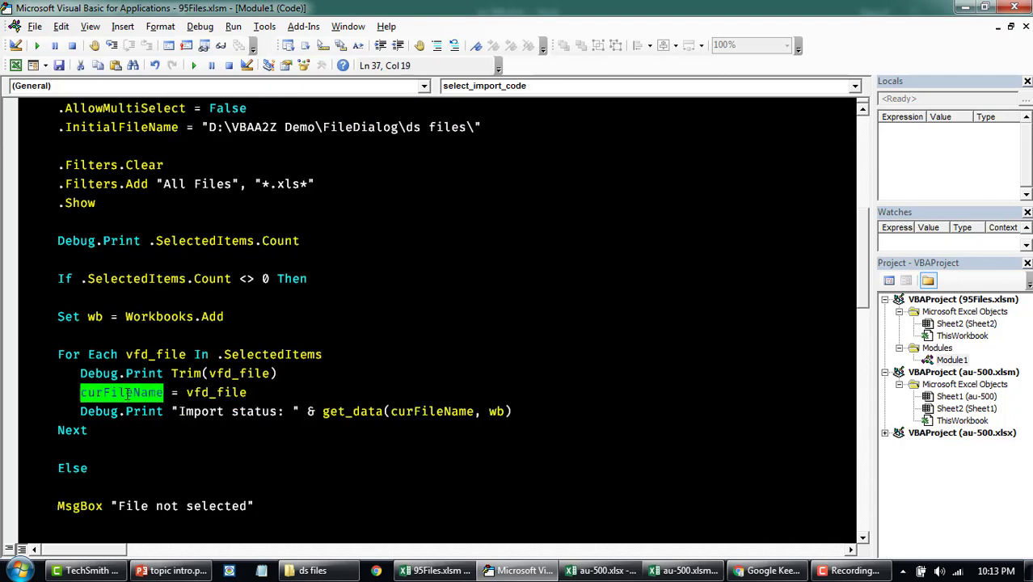
pyautogui.click(199, 26)
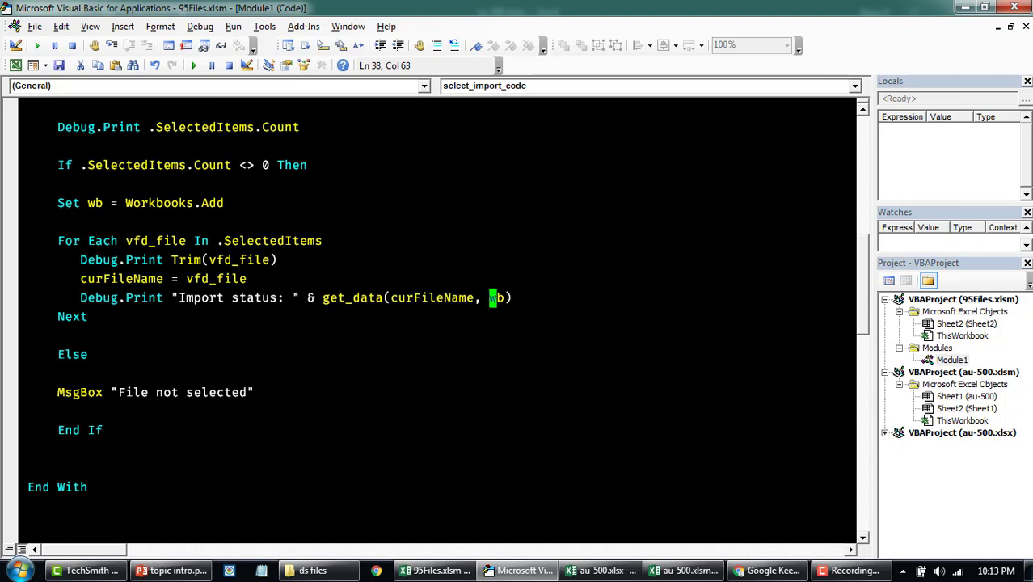
pyautogui.scroll(-3)
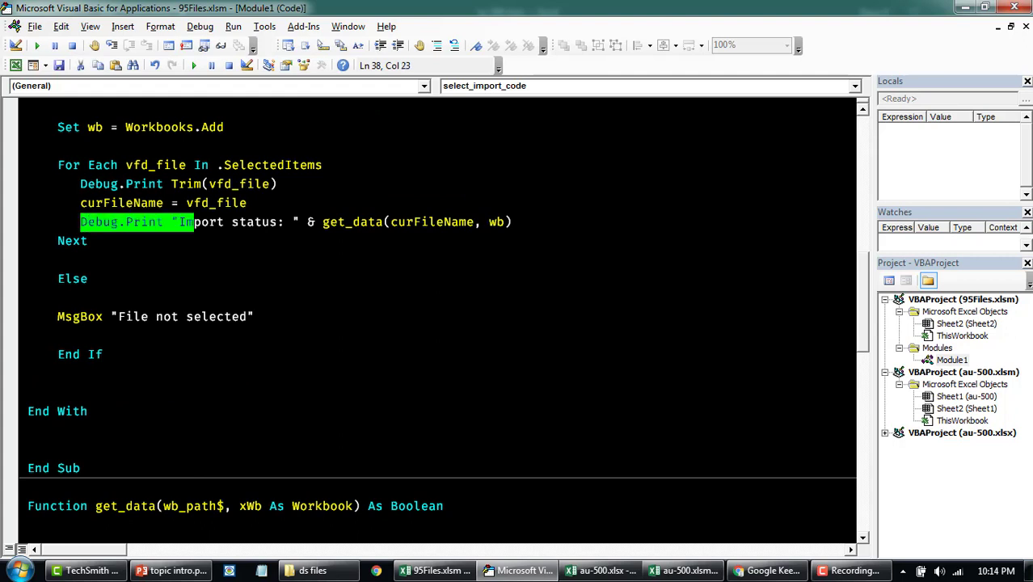
pyautogui.doubleClick(349, 222)
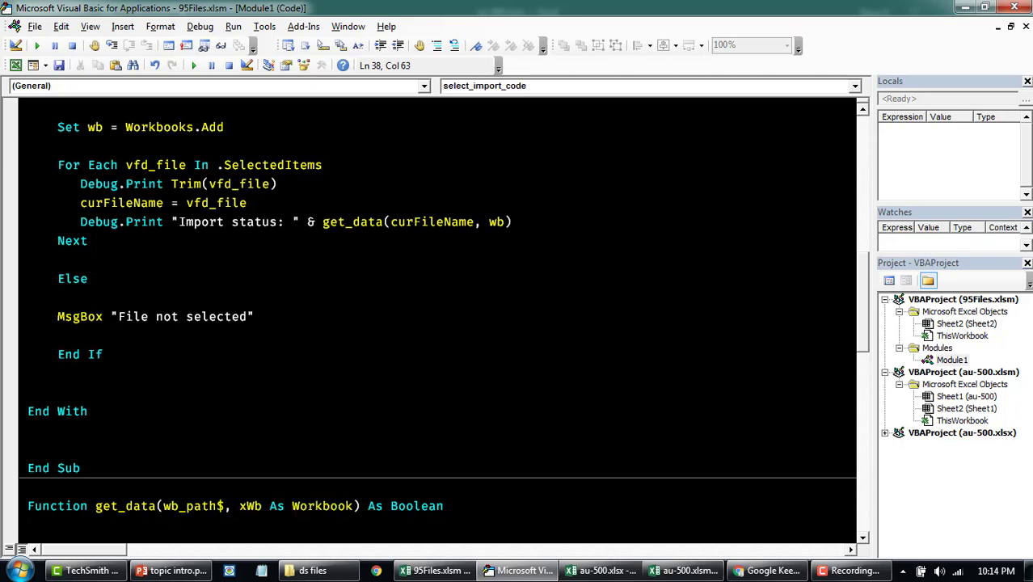
pyautogui.scroll(3)
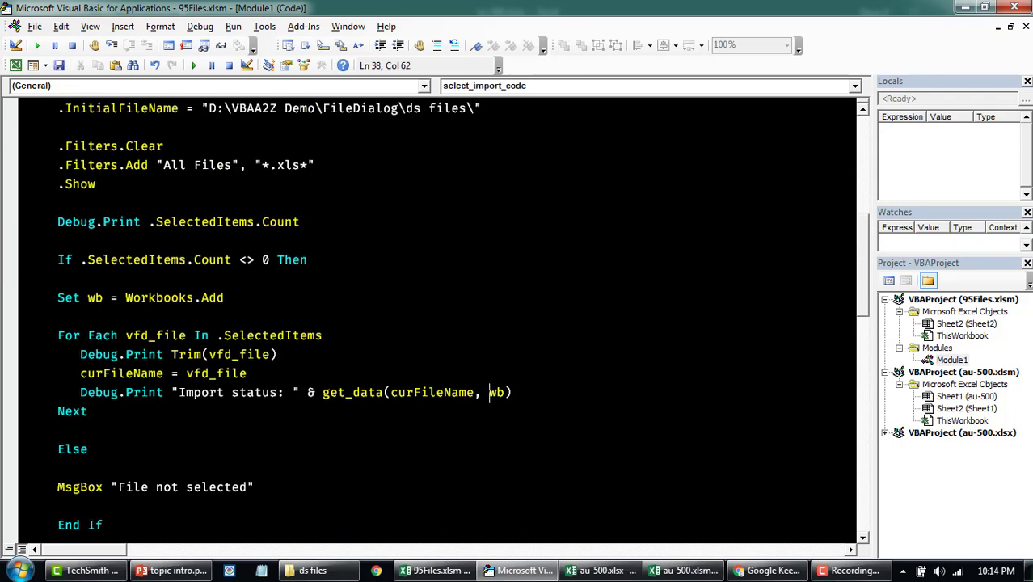
# - Rename wb to destination_wb in the Dim, Set and get_data call
pyautogui.write('Ddesc')
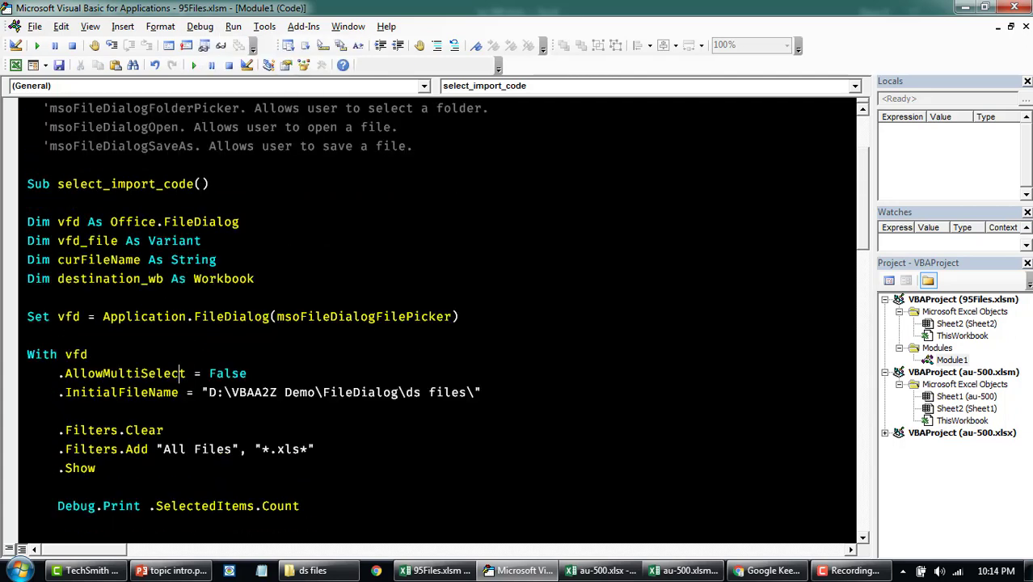
pyautogui.scroll(-3)
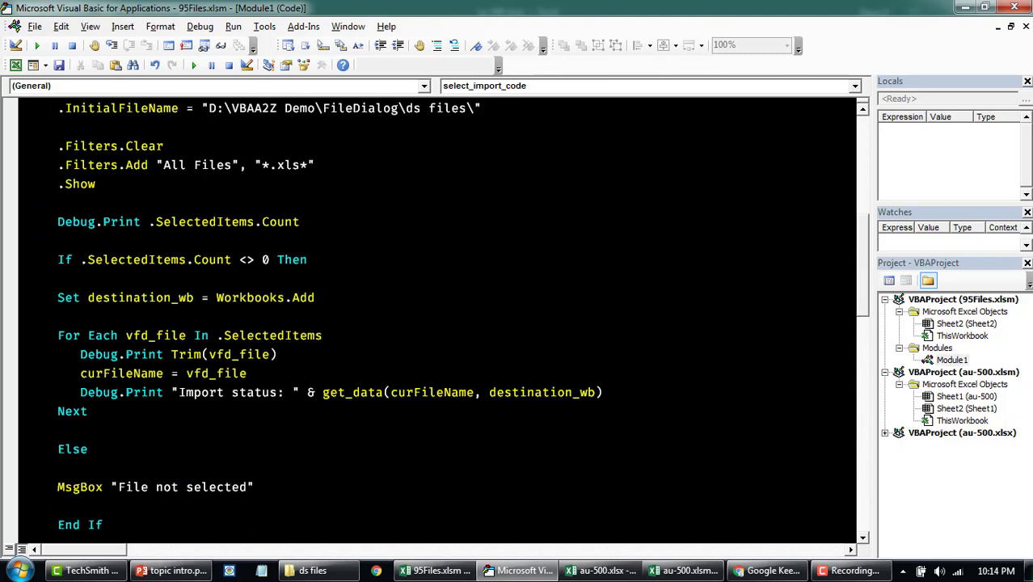
pyautogui.scroll(-3)
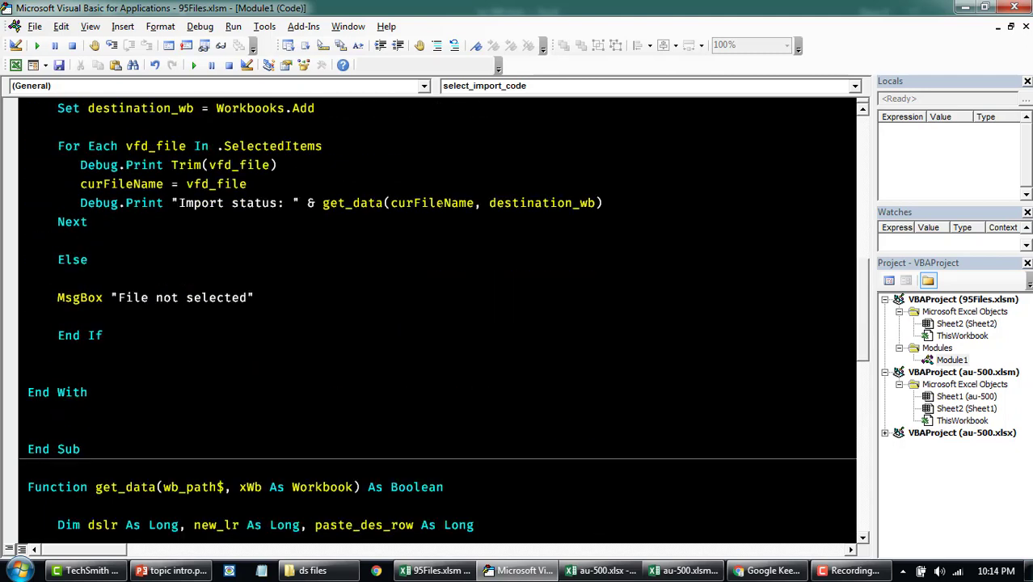
# - Add Set destination_wb = Nothing after End With
pyautogui.write('set destination_wb')
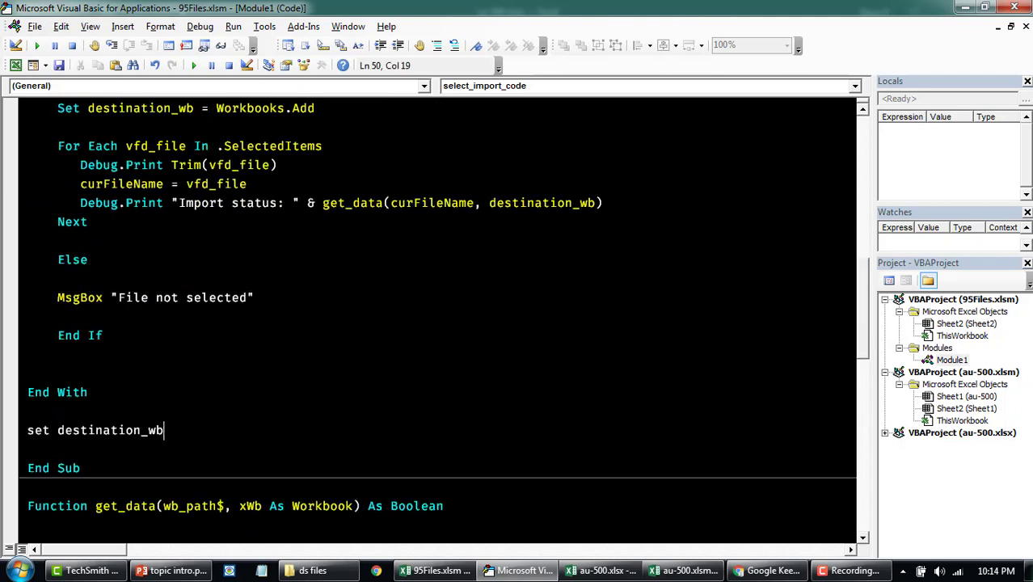
pyautogui.write('= n')
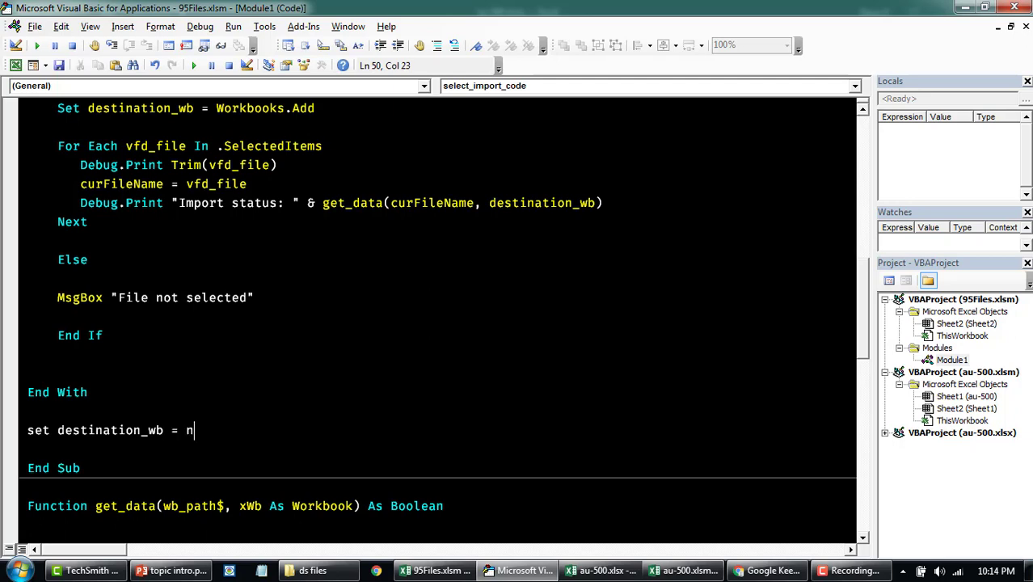
pyautogui.write('othing')
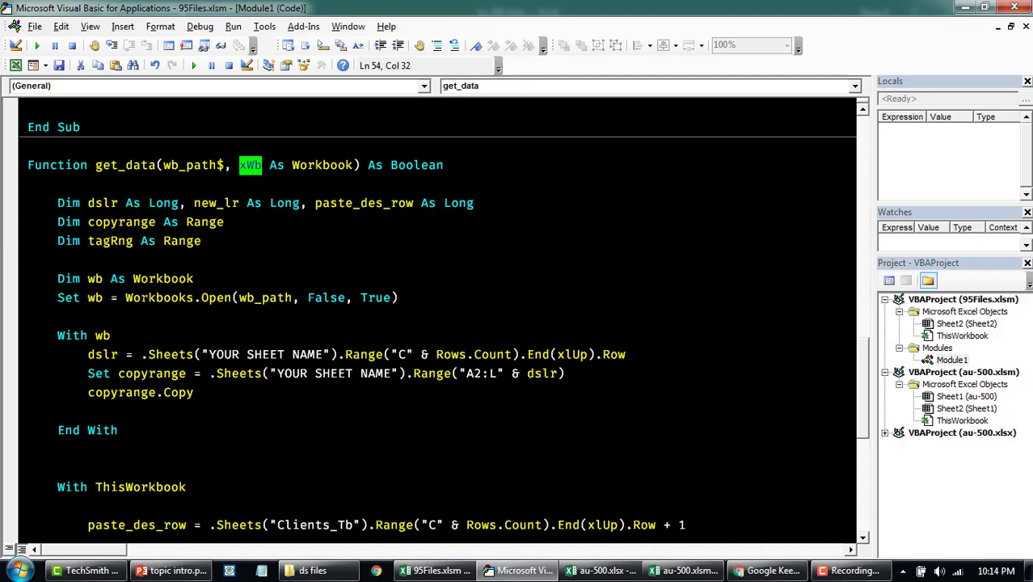
# - Query ?sheets(2).name in the Immediate window, returning au-500 as the data sheet
pyautogui.click(301, 297)
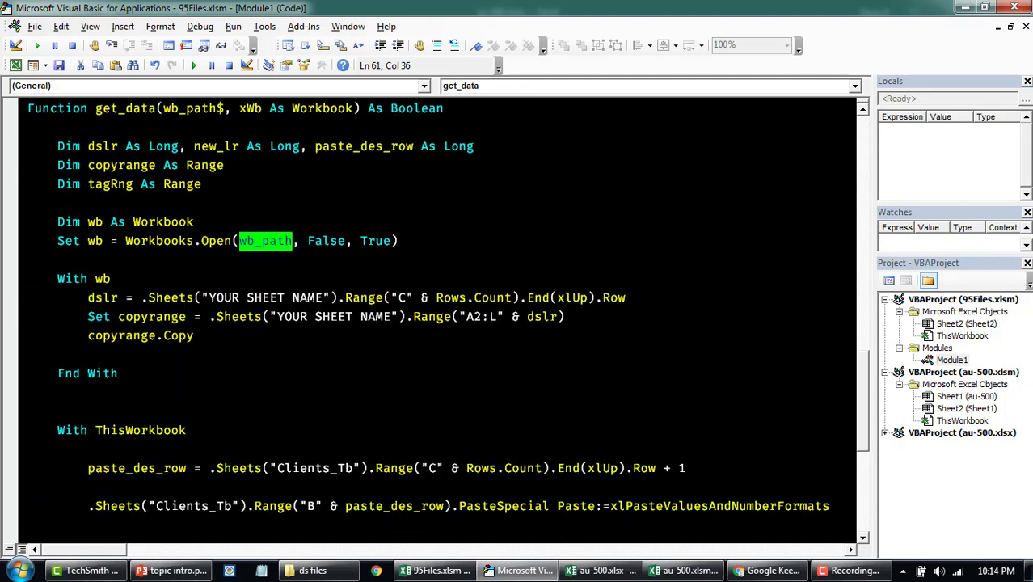
pyautogui.click(92, 354)
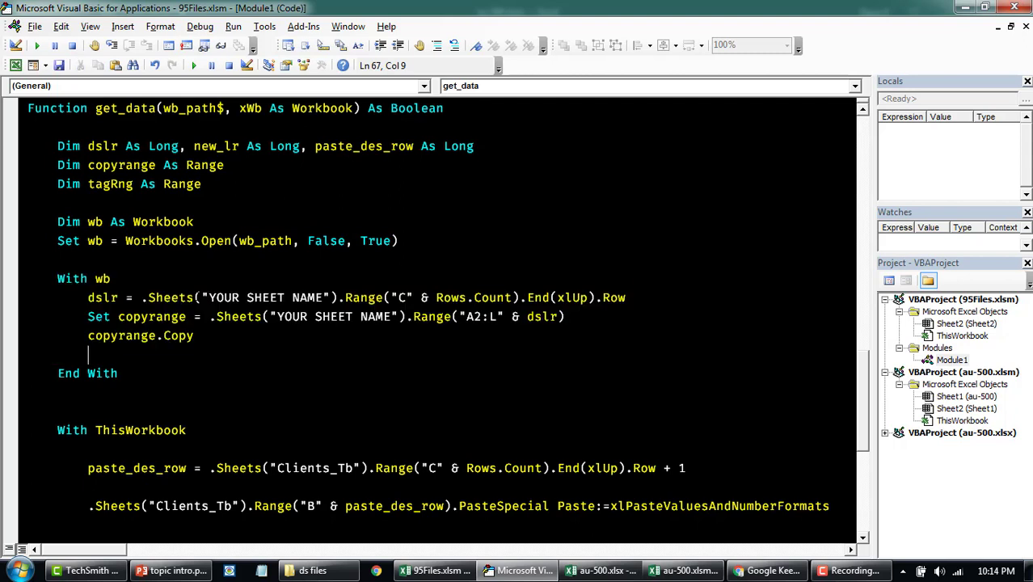
pyautogui.doubleClick(262, 297)
pyautogui.write('?')
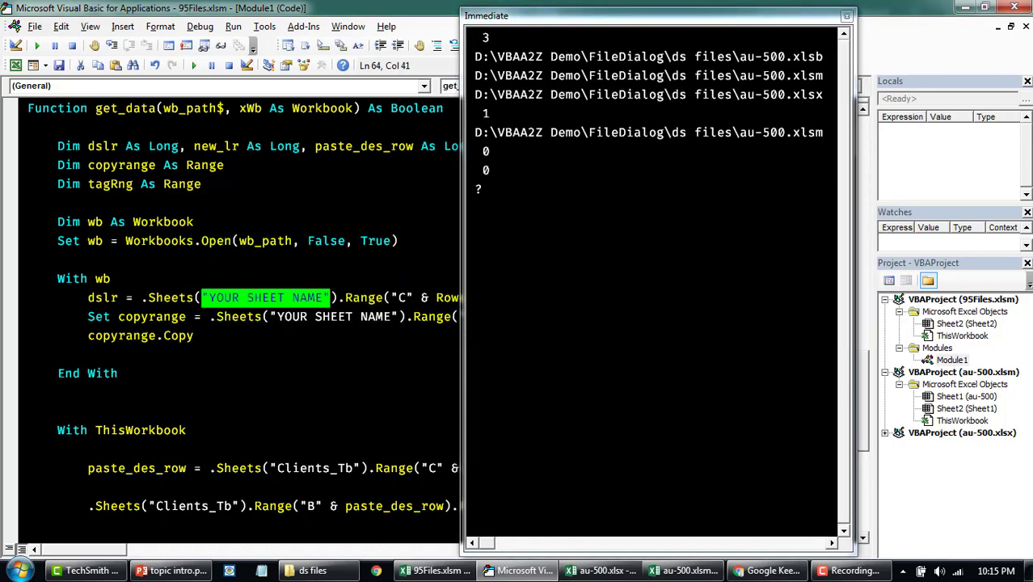
pyautogui.click(598, 569)
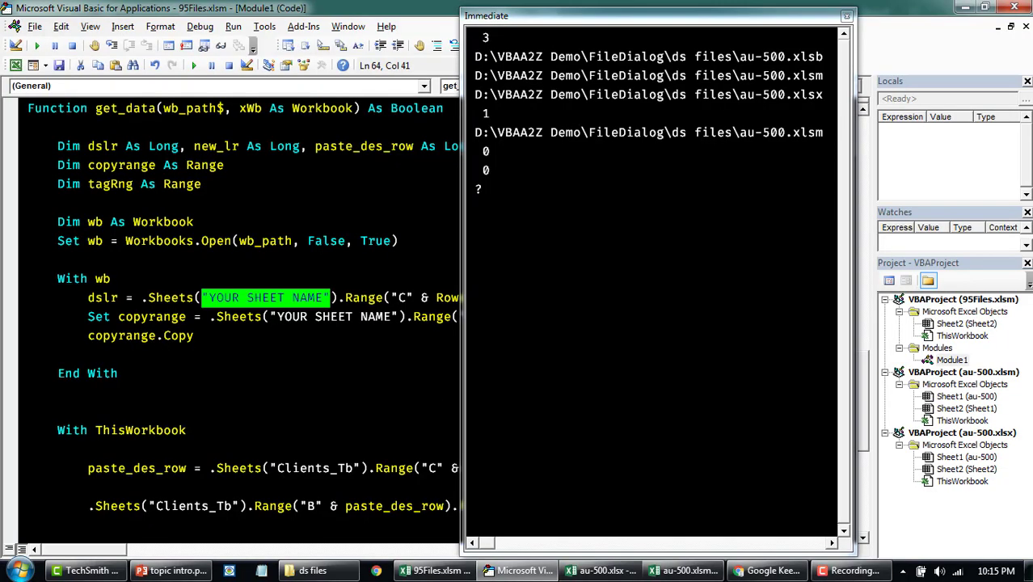
pyautogui.write('s')
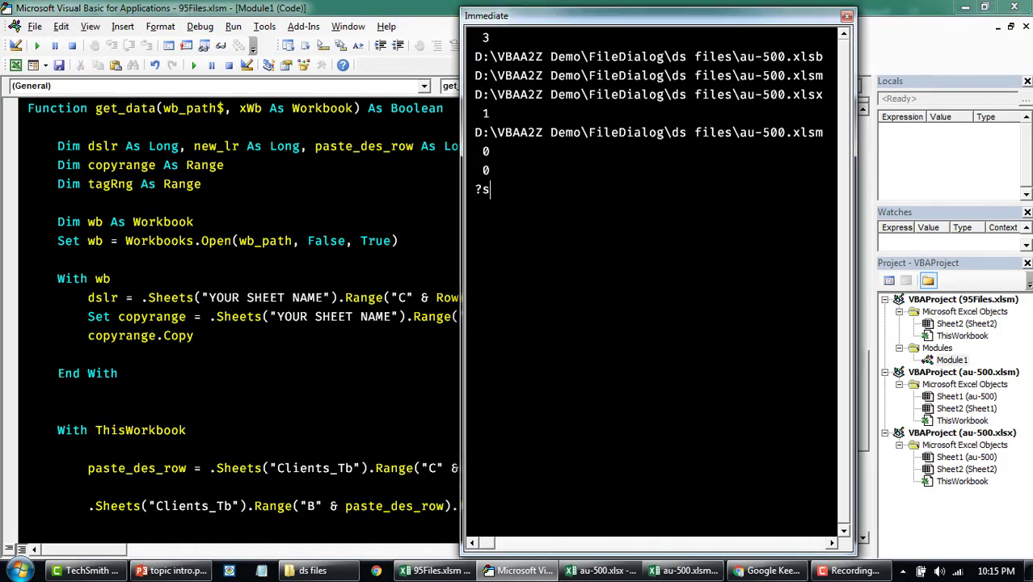
pyautogui.write('heets()')
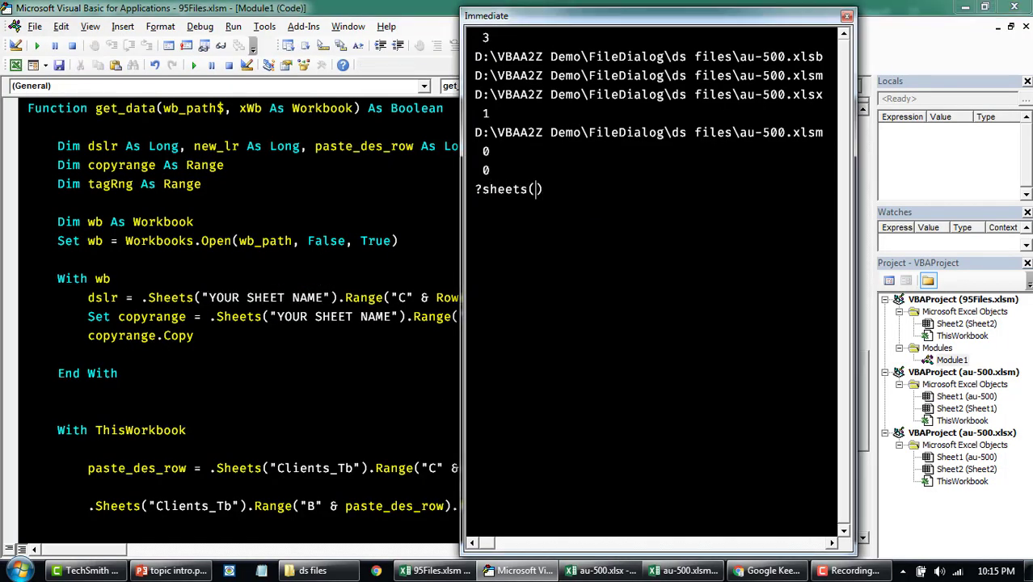
pyautogui.press('Return')
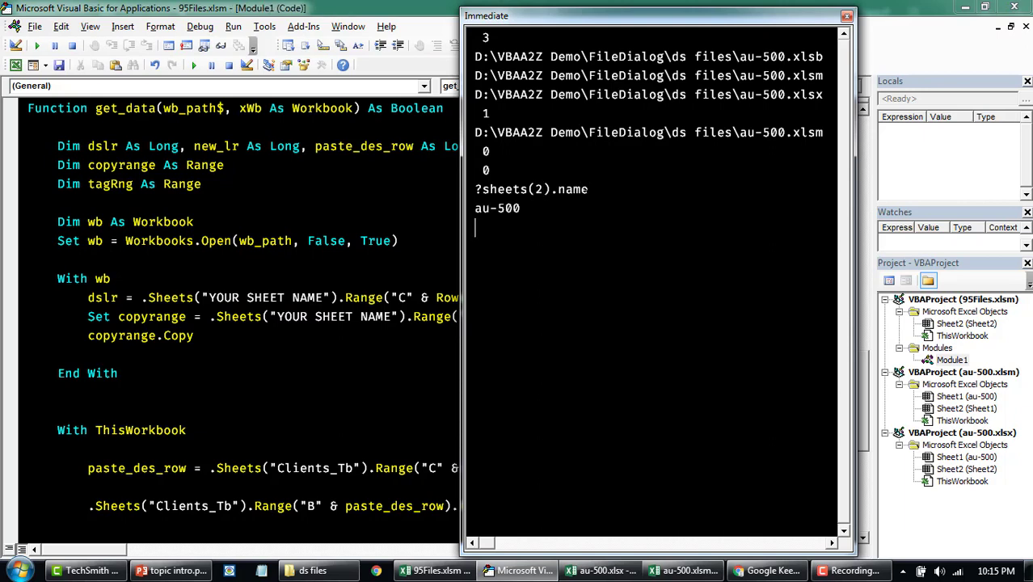
# - Compare au-500.xlsx's blank Sheet2 and au-500 data sheet against the YOUR SHEET NAME placeholder
pyautogui.doubleClick(264, 298)
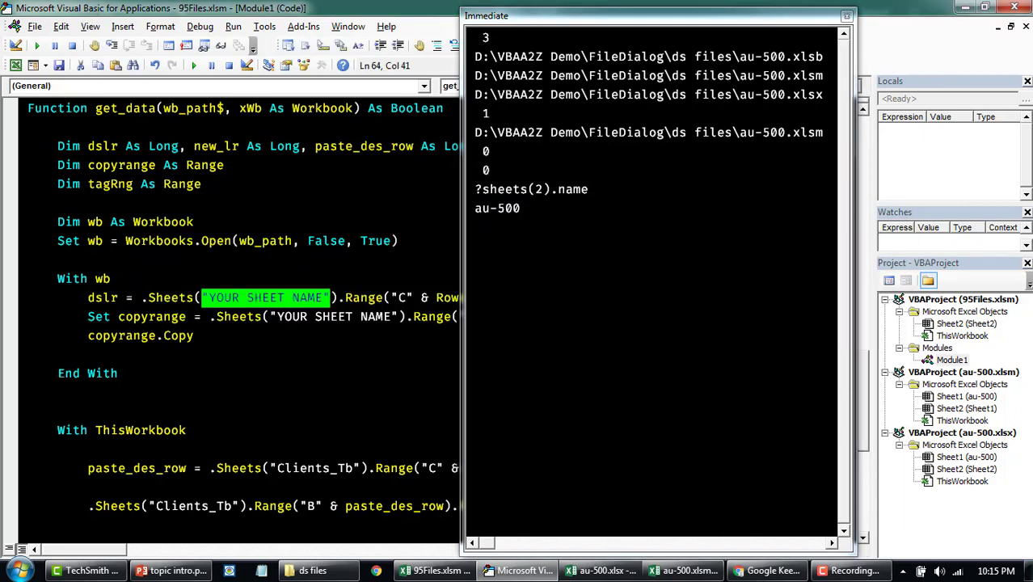
pyautogui.click(598, 569)
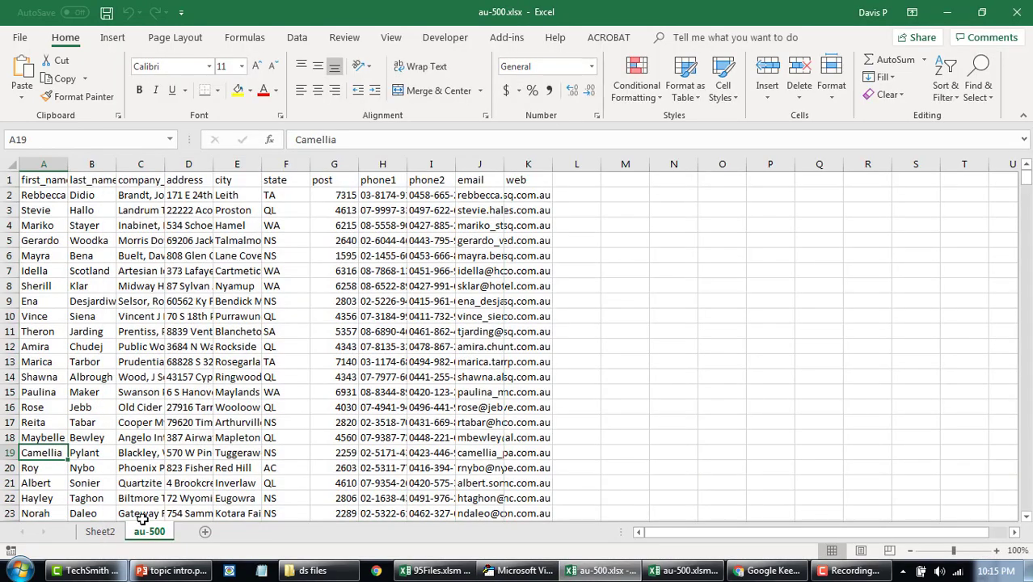
pyautogui.click(518, 570)
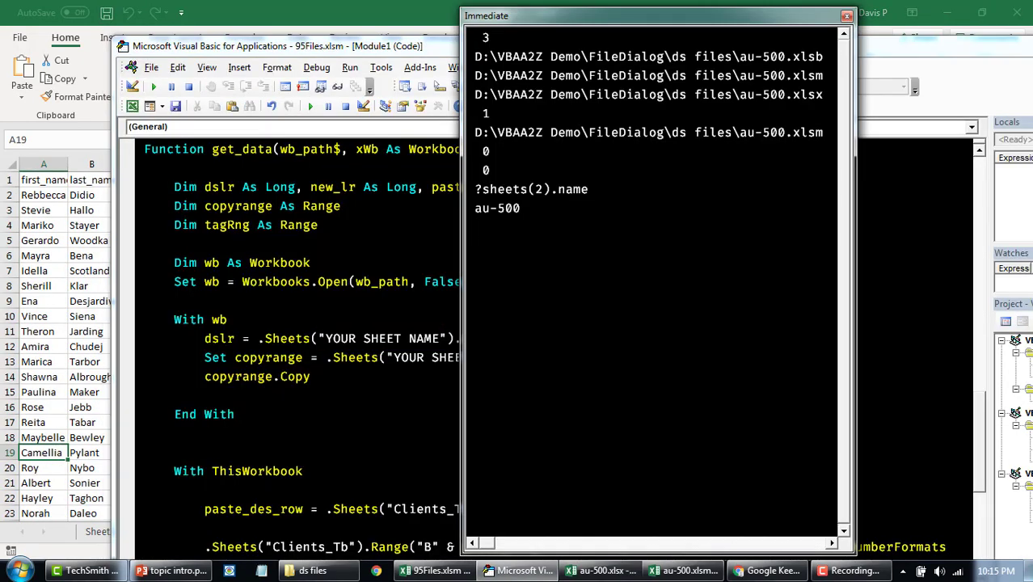
pyautogui.click(599, 569)
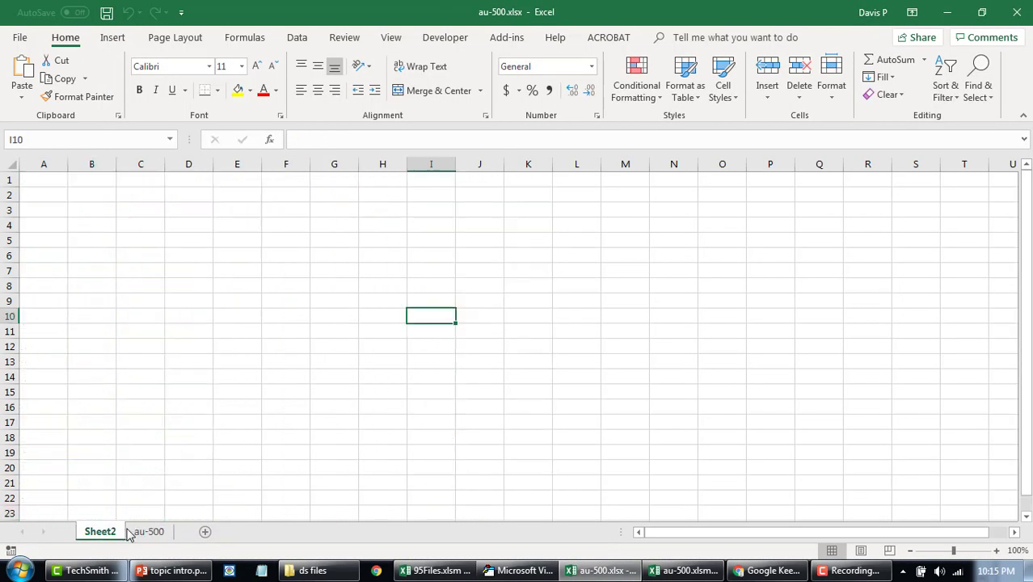
pyautogui.click(518, 569)
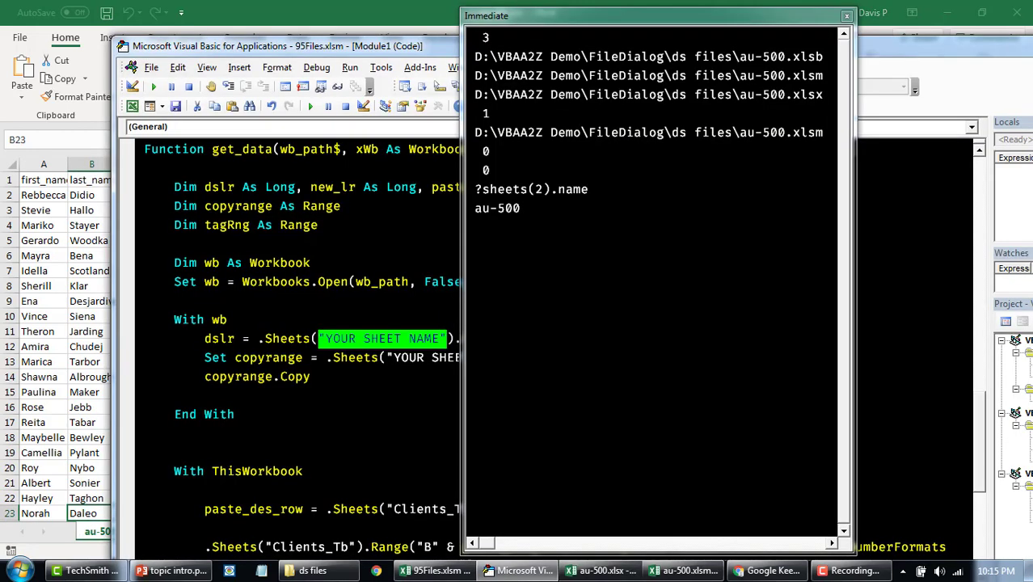
pyautogui.press('Return')
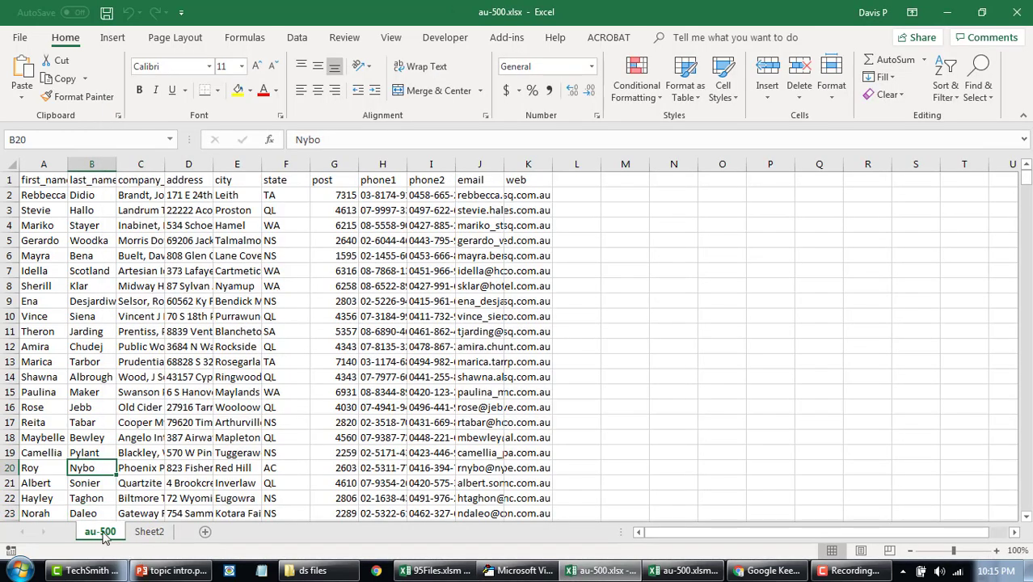
pyautogui.click(149, 531)
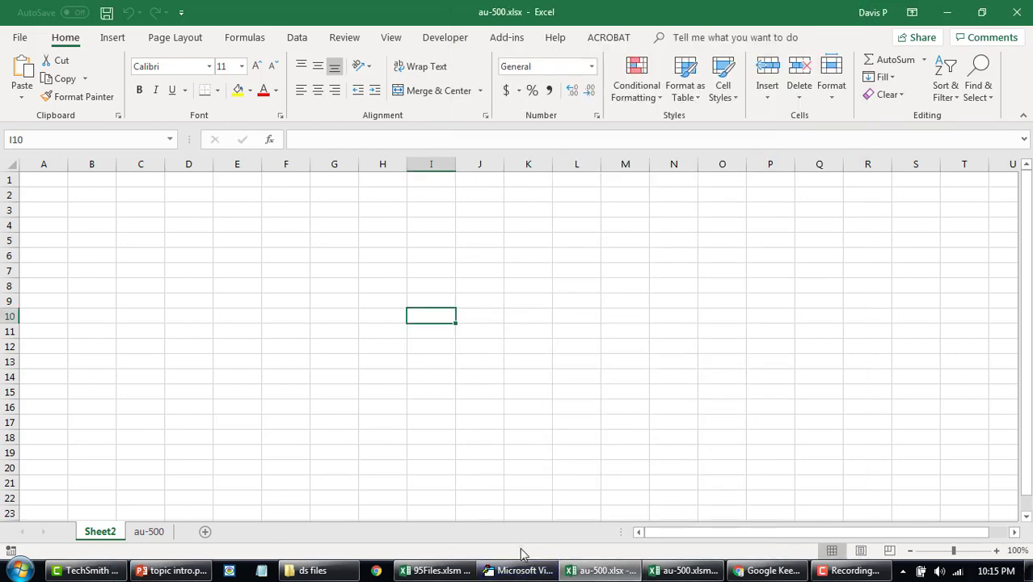
pyautogui.click(520, 569)
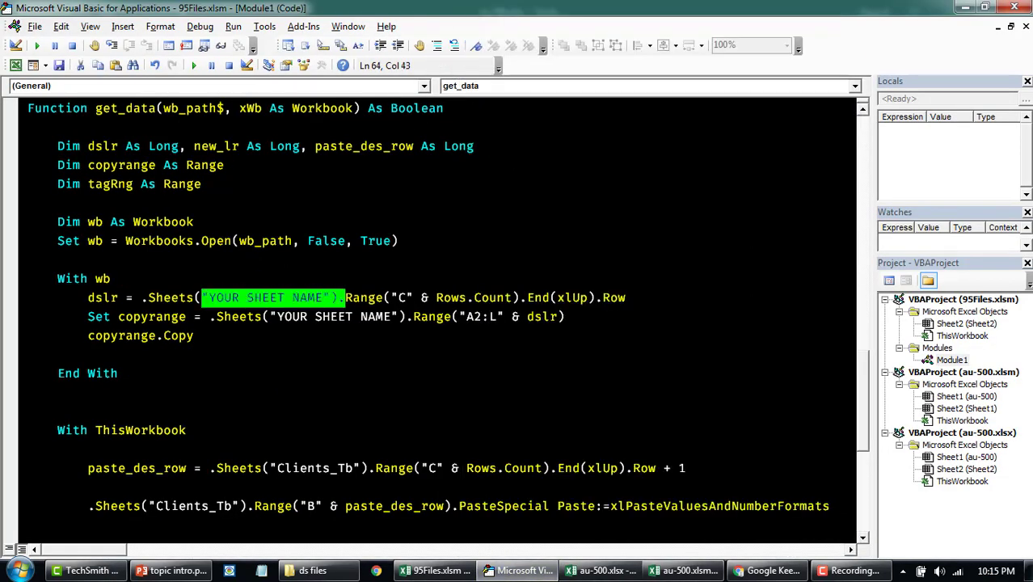
# - Point both Sheets calls at sheet 2 and find the last row from column A
pyautogui.write('1')
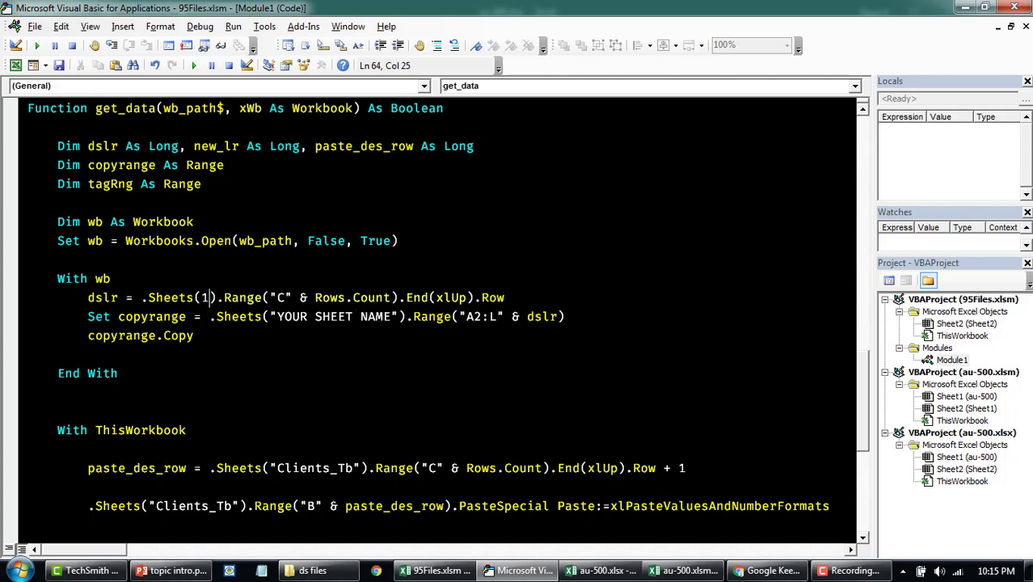
pyautogui.write('2')
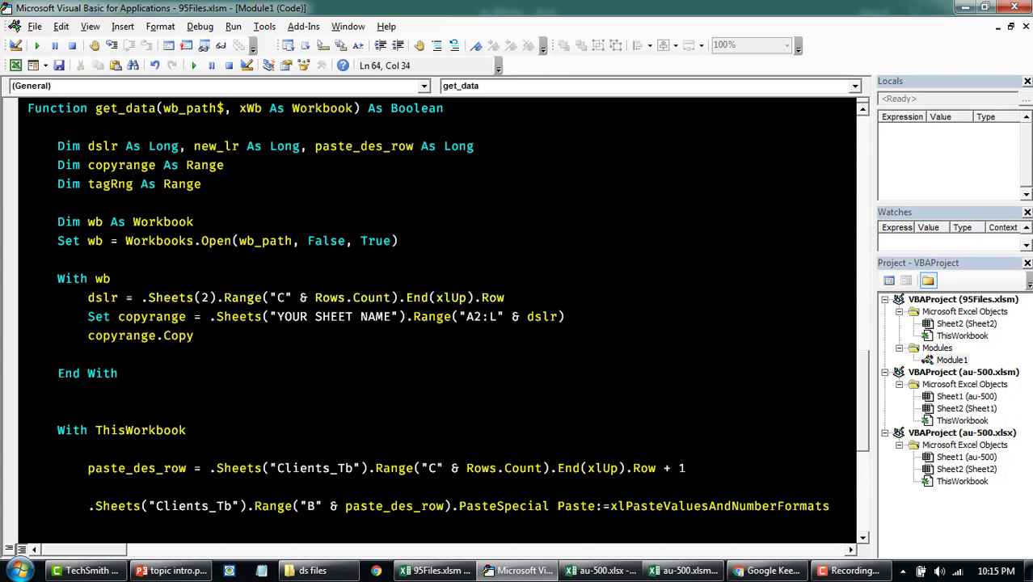
pyautogui.click(598, 569)
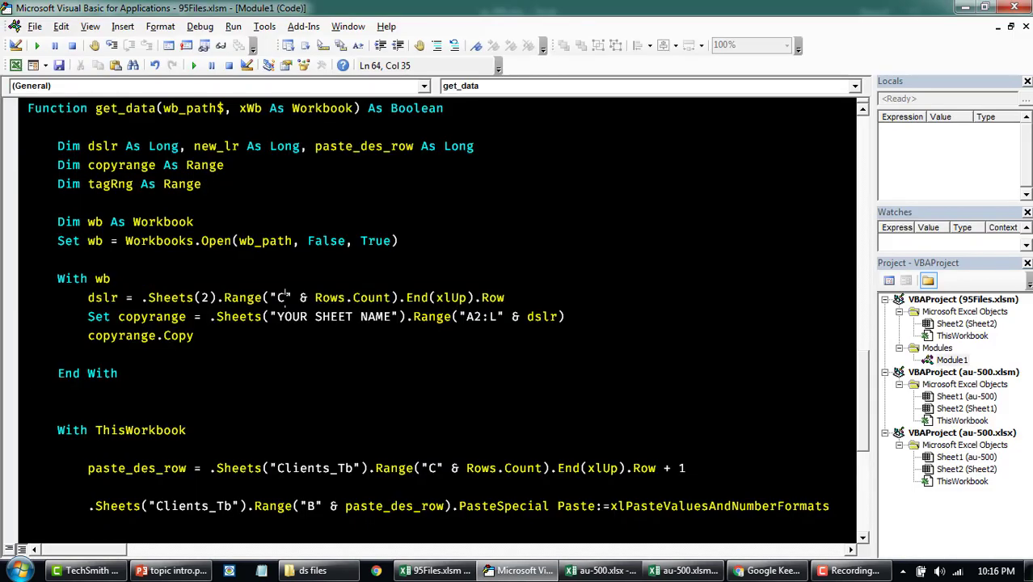
pyautogui.write('A')
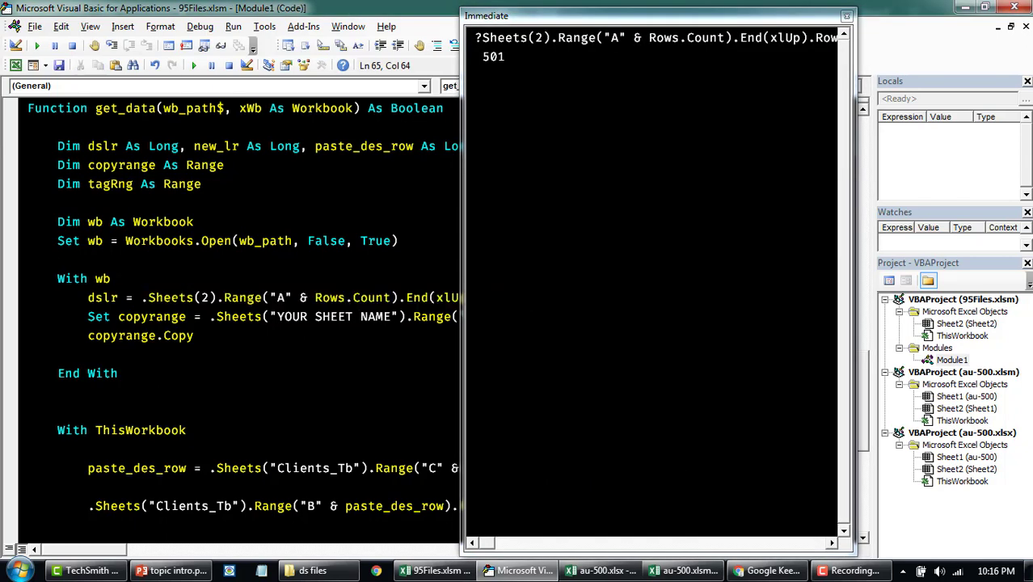
# - Change the copy range to A2:K after checking the source data's extent
pyautogui.click(598, 569)
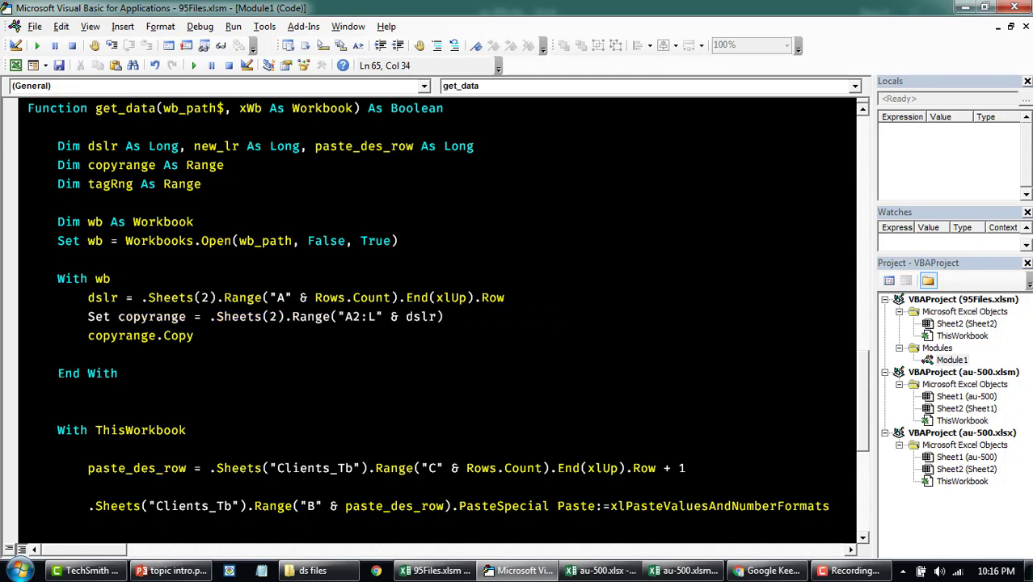
pyautogui.click(601, 569)
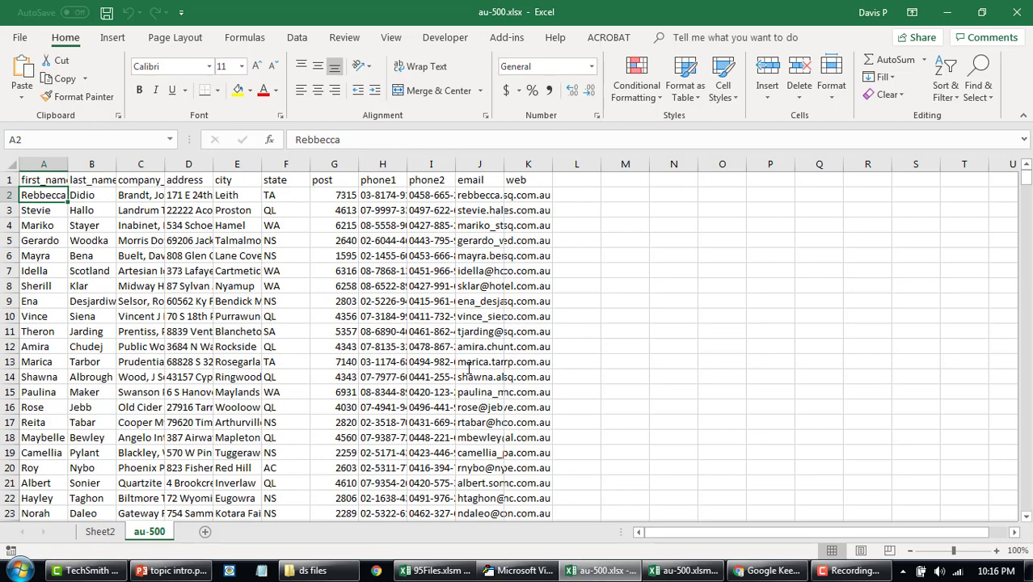
pyautogui.scroll(-3)
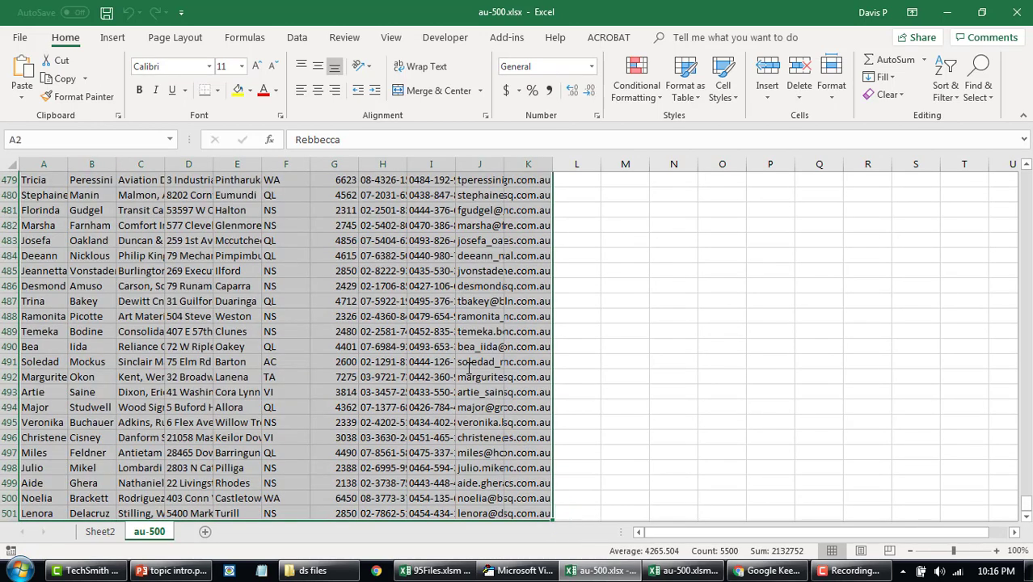
pyautogui.click(517, 569)
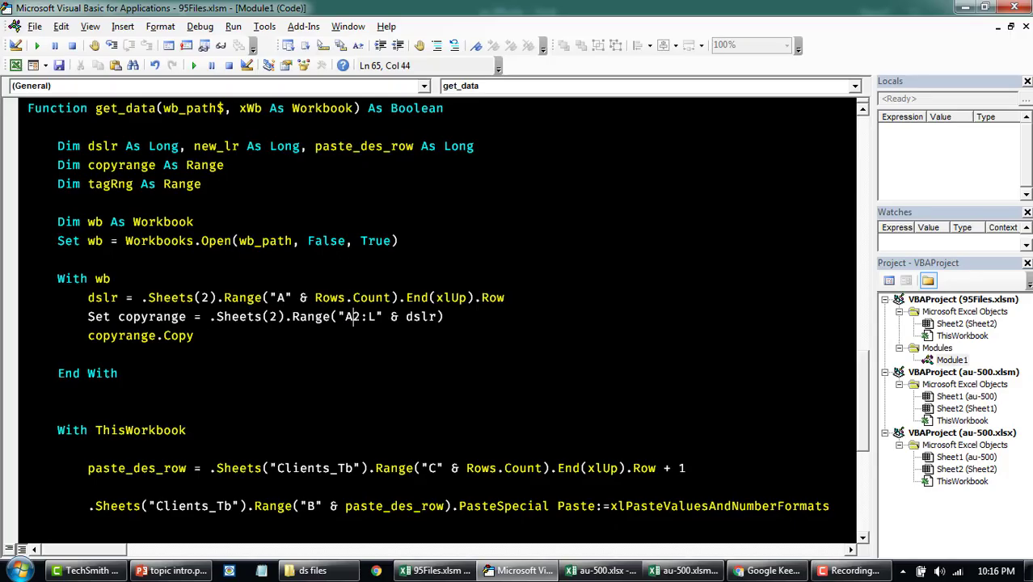
pyautogui.write('K')
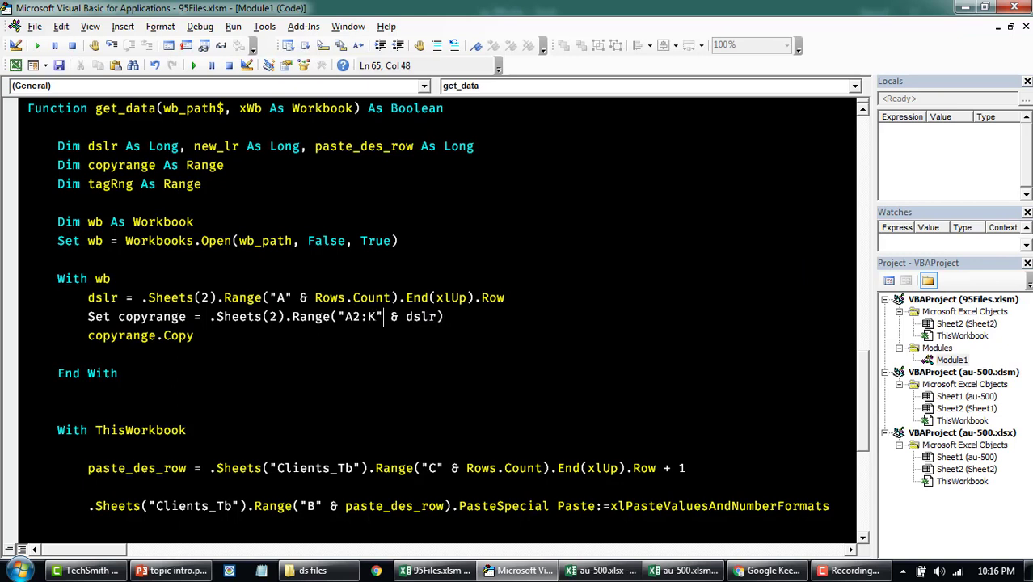
pyautogui.doubleClick(102, 298)
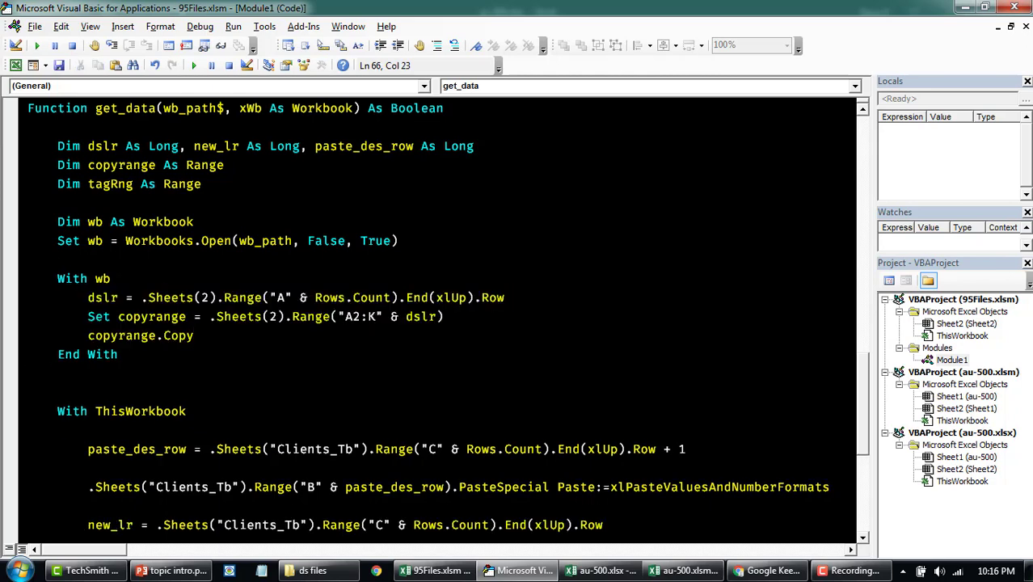
# - Locate the PasteSpecial destination line in get_data
pyautogui.scroll(-3)
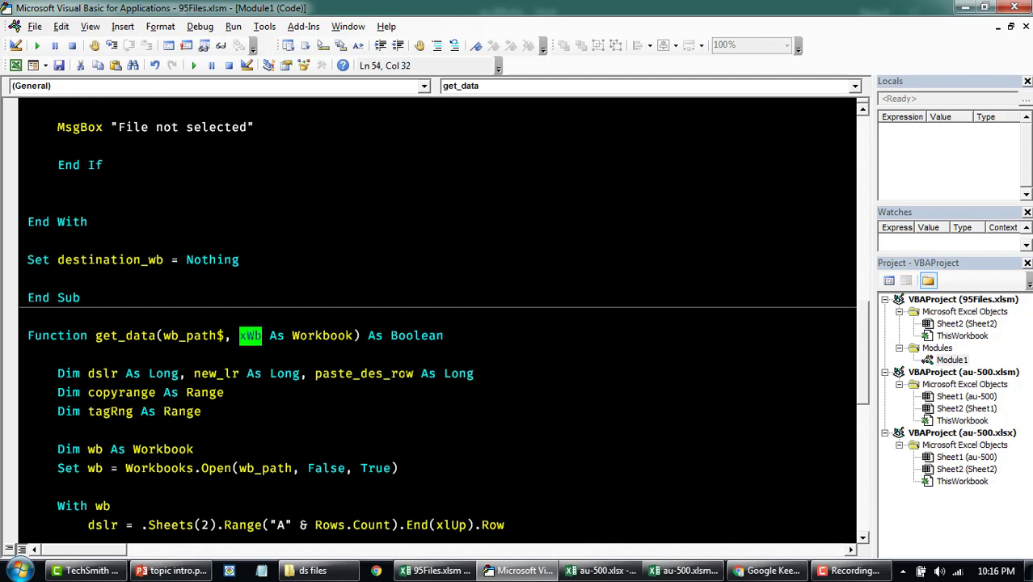
pyautogui.scroll(3)
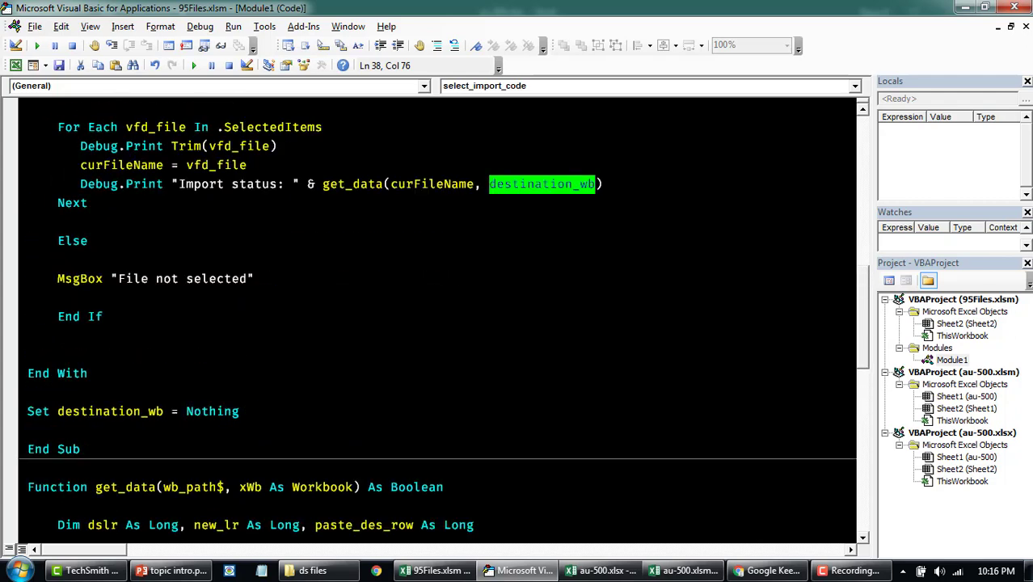
pyautogui.scroll(-3)
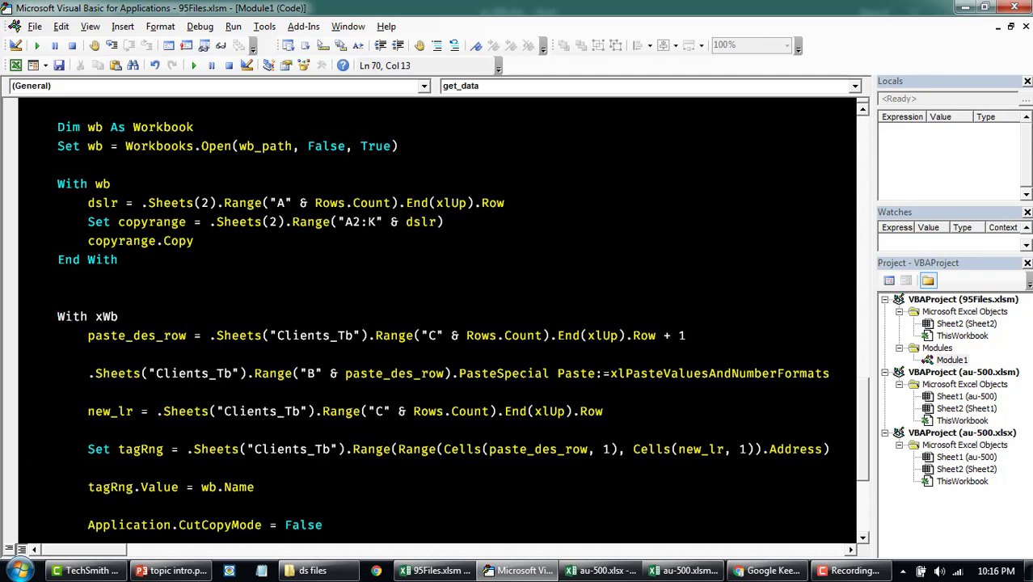
pyautogui.scroll(-3)
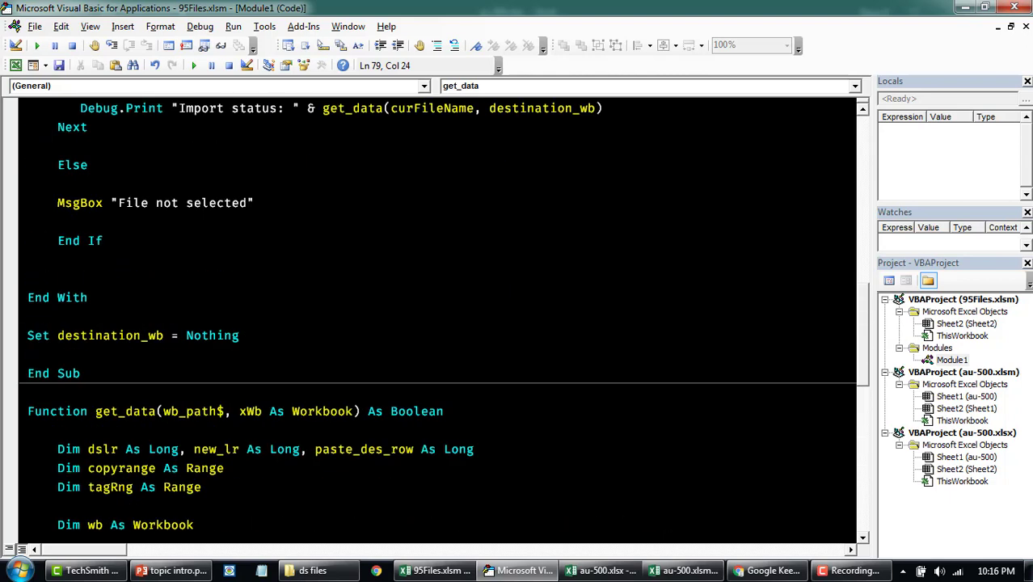
pyautogui.scroll(-3)
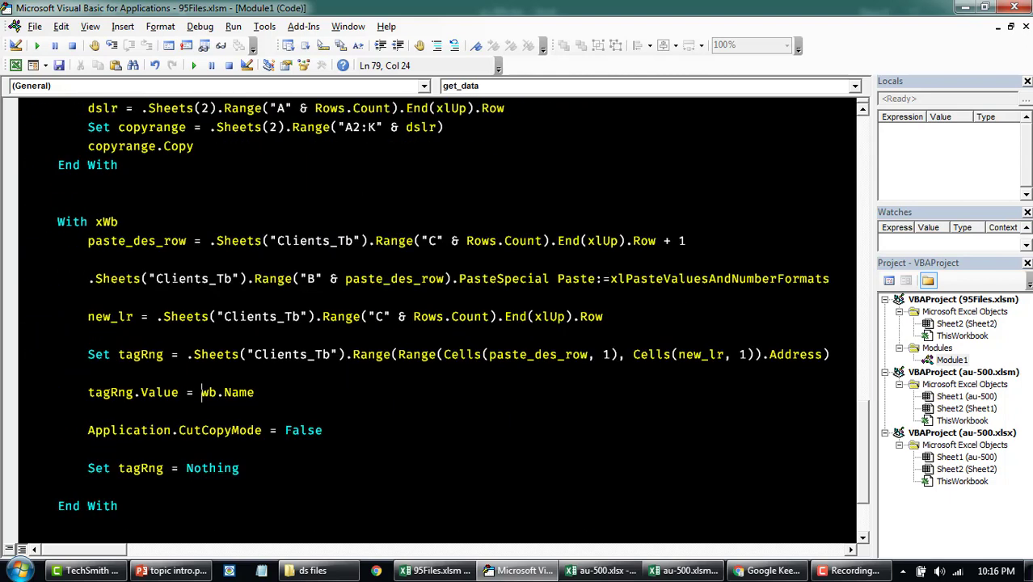
pyautogui.doubleClick(193, 278)
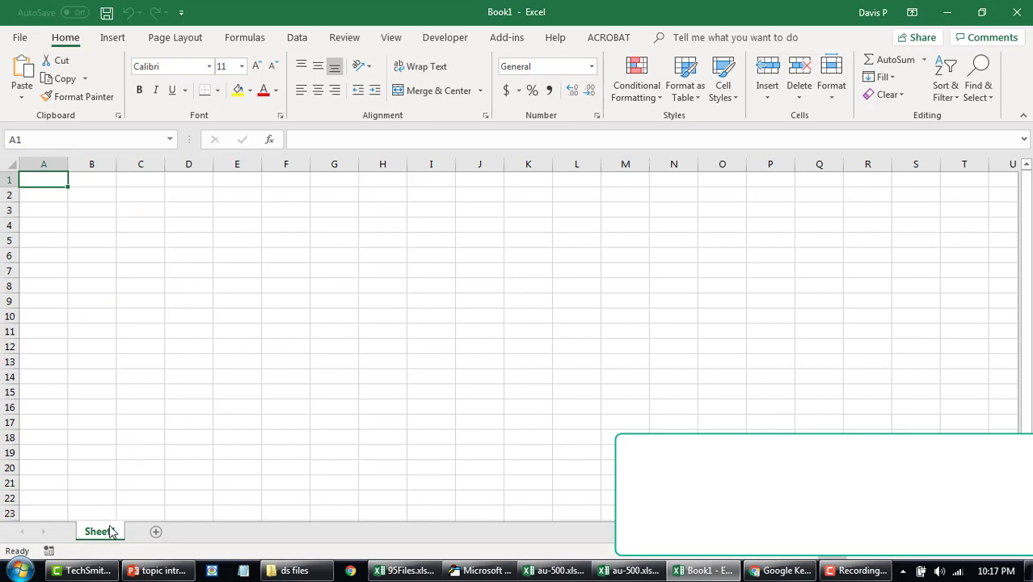
pyautogui.moveTo(226, 412)
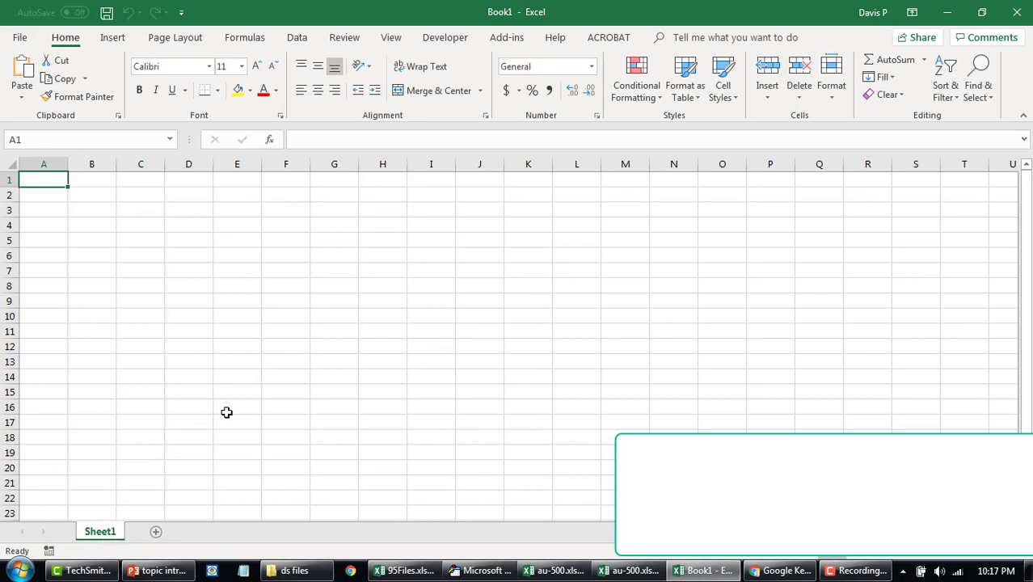
pyautogui.click(404, 569)
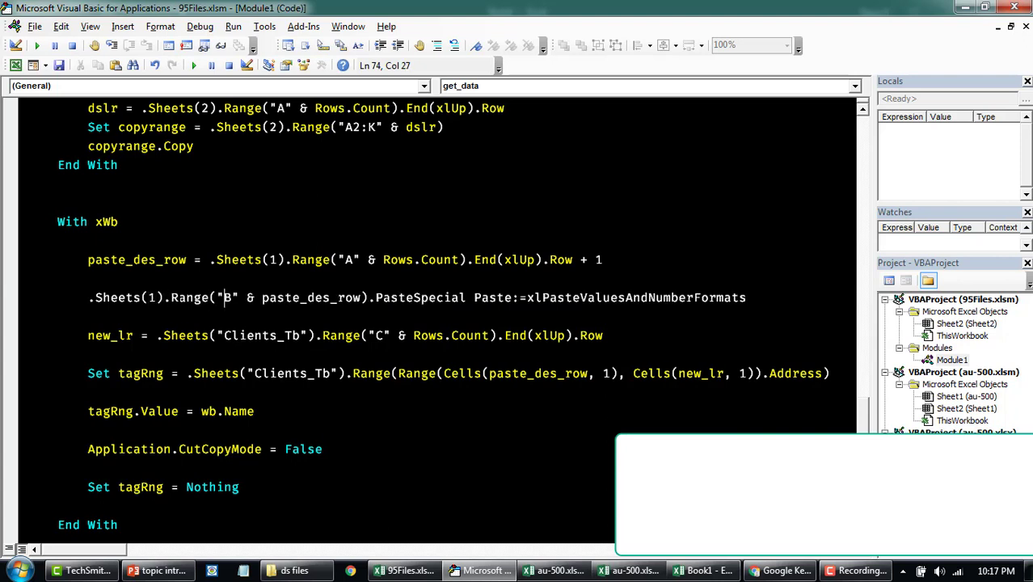
# - Make the paste destination Range("B" & paste_des_row) so values land in column B
pyautogui.write('A')
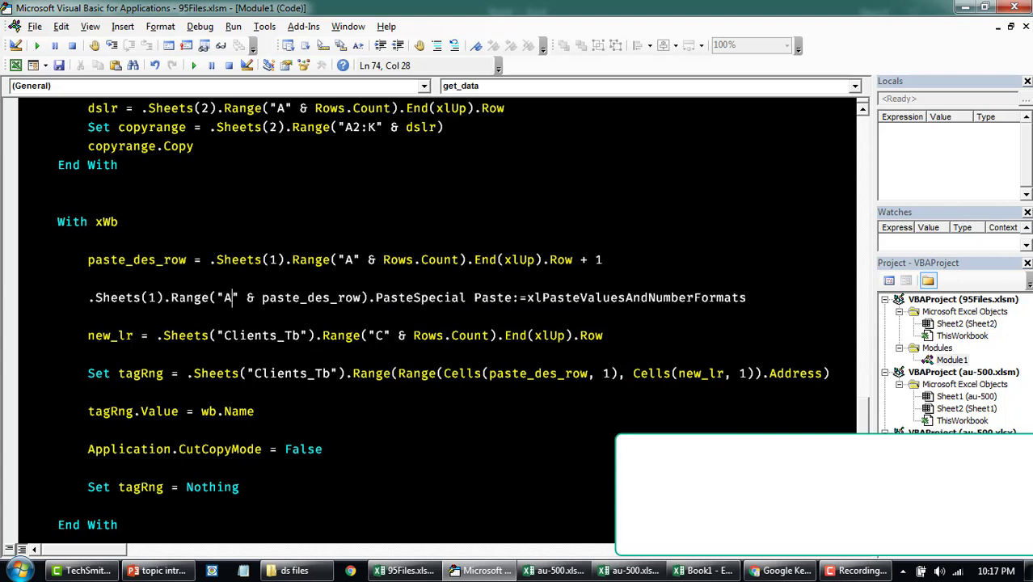
pyautogui.press('Backspace')
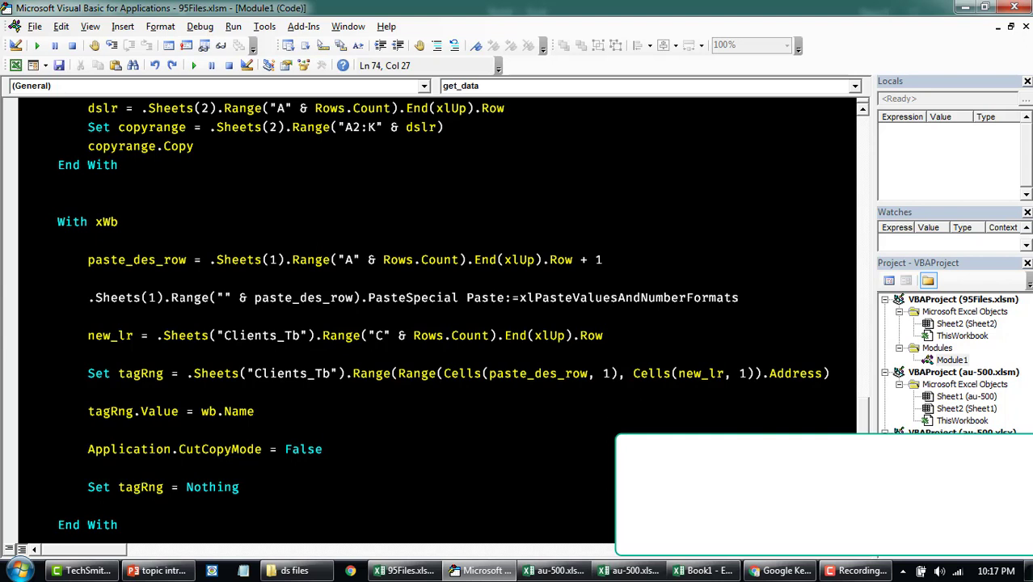
pyautogui.write('B')
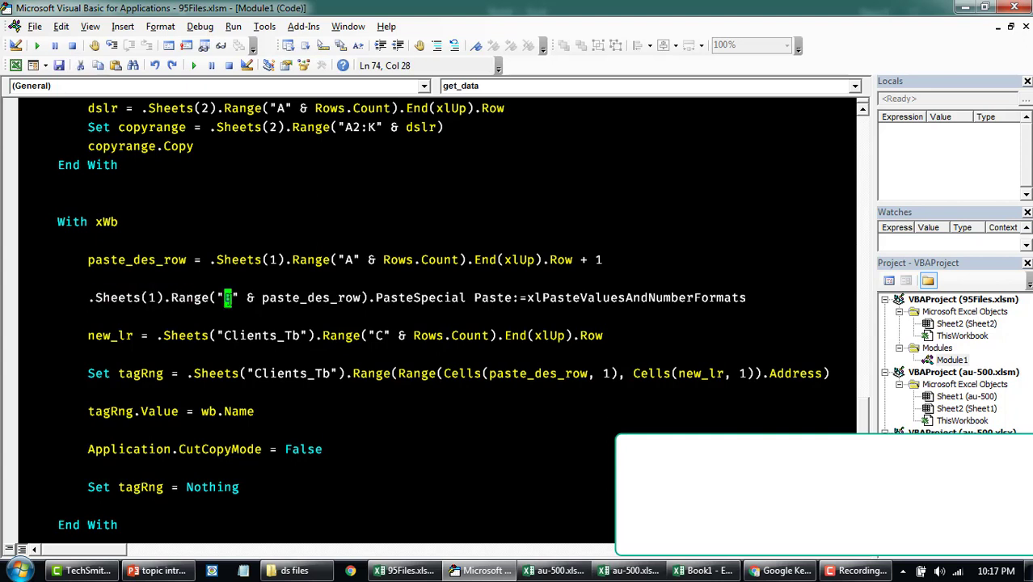
pyautogui.doubleClick(310, 298)
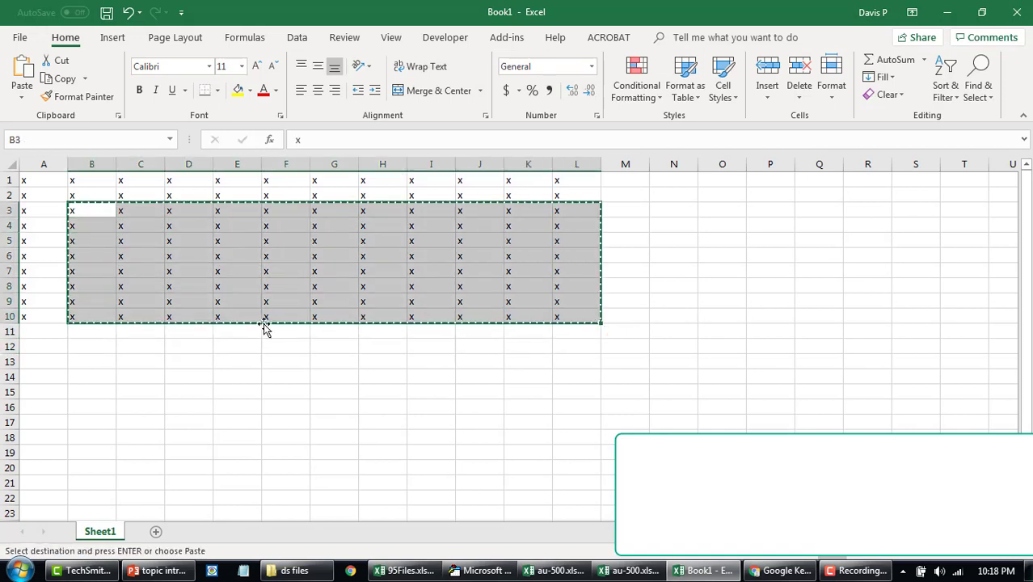
pyautogui.click(90, 331)
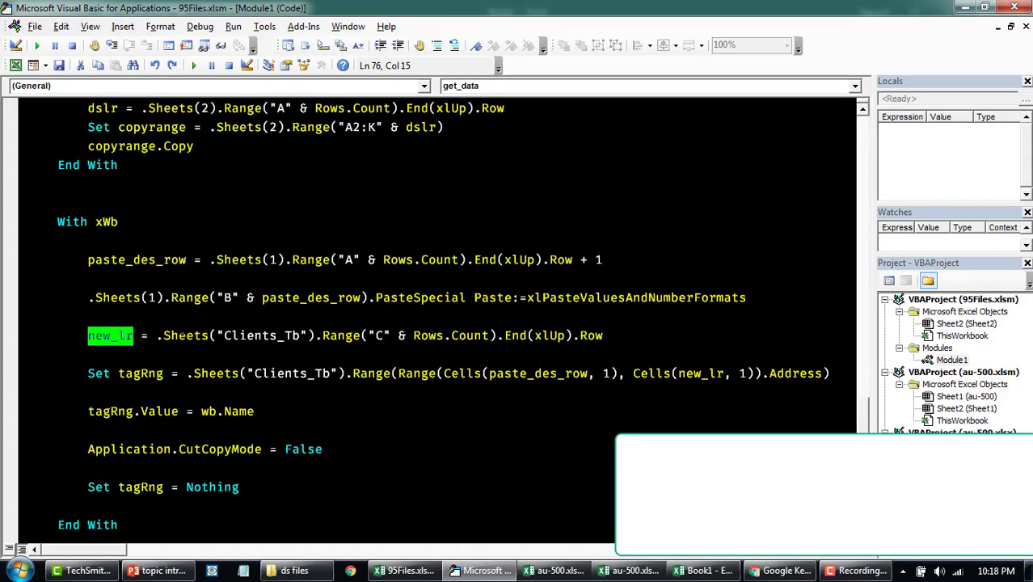
pyautogui.click(272, 335)
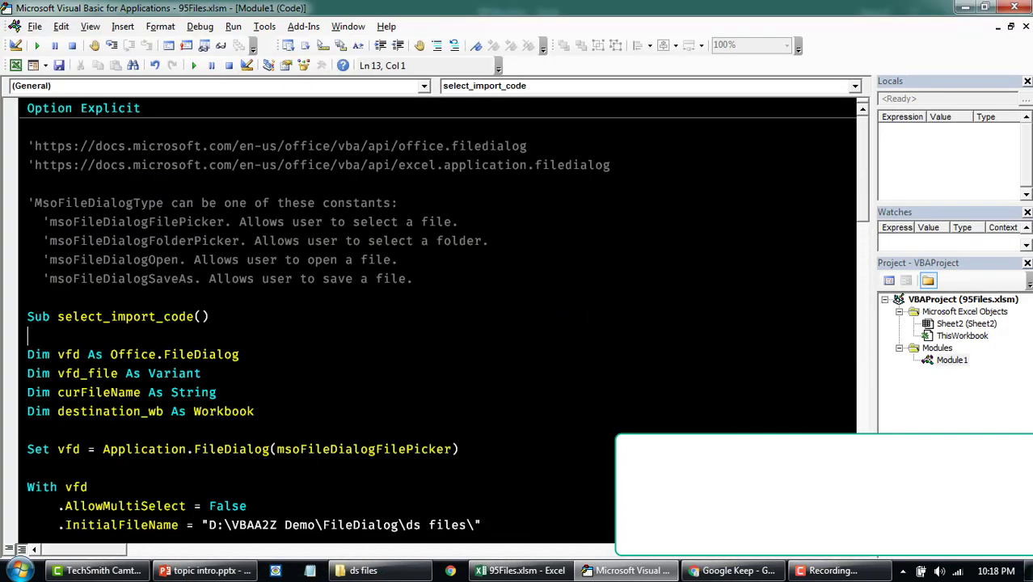
pyautogui.scroll(-3)
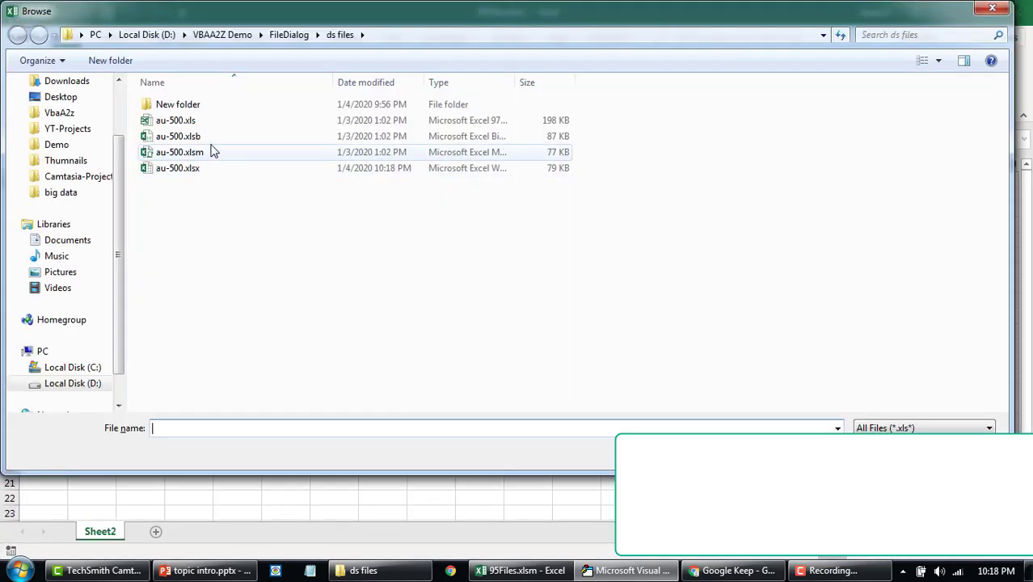
pyautogui.click(178, 167)
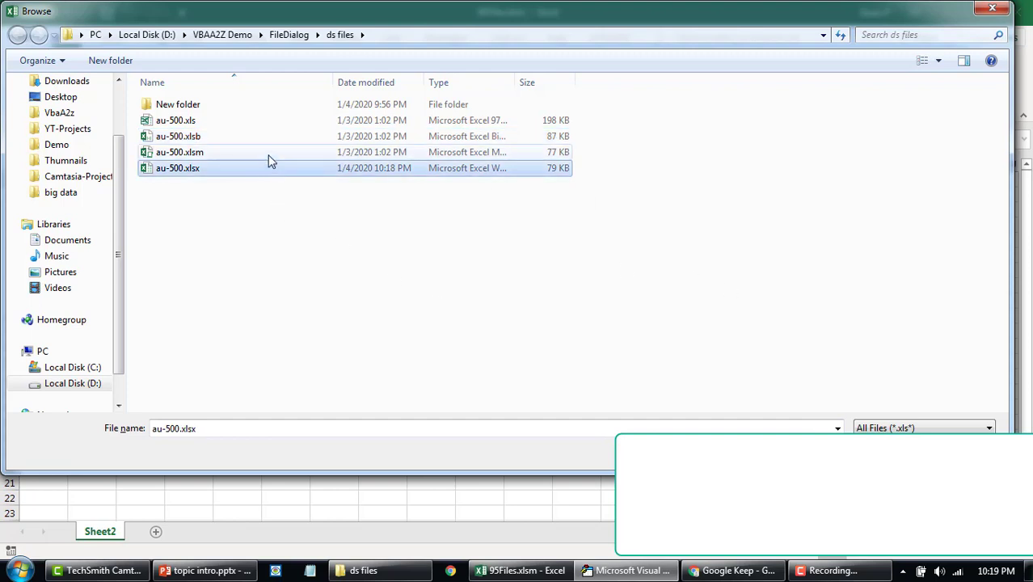
pyautogui.click(179, 152)
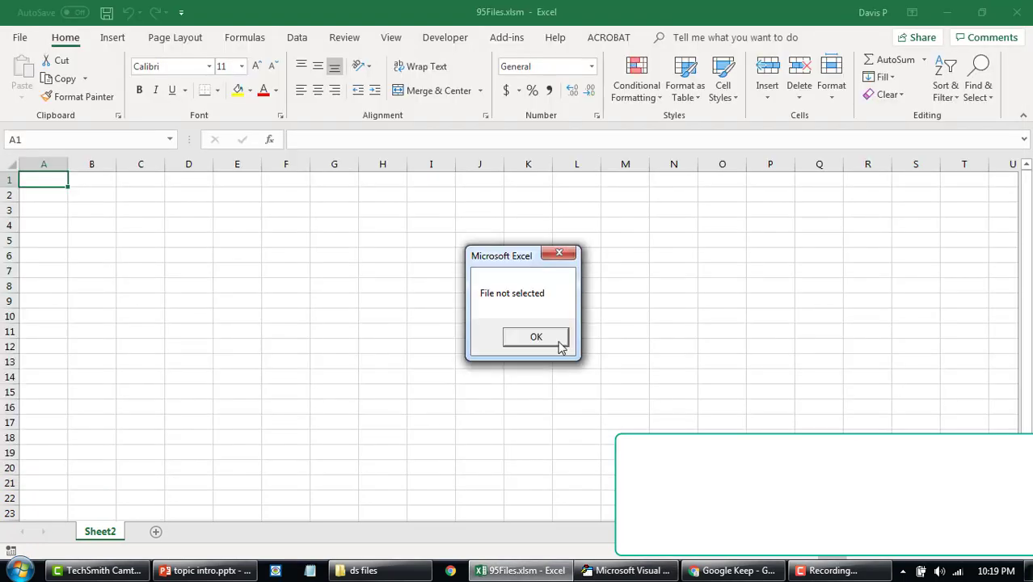
pyautogui.click(537, 338)
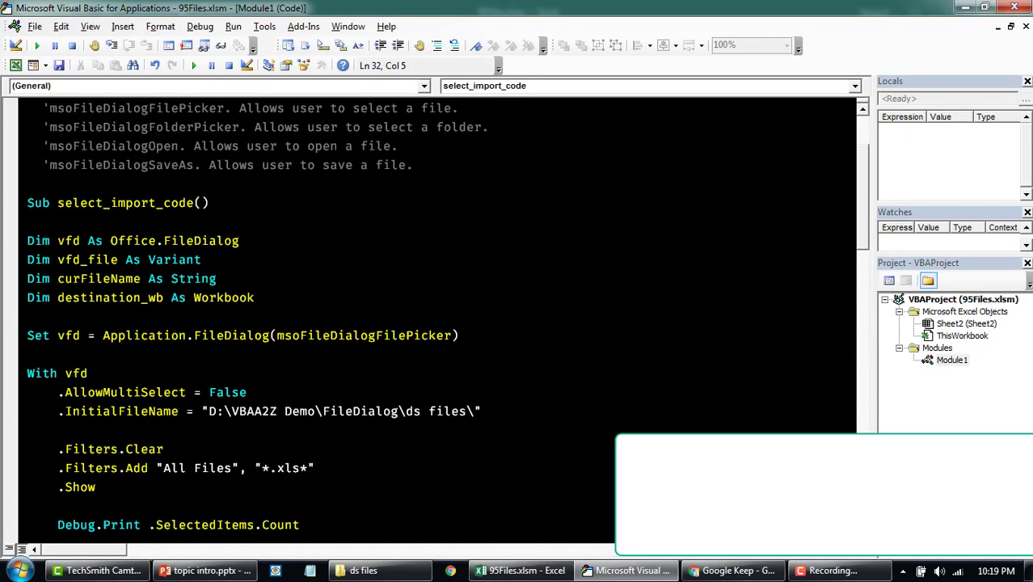
# - Set AllowMultiSelect = True and pick au-500.xlsm and au-500.xlsx in the Browse dialog
pyautogui.doubleClick(226, 393)
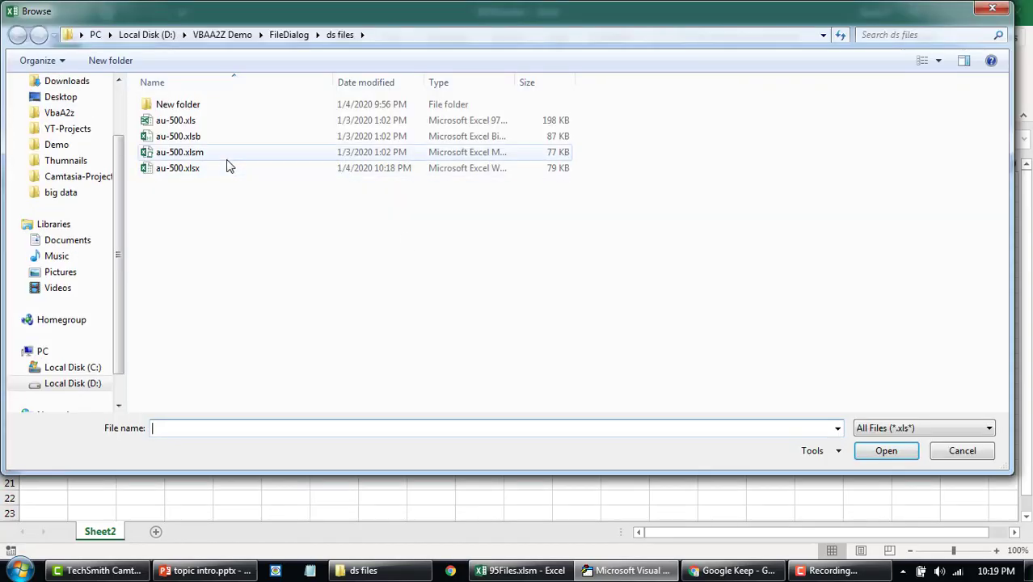
pyautogui.click(178, 167)
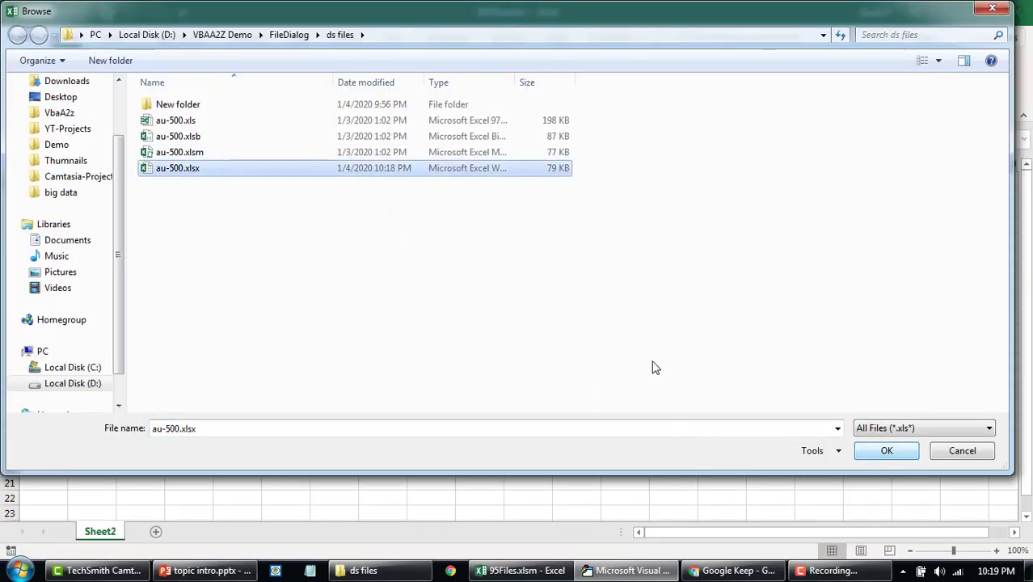
pyautogui.click(180, 152)
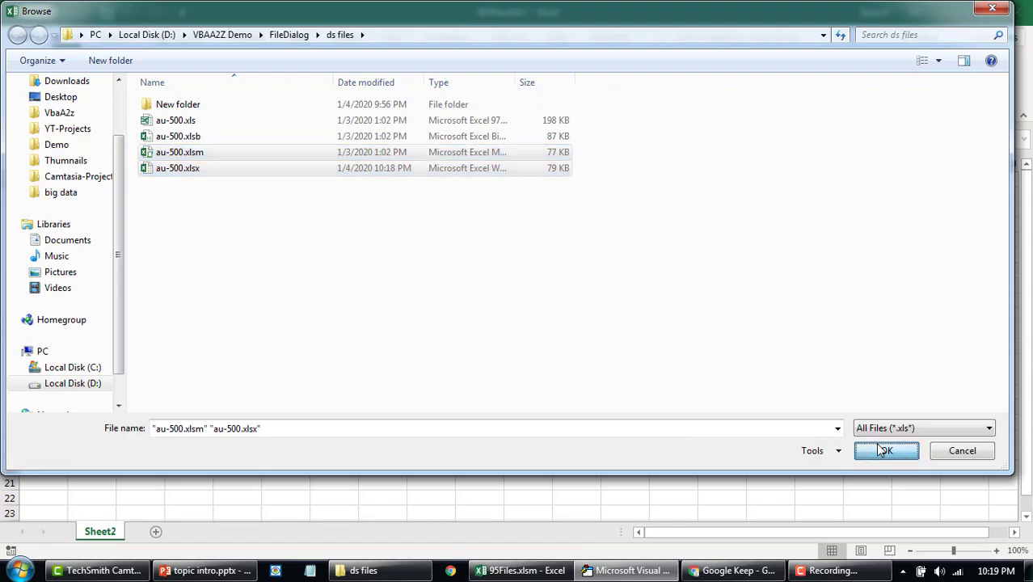
pyautogui.click(886, 449)
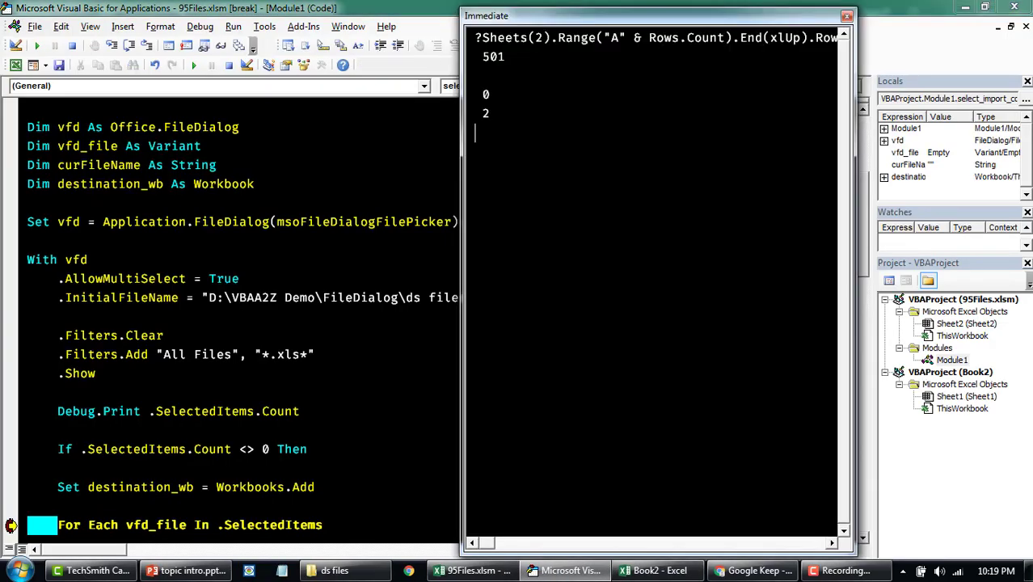
pyautogui.moveTo(455, 148)
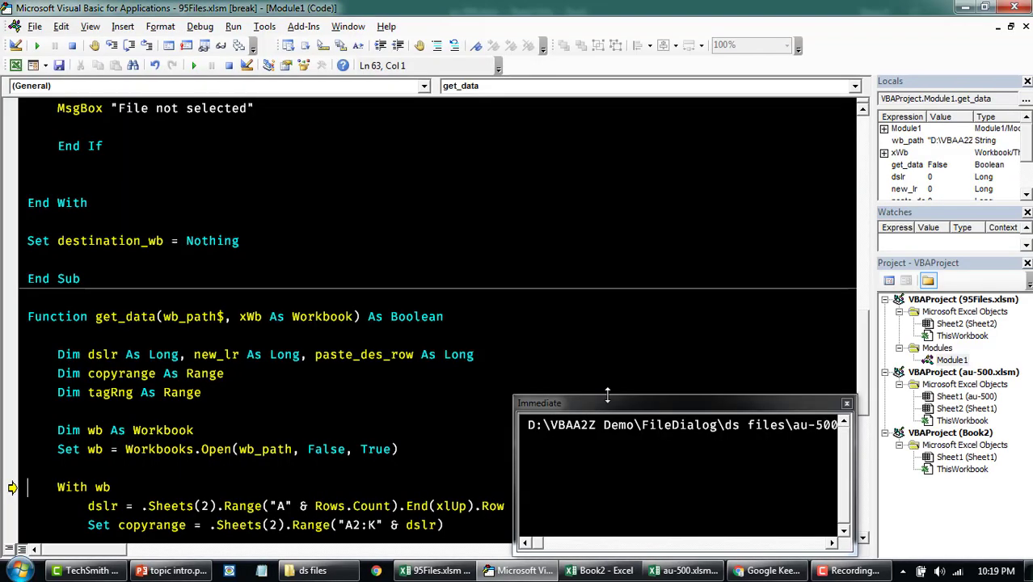
# - Step through get_data with F8, checking the destination workbook name and the copy
pyautogui.click(224, 373)
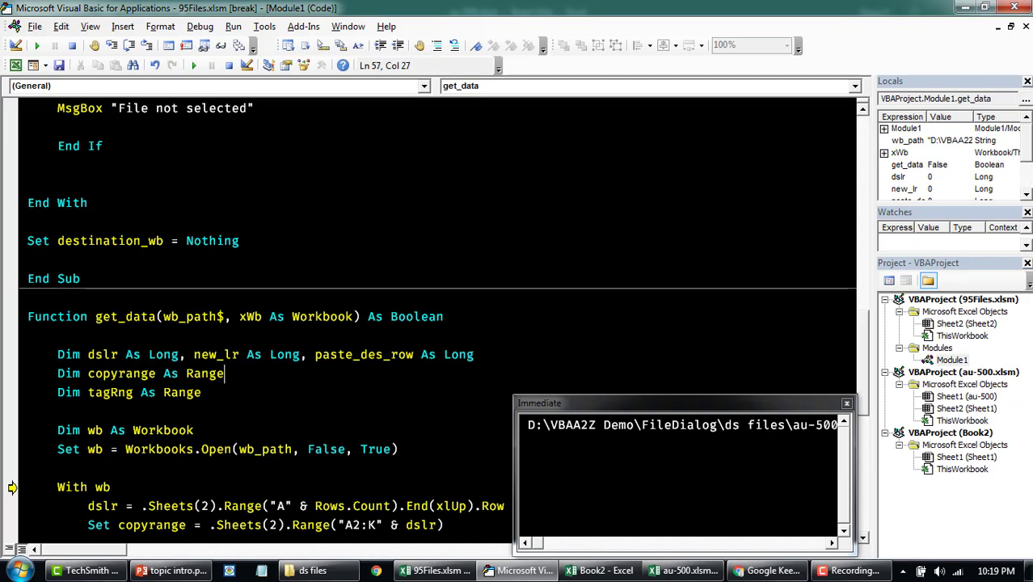
pyautogui.scroll(-3)
pyautogui.write('?xWb.Name')
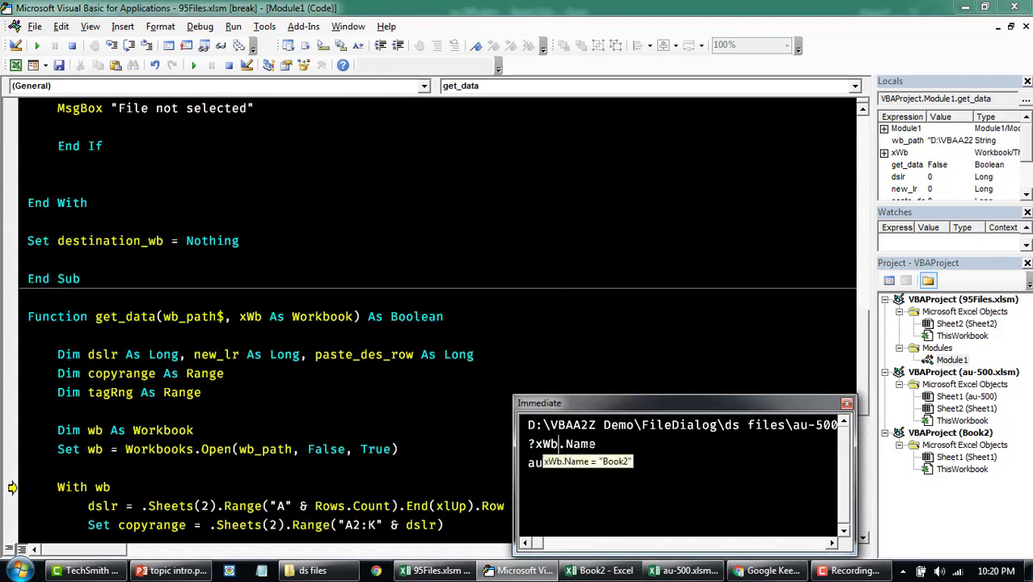
pyautogui.press('Return')
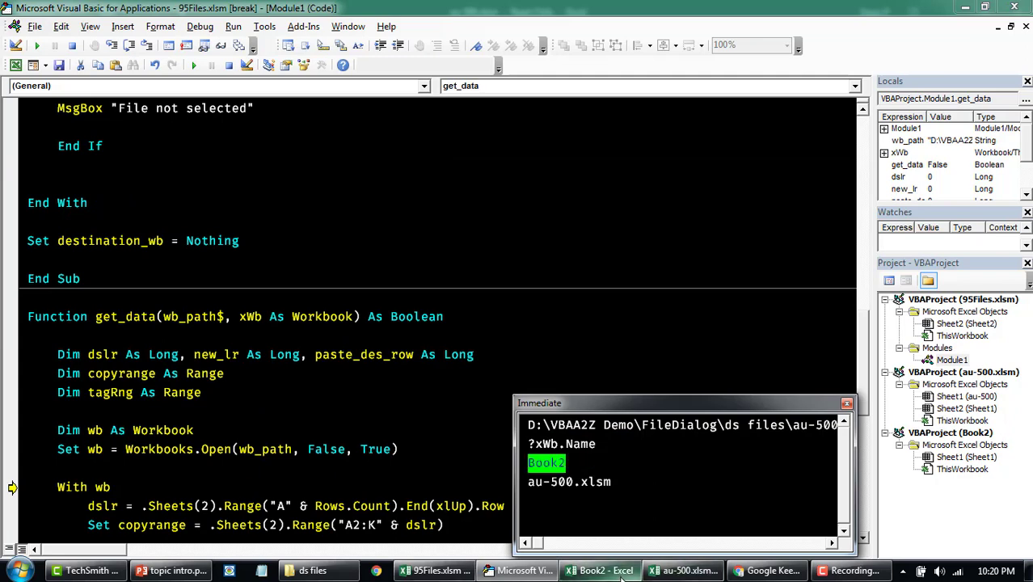
pyautogui.click(443, 315)
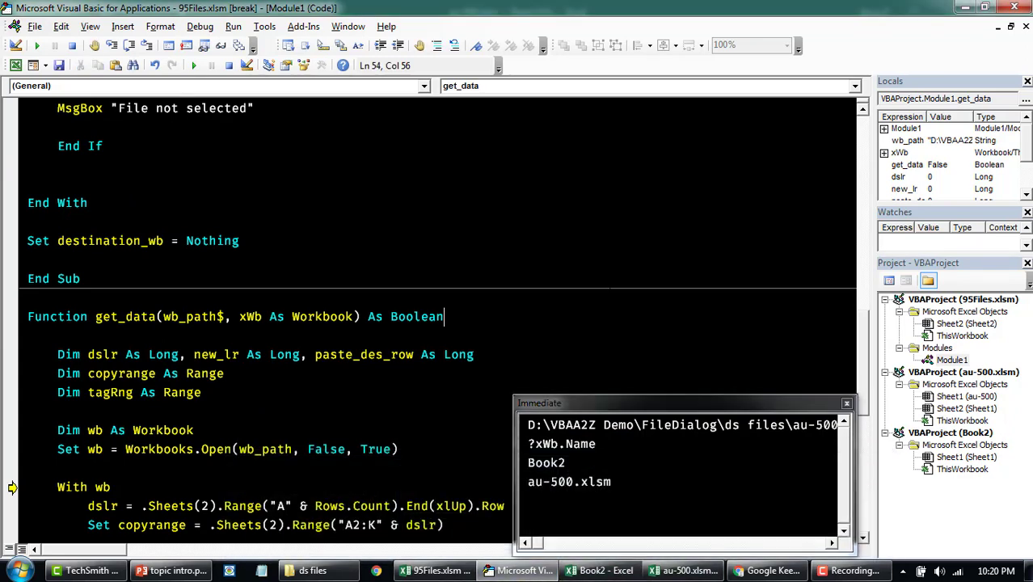
pyautogui.press('F8')
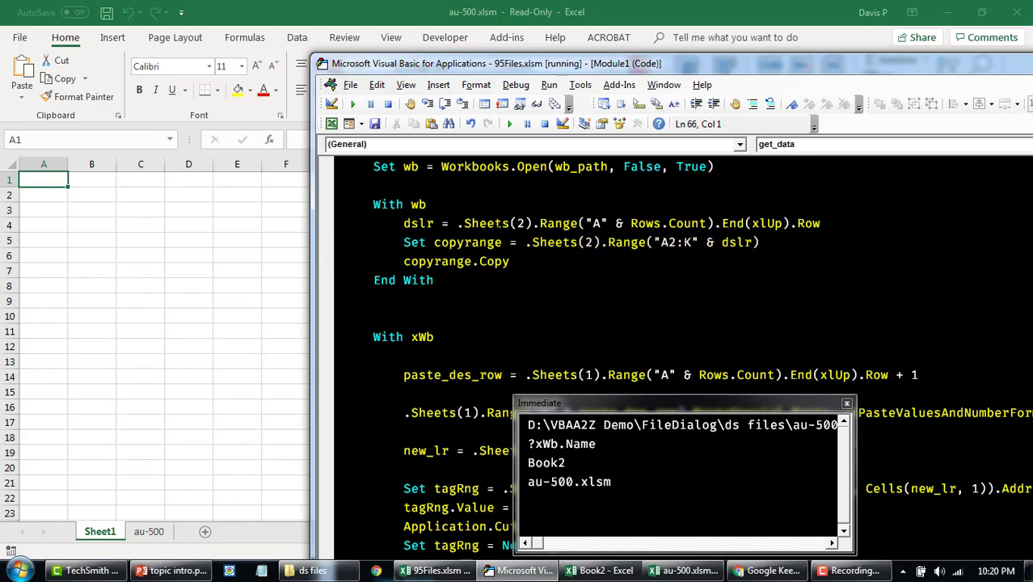
pyautogui.press('F8')
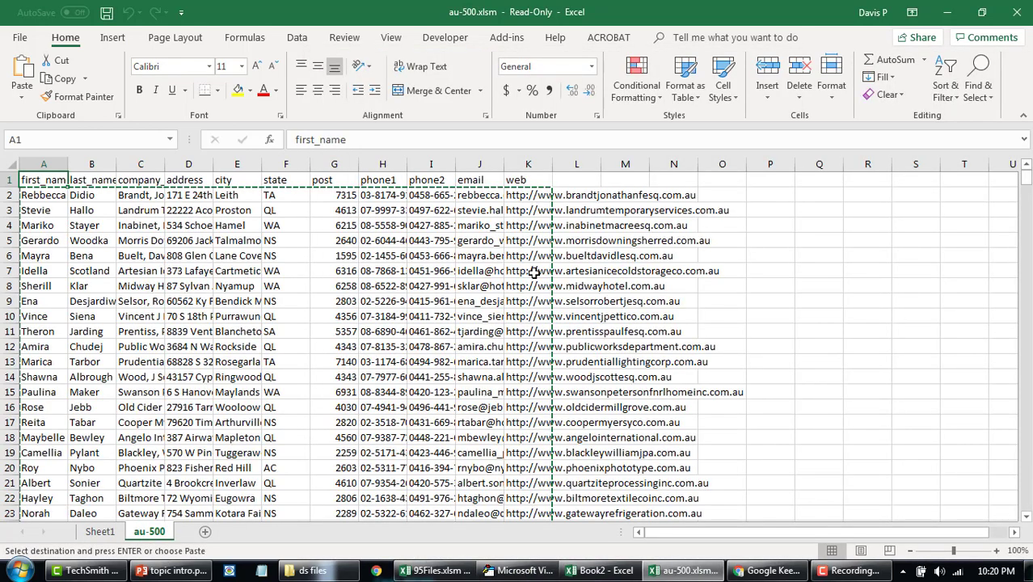
pyautogui.scroll(-3)
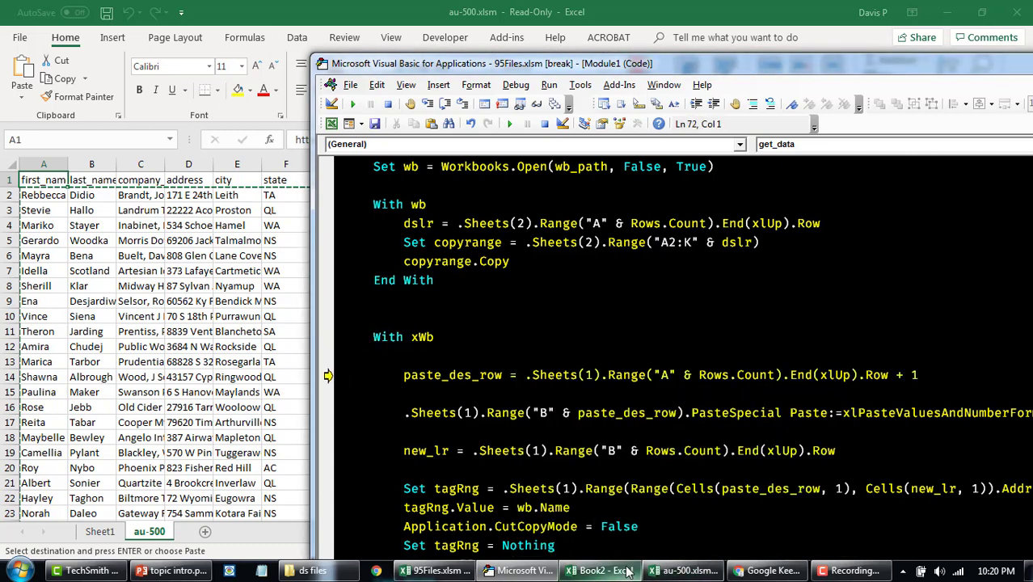
# - Inspect Book2's pasted au-500 rows tagged au-500.xlsm in column A
pyautogui.click(598, 569)
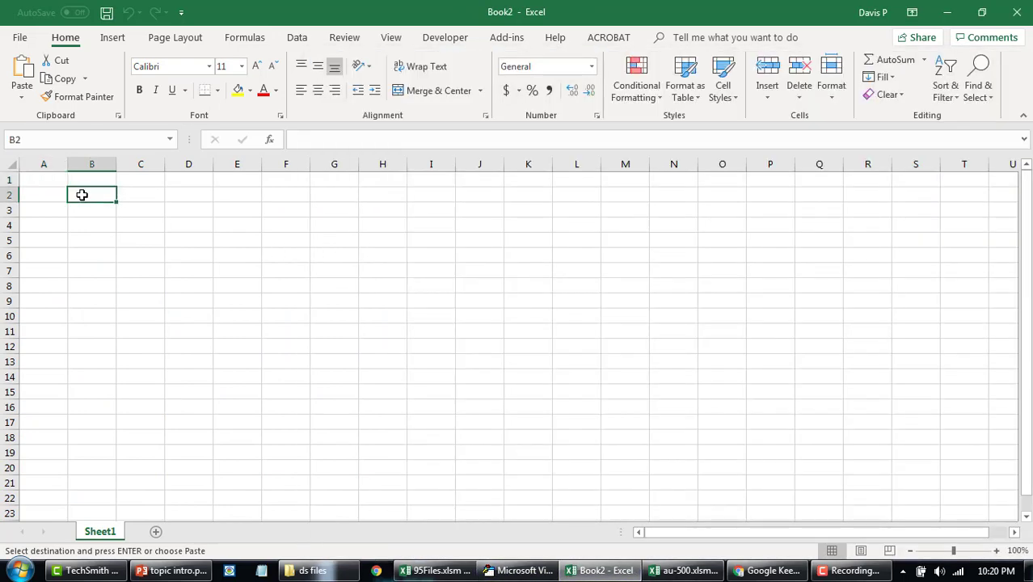
pyautogui.click(485, 569)
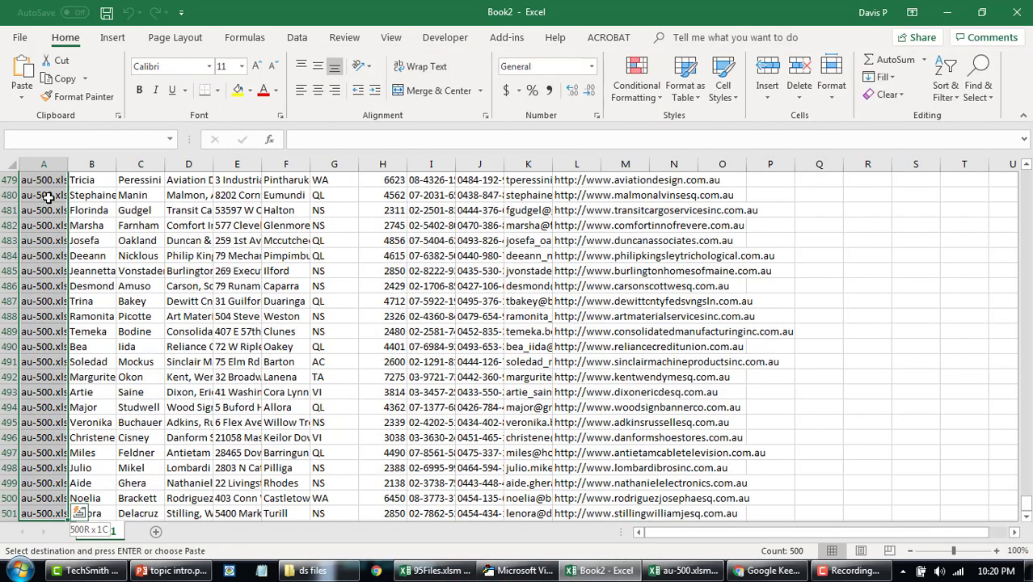
pyautogui.click(139, 224)
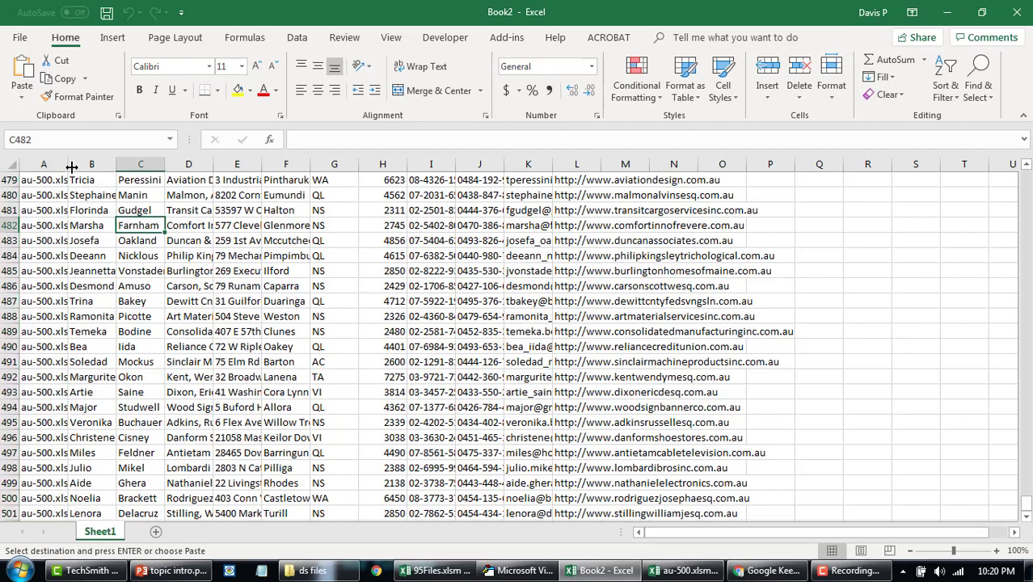
pyautogui.scroll(3)
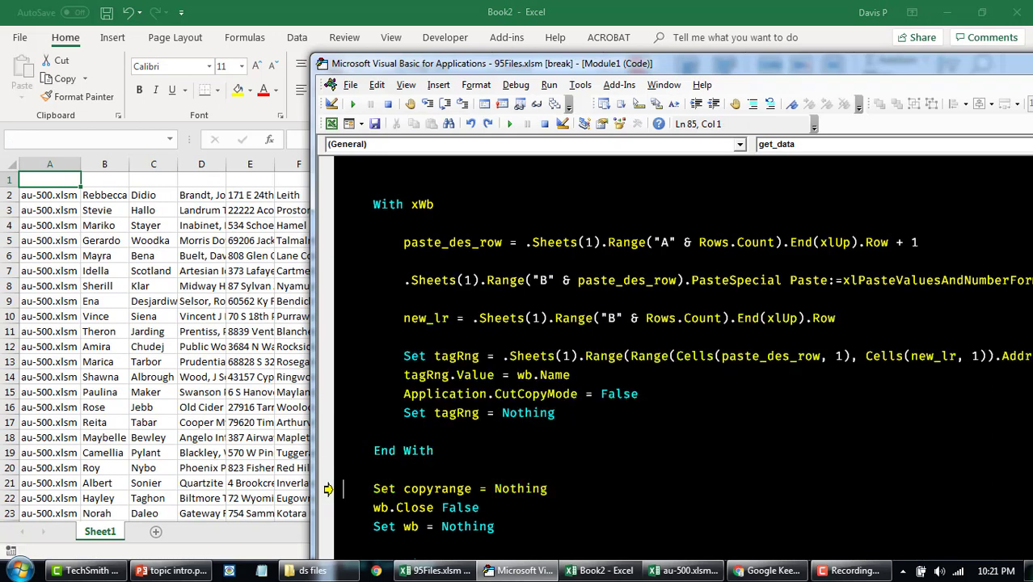
# - Review Book2's column A filter listing au-500.xlsm and au-500.xlsx sources
pyautogui.click(353, 104)
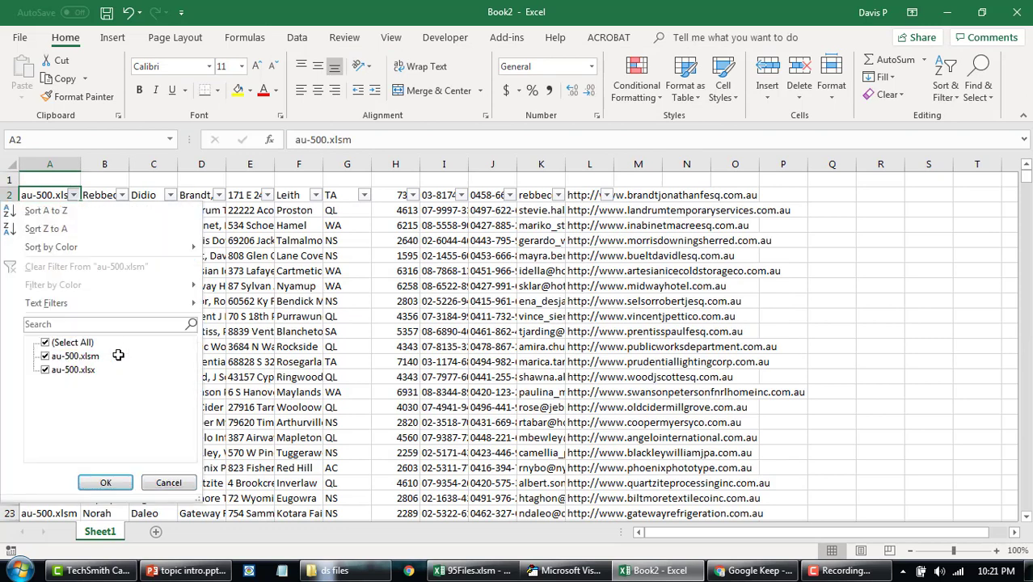
pyautogui.click(105, 482)
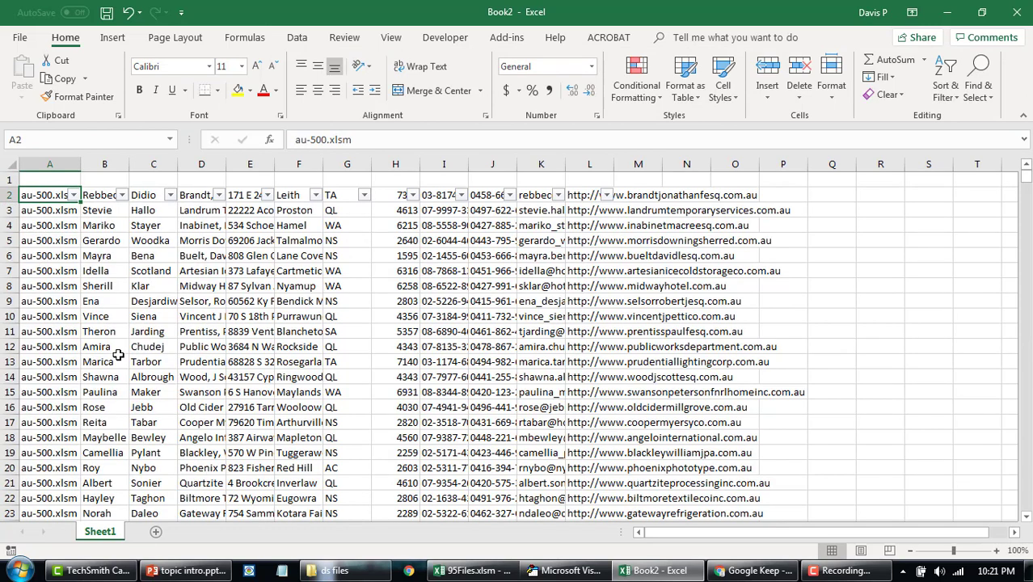
pyautogui.click(473, 569)
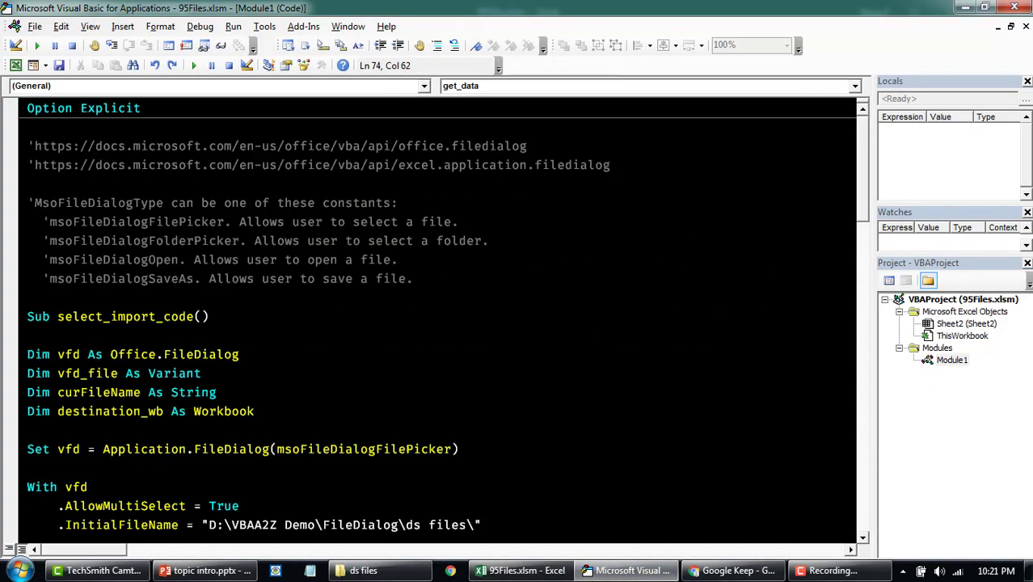
# - Make destination_wb.SaveAs write masterWorkbook.xlsx with FileFormat xlOpenXMLWorkbook
pyautogui.scroll(-3)
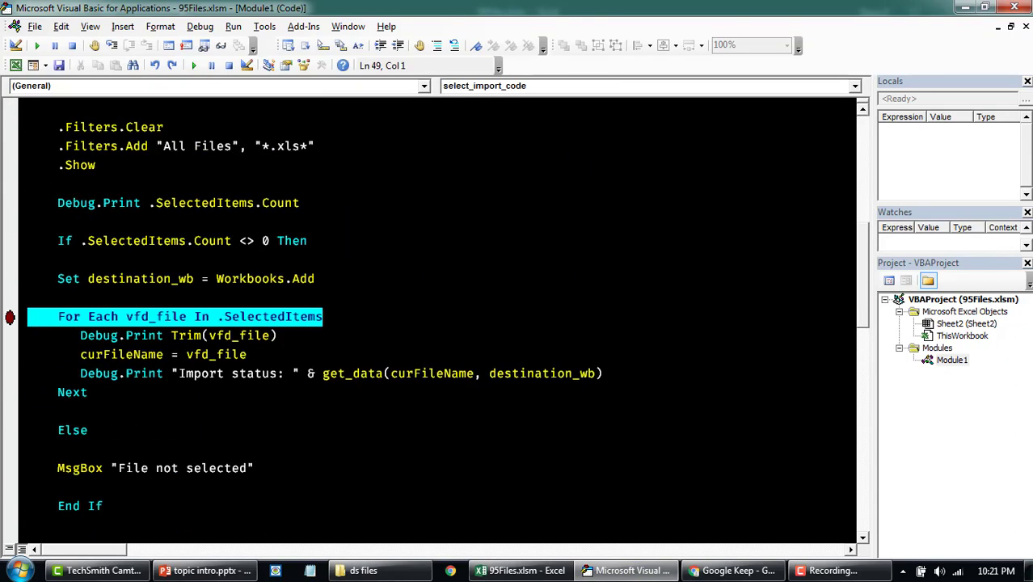
pyautogui.scroll(-3)
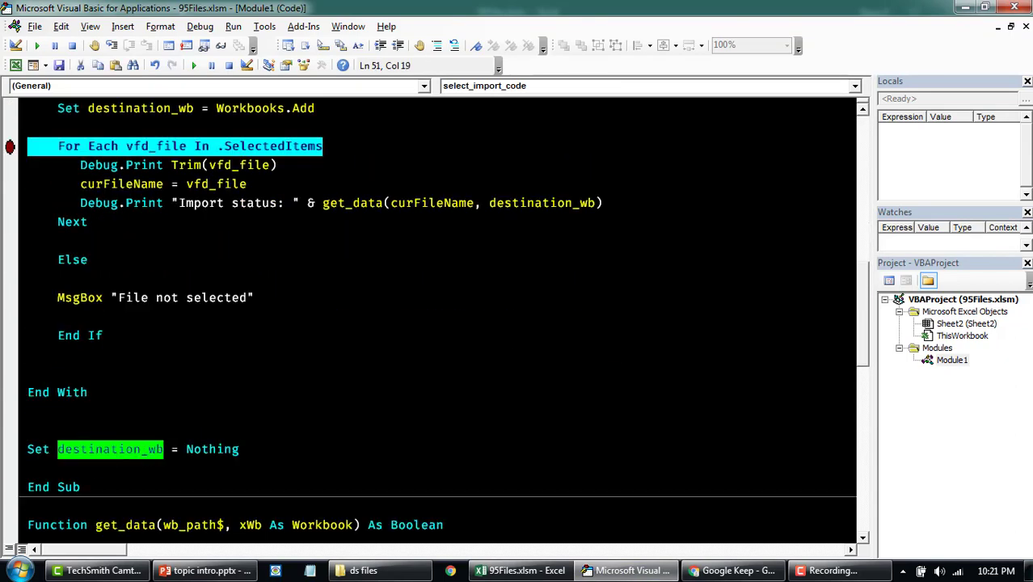
pyautogui.write('destination_wb.SaveAs "')
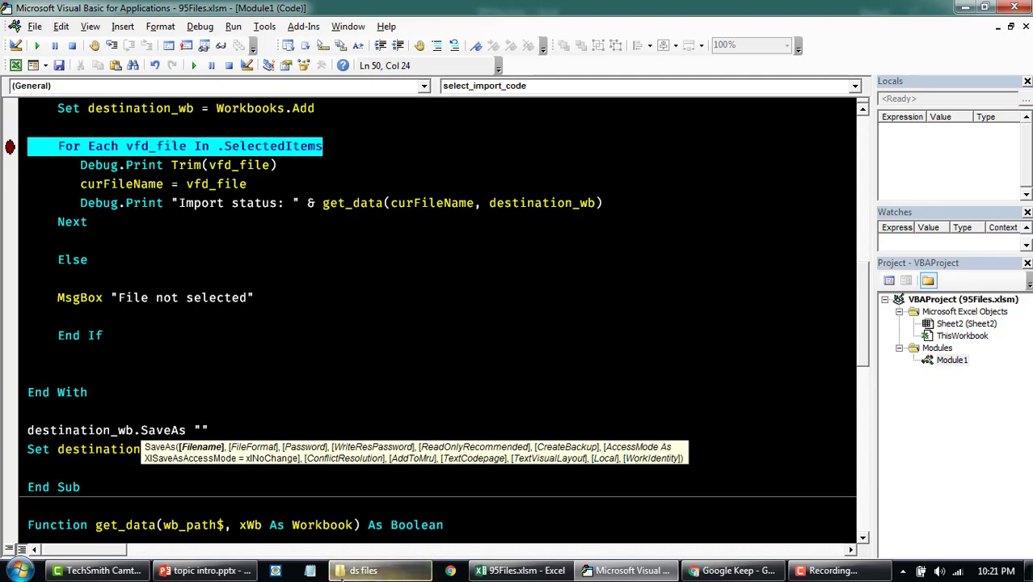
pyautogui.click(363, 569)
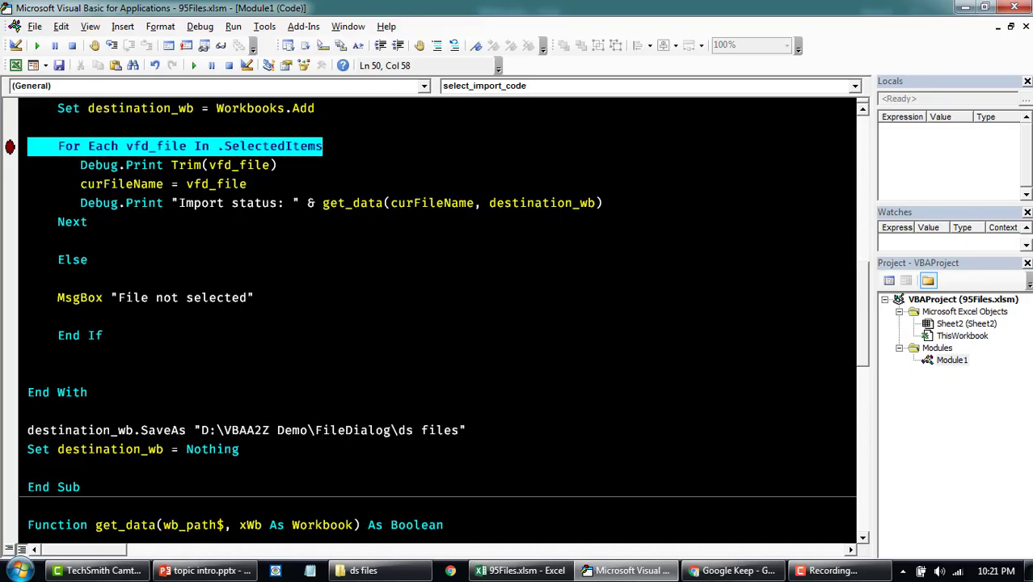
pyautogui.write('masterWorkbook')
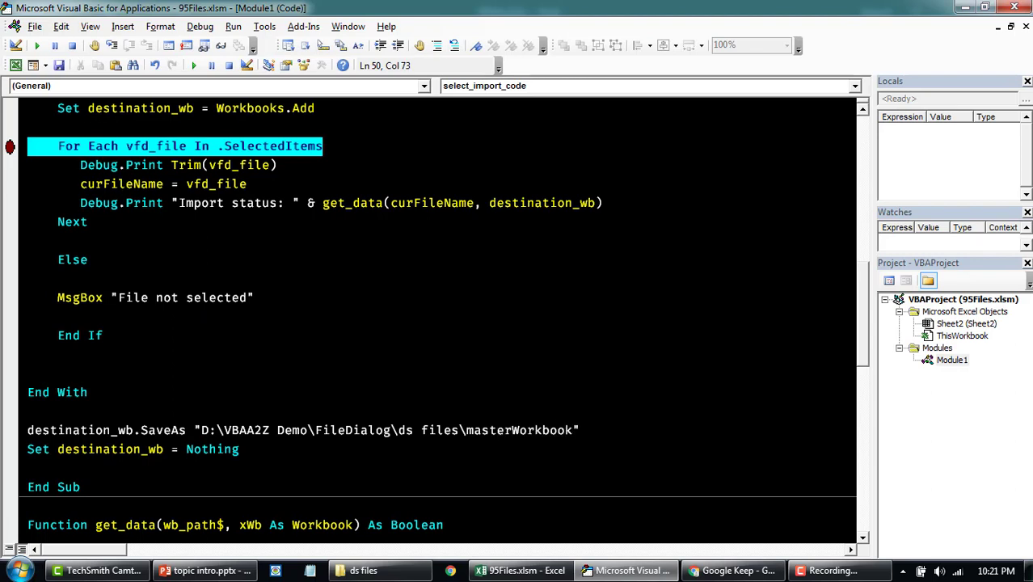
pyautogui.write('.xlsx')
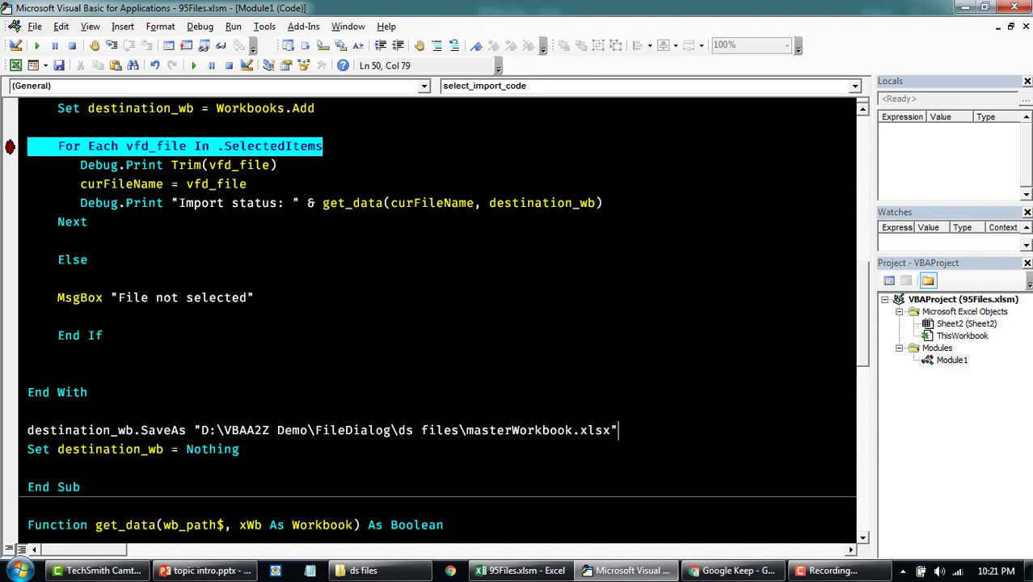
pyautogui.write(',')
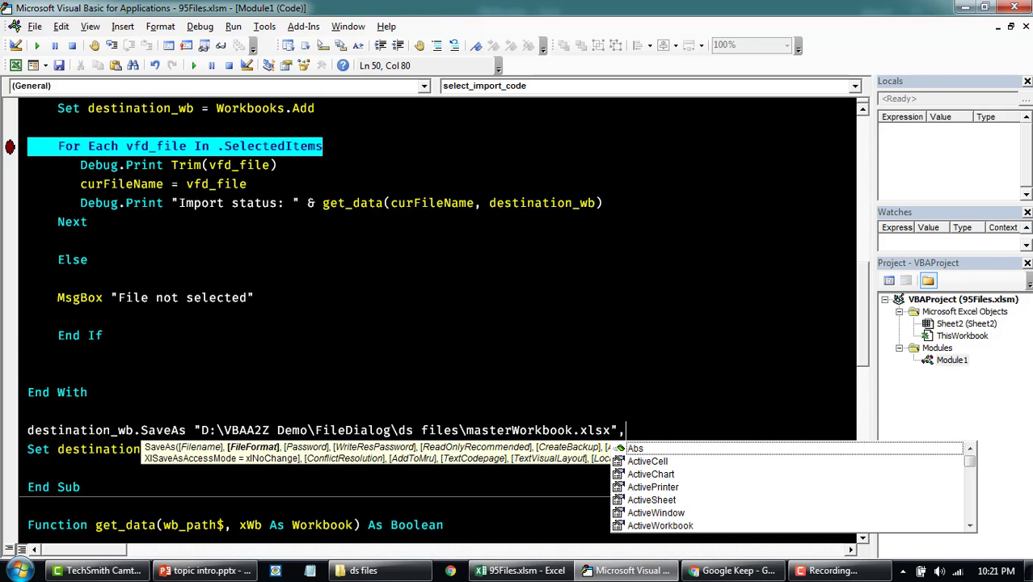
pyautogui.write('xlOpenXMLWorkbook')
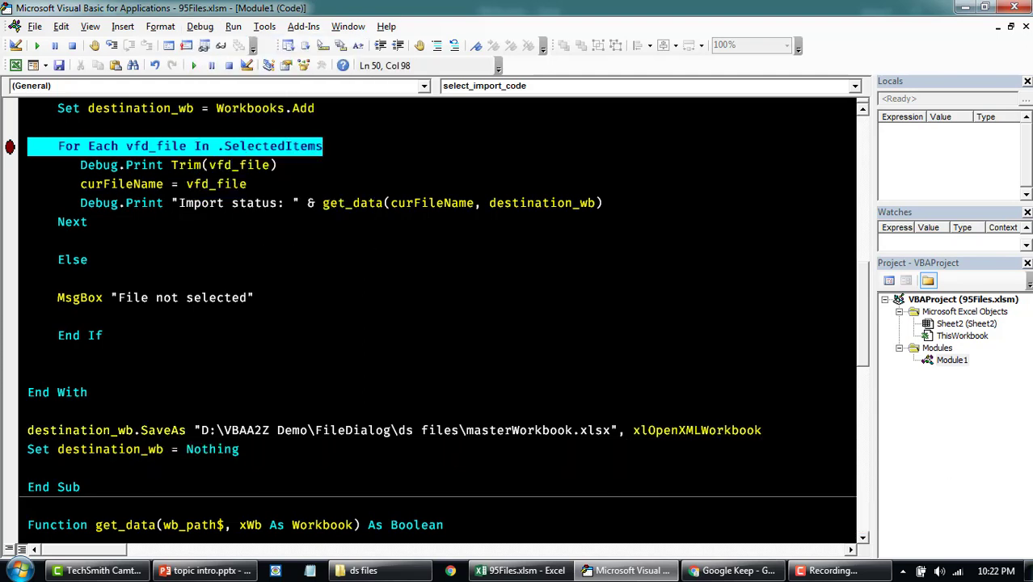
pyautogui.scroll(3)
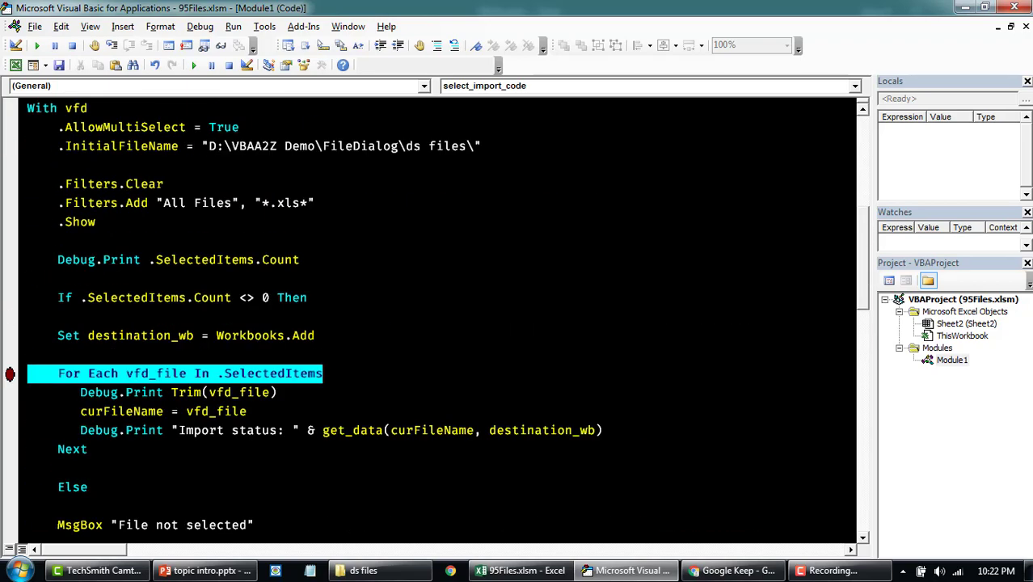
# - Declare Dim headerCopiedCnt As Long in get_data
pyautogui.scroll(3)
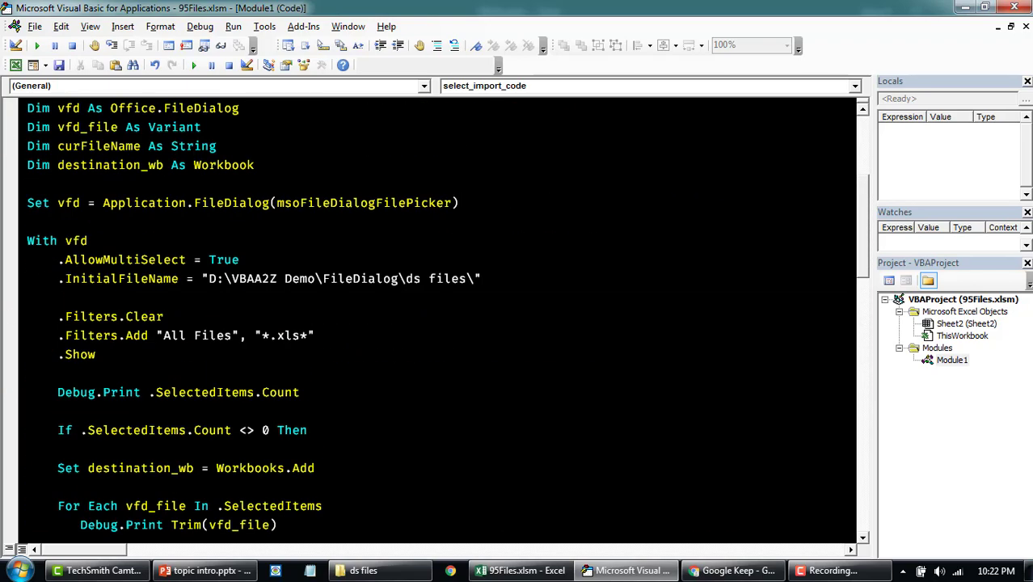
pyautogui.scroll(-3)
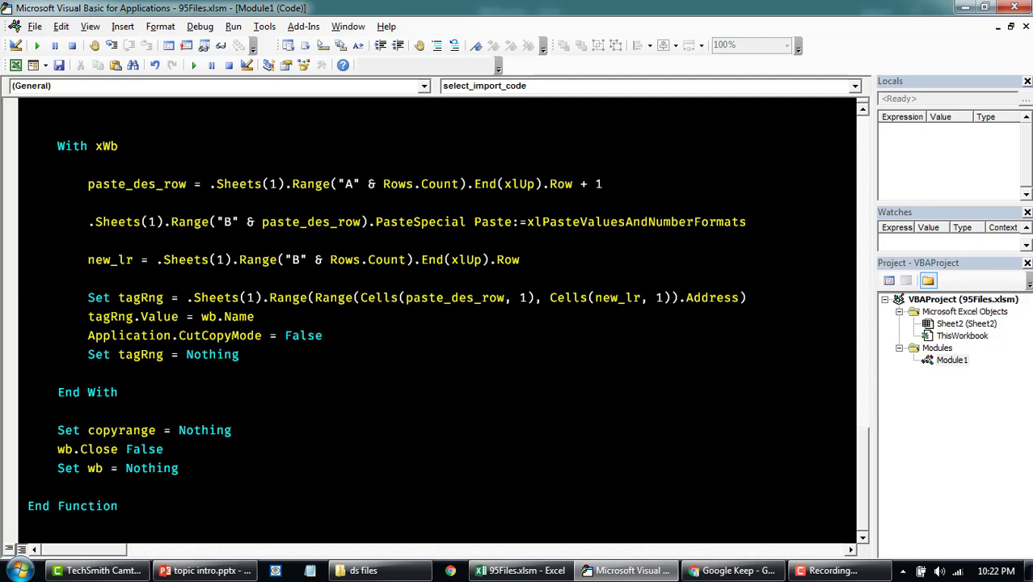
pyautogui.scroll(3)
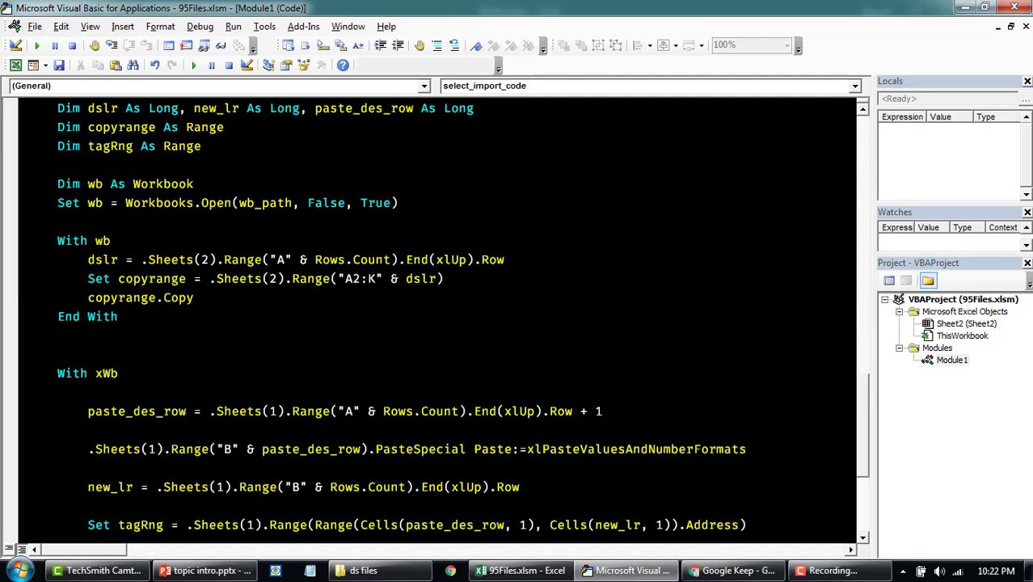
pyautogui.scroll(3)
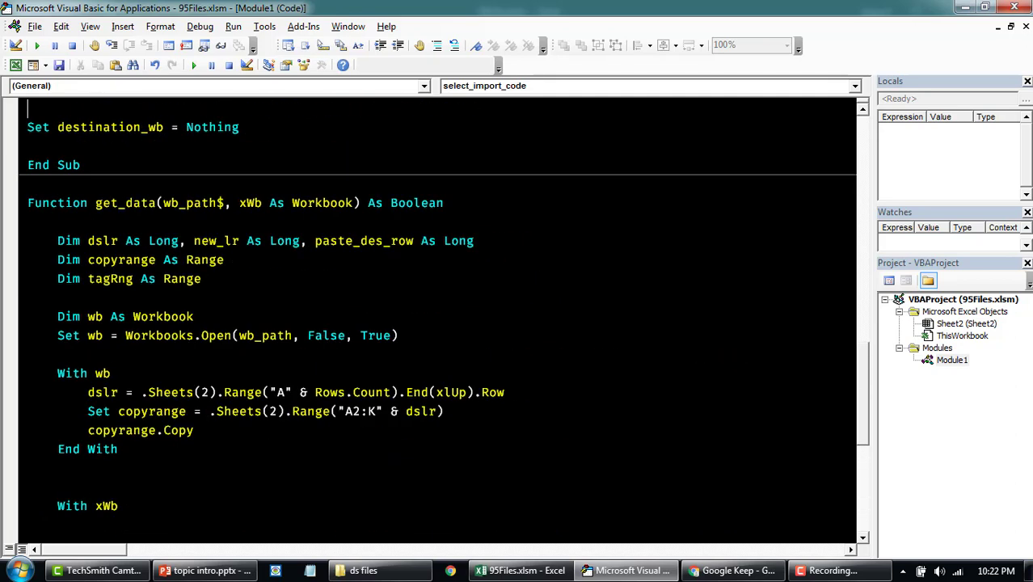
pyautogui.write('dim')
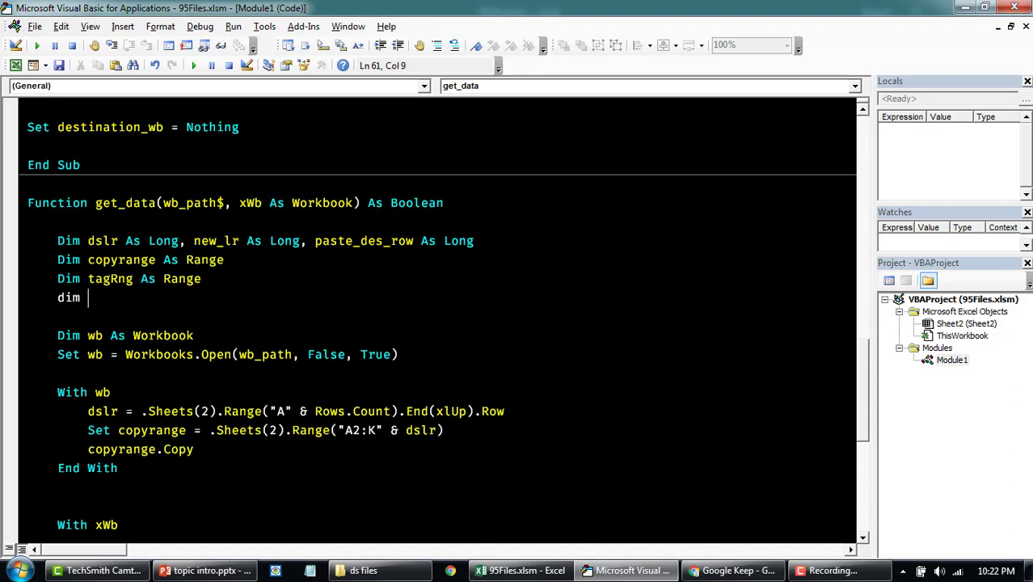
pyautogui.write('headerCopi')
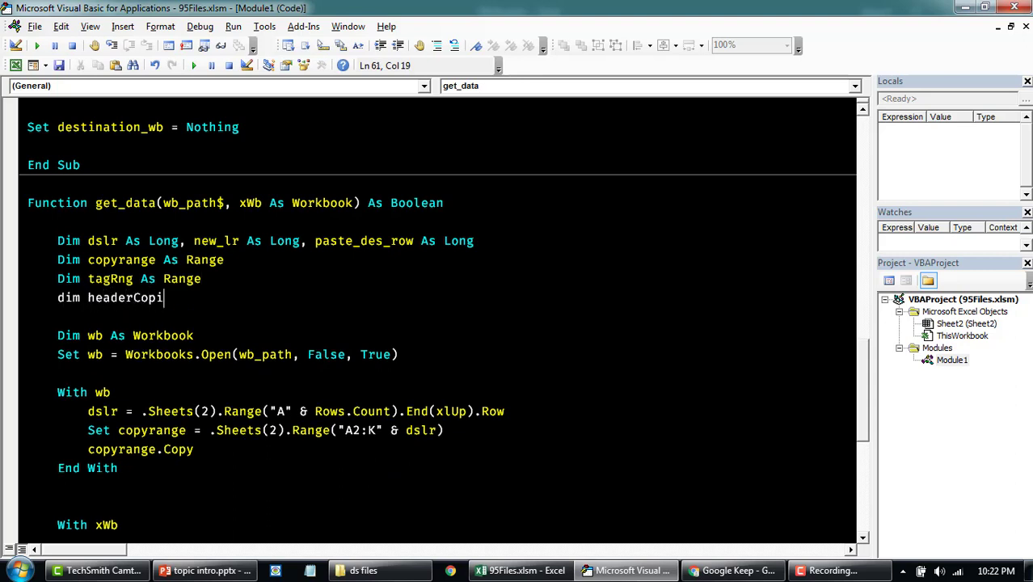
pyautogui.write('edCnt As Long')
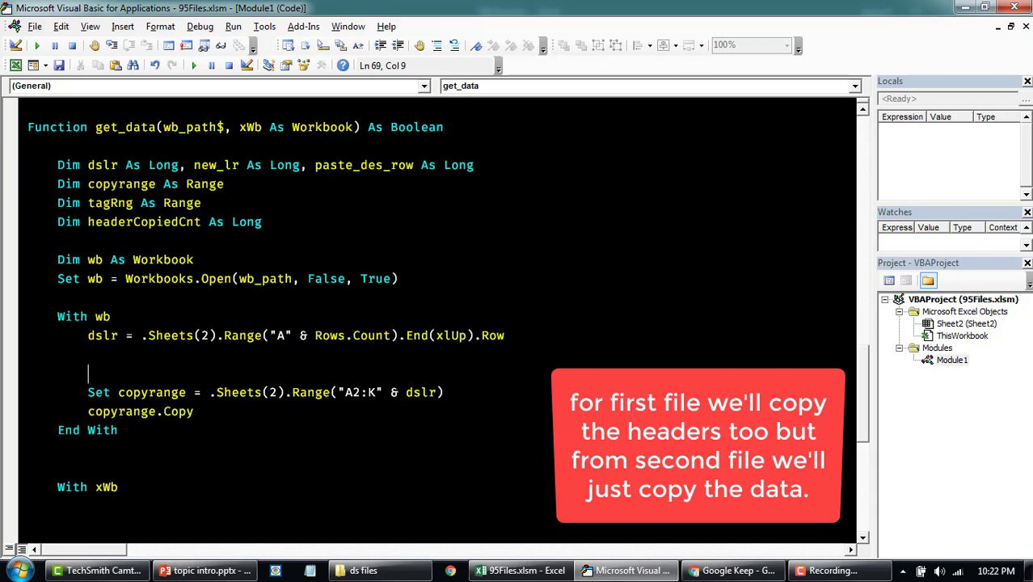
# - Copy A1:K when headerCopiedCnt = 0, incrementing it, else A2:K
pyautogui.write('If headerCopiedCnt = 0 Then')
pyautogui.write('End If')
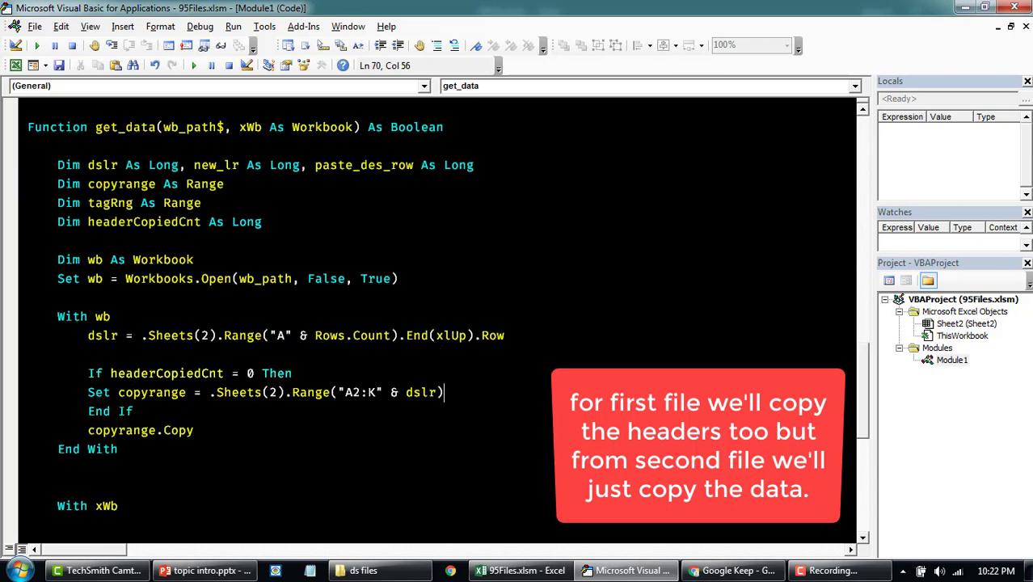
pyautogui.write('el')
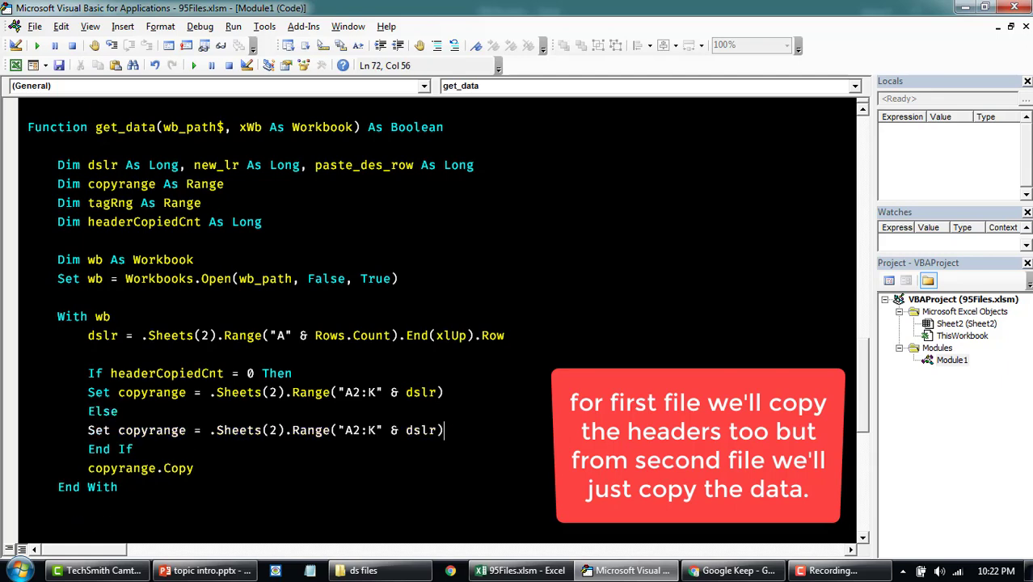
pyautogui.click(353, 430)
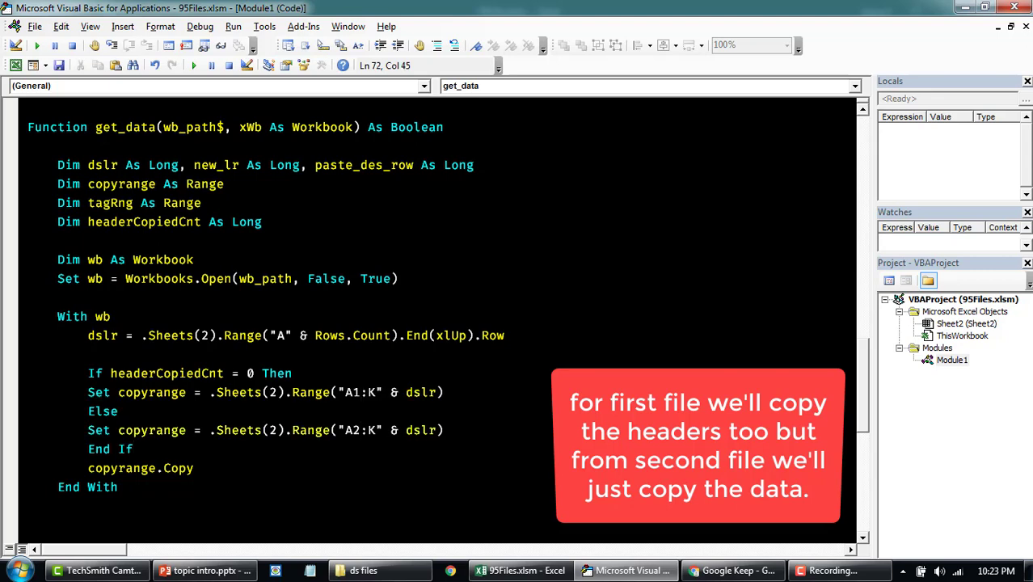
pyautogui.moveTo(87, 392); pyautogui.dragTo(146, 430)
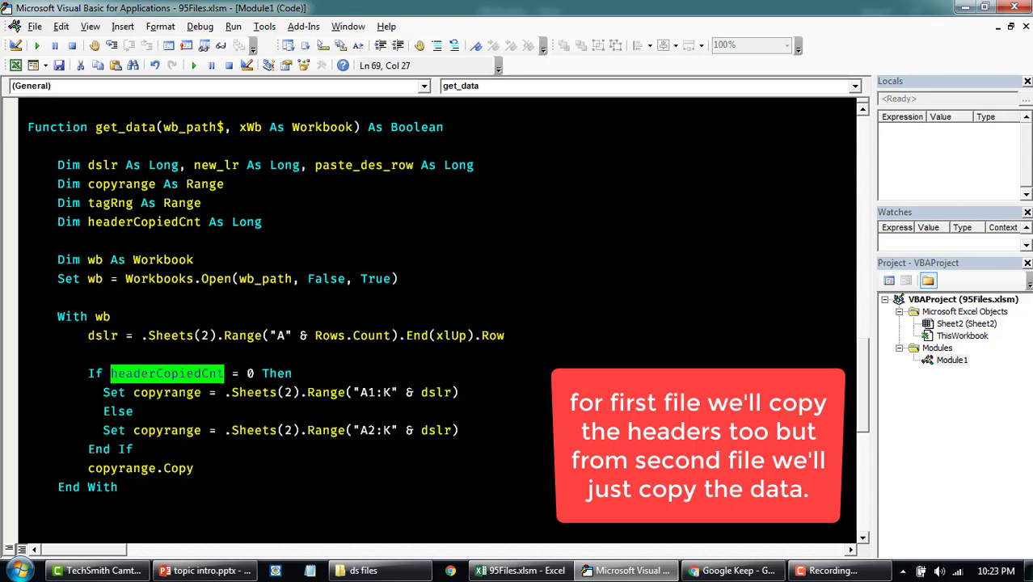
pyautogui.click(136, 450)
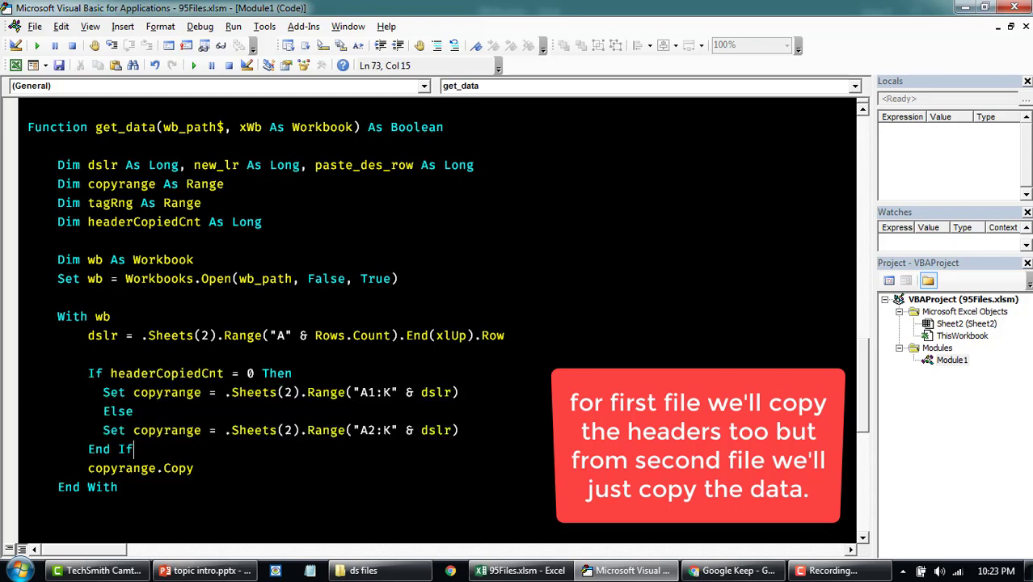
pyautogui.write('headerCopiedCnt')
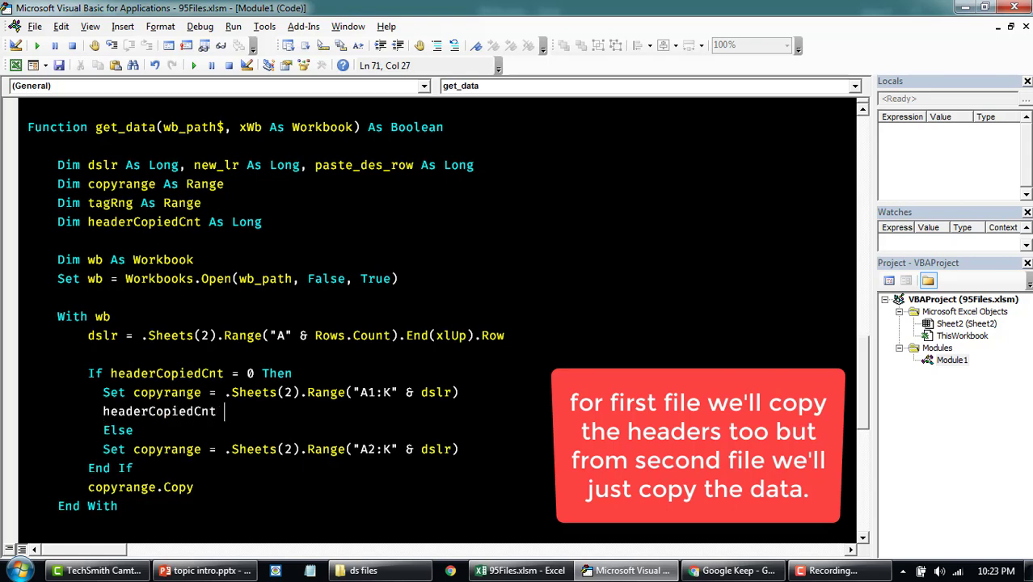
pyautogui.write('= headerCopiedCnt + 1')
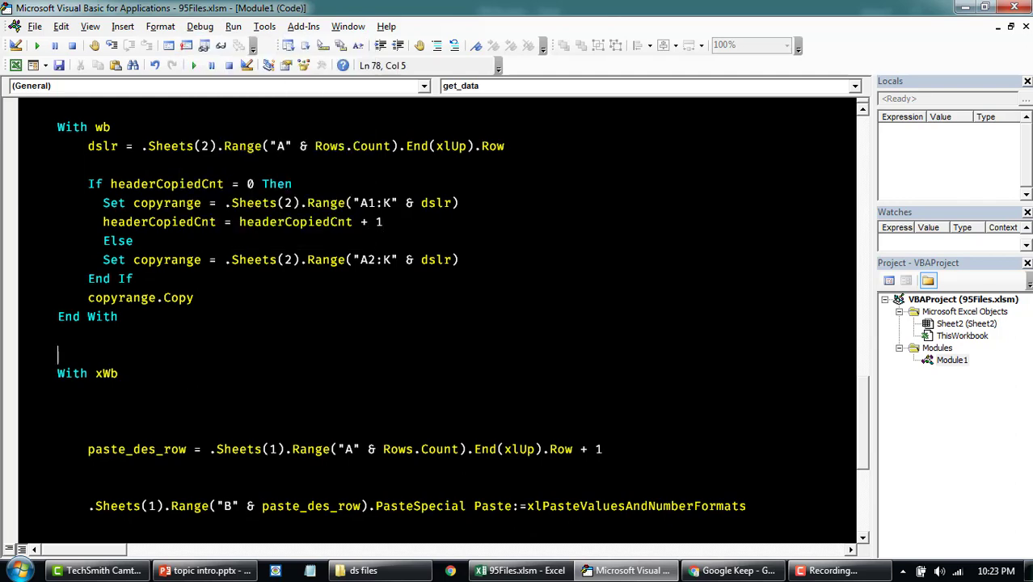
pyautogui.click(380, 569)
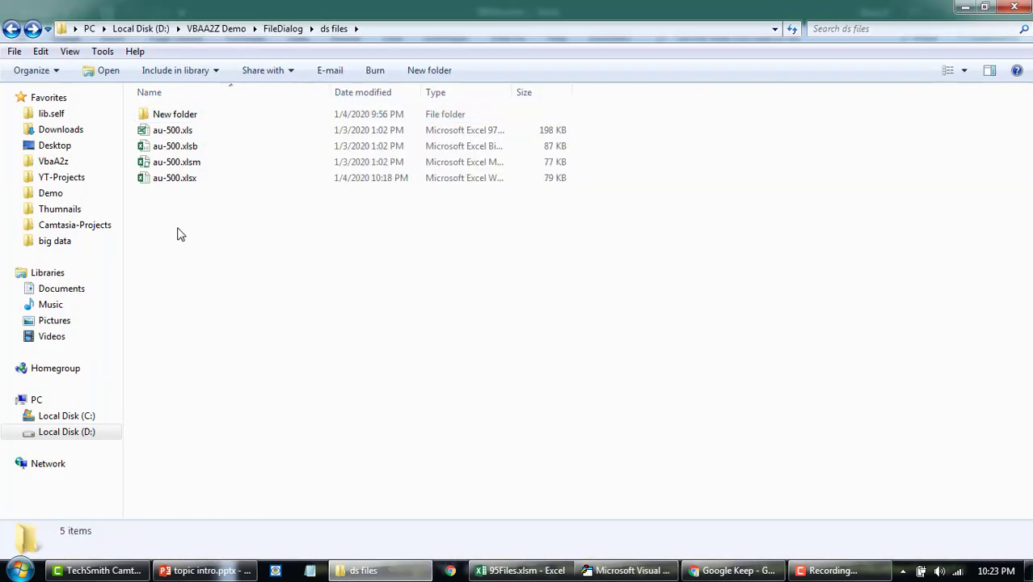
pyautogui.doubleClick(174, 114)
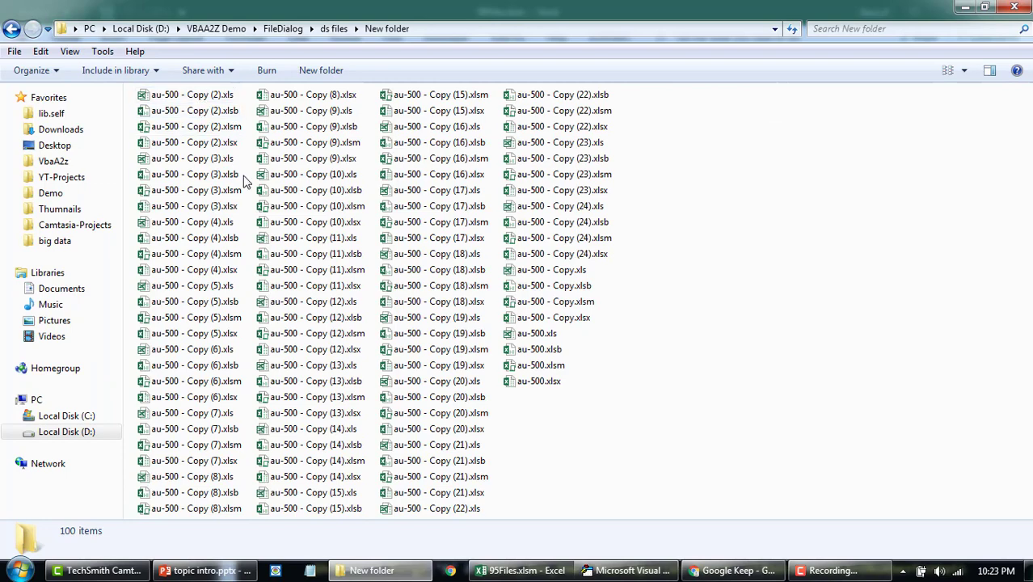
pyautogui.press('ctrl+a')
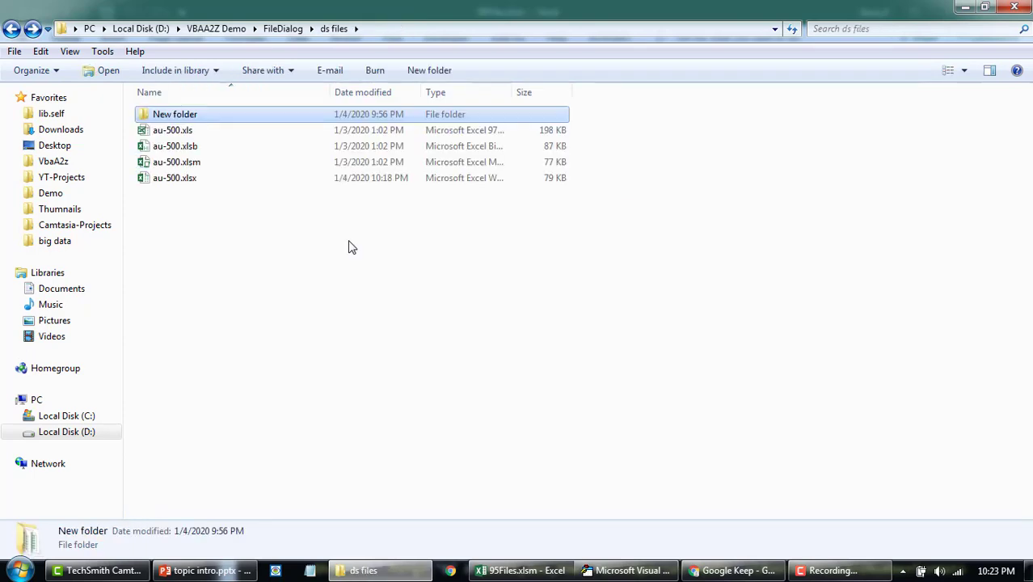
pyautogui.click(627, 569)
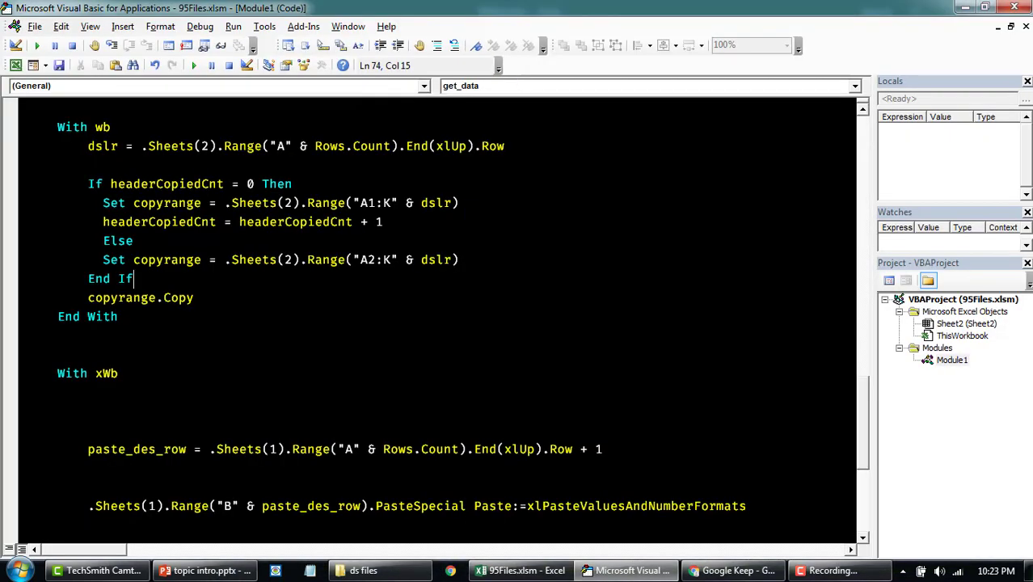
# - Run the import macro on the workbooks picked from New folder
pyautogui.scroll(3)
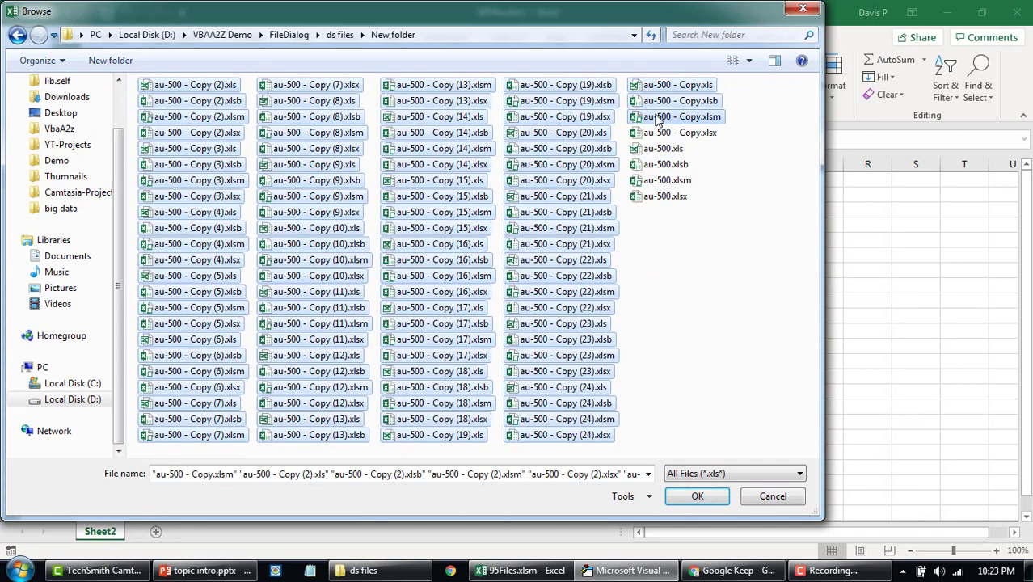
pyautogui.moveTo(634, 271)
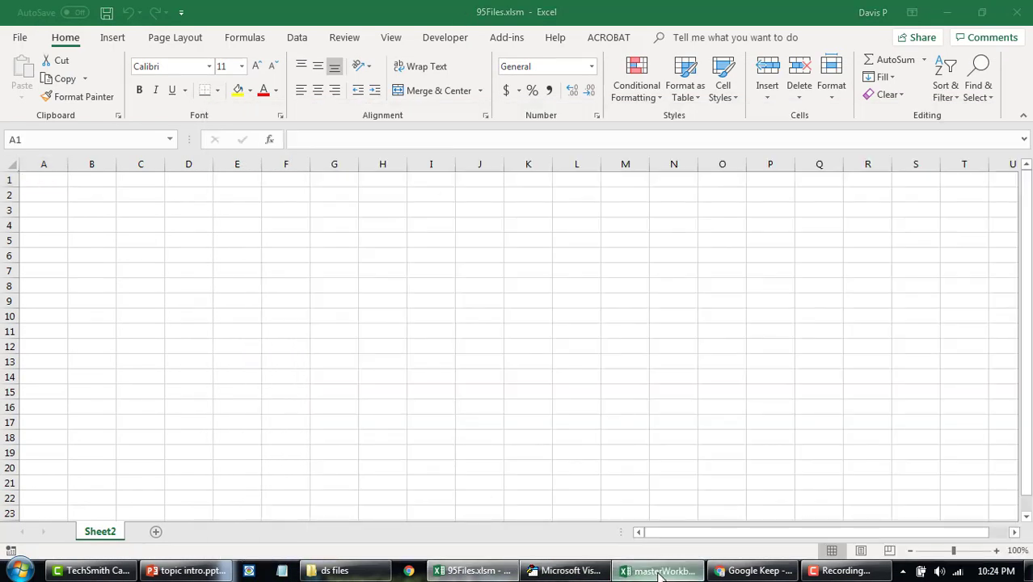
# - Check masterWorkbook.xlsx's header row and column A source-file tags from the top
pyautogui.click(657, 569)
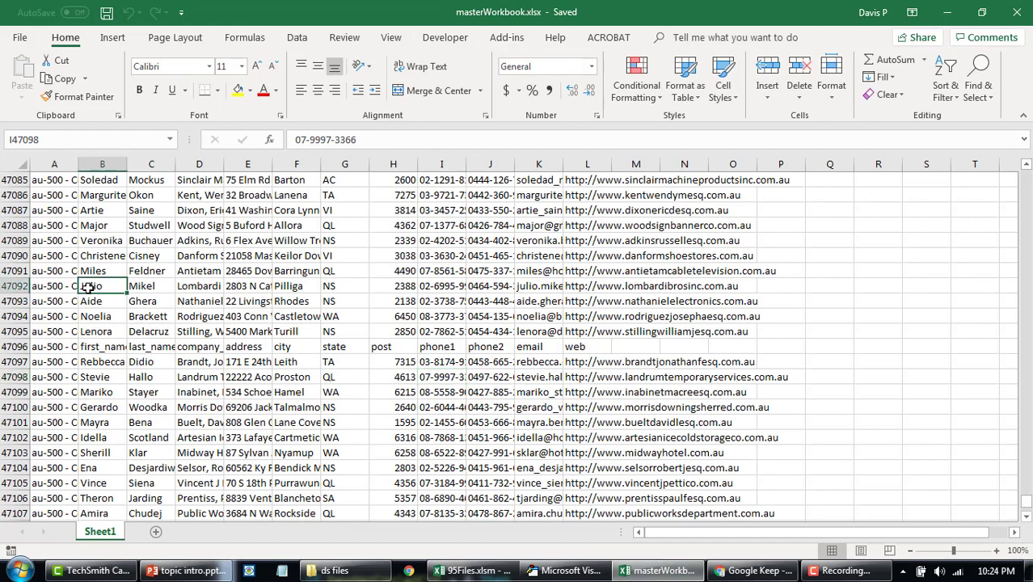
pyautogui.press('ctrl+Home')
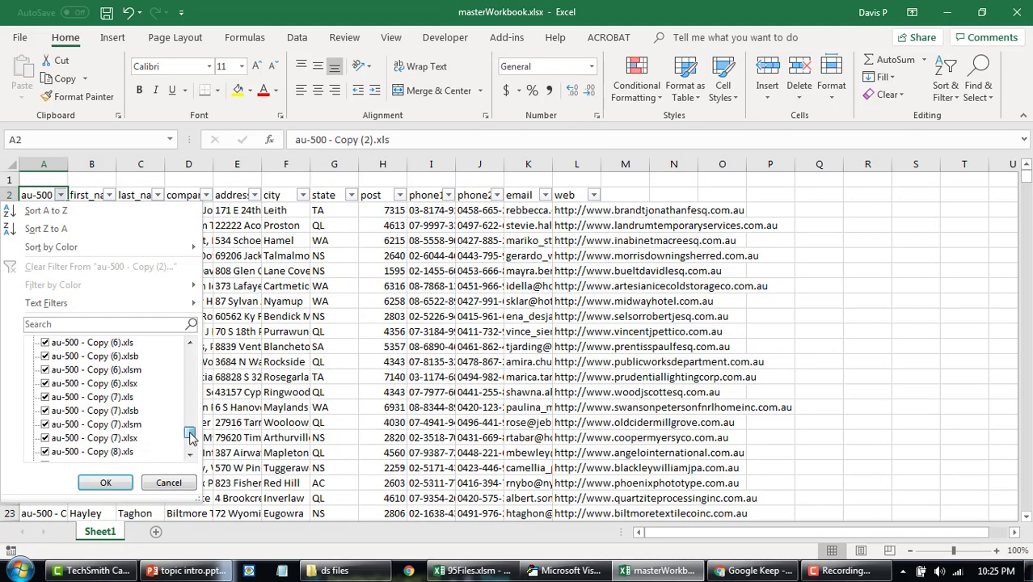
pyautogui.click(105, 482)
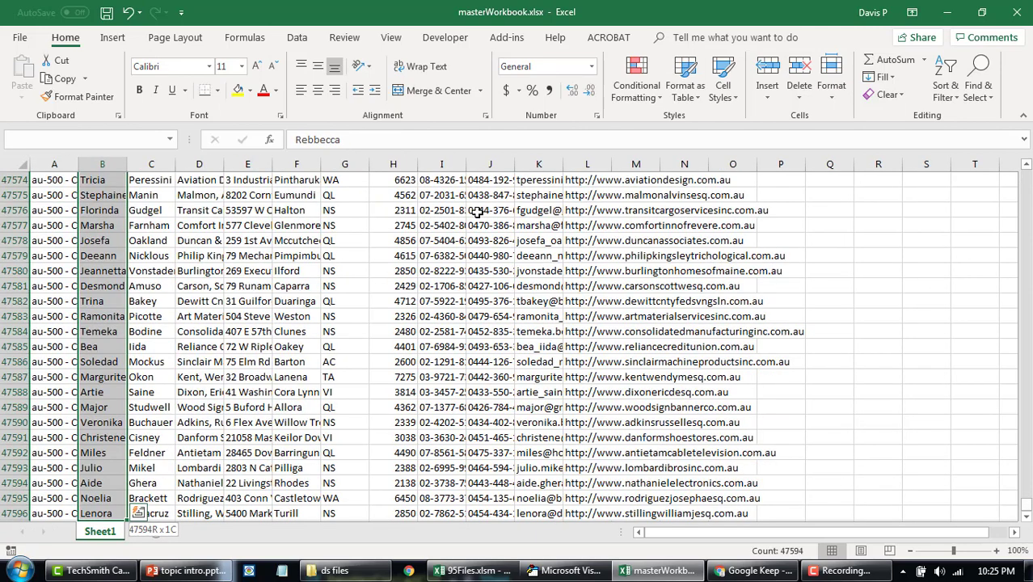
pyautogui.press('ctrl+Home')
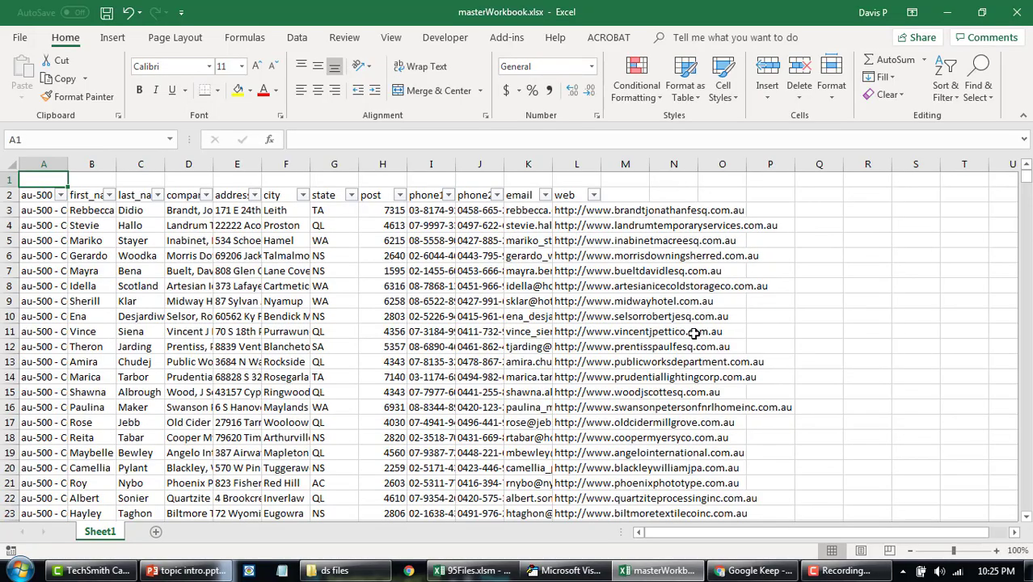